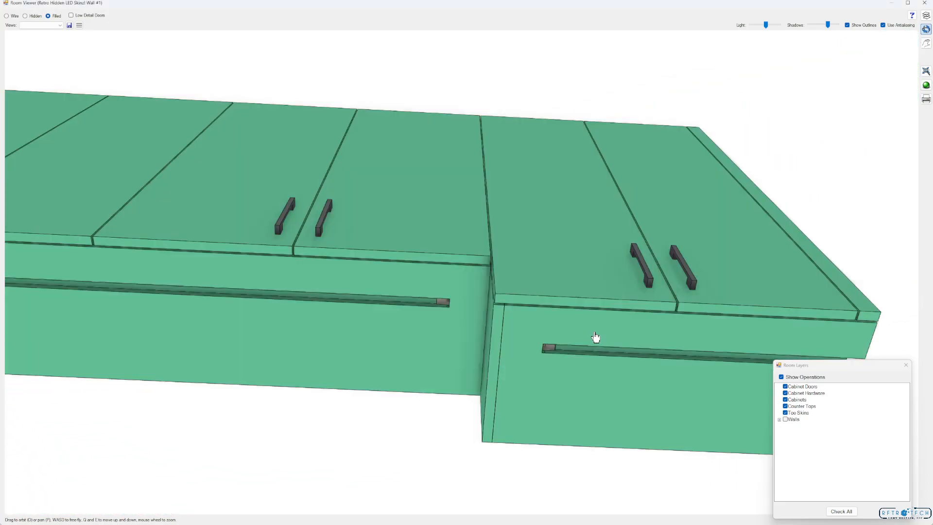
{"action": "mouse_move", "coordinate": [601, 351]}
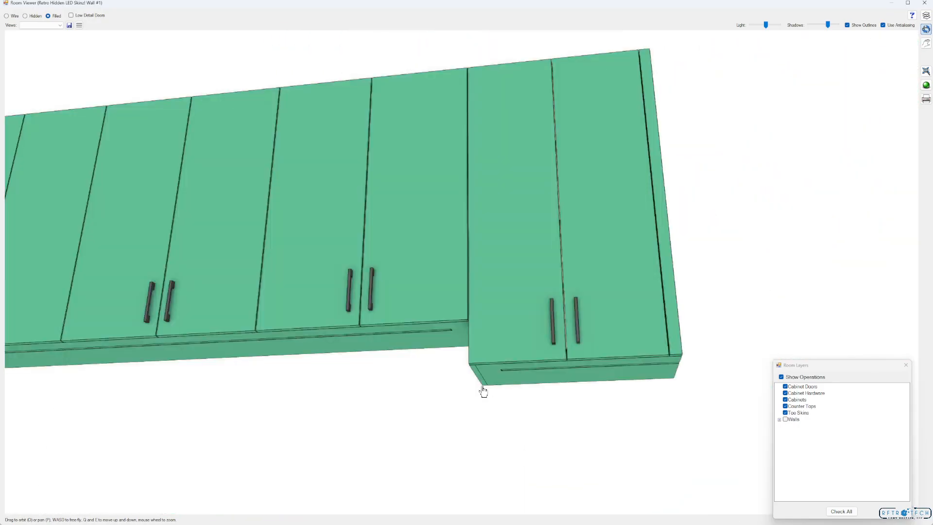
{"action": "mouse_move", "coordinate": [520, 369]}
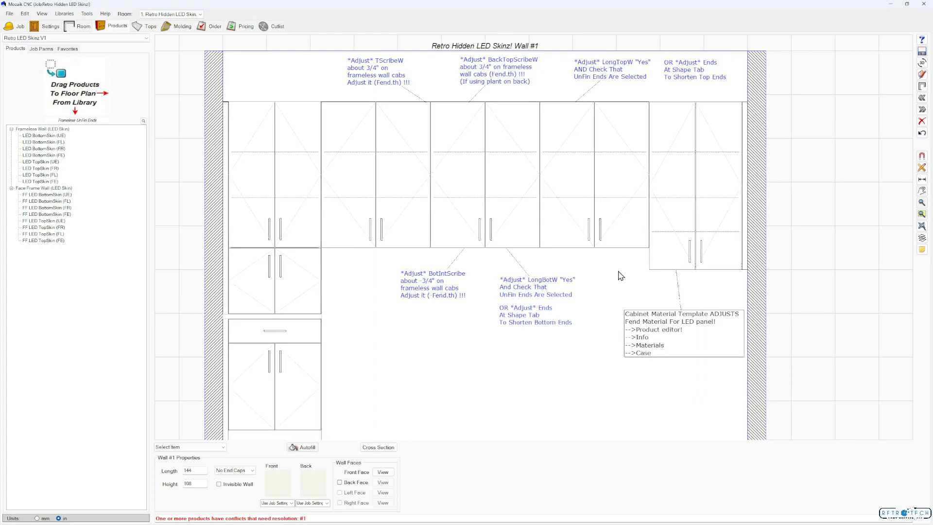
{"action": "mouse_move", "coordinate": [68, 27]}
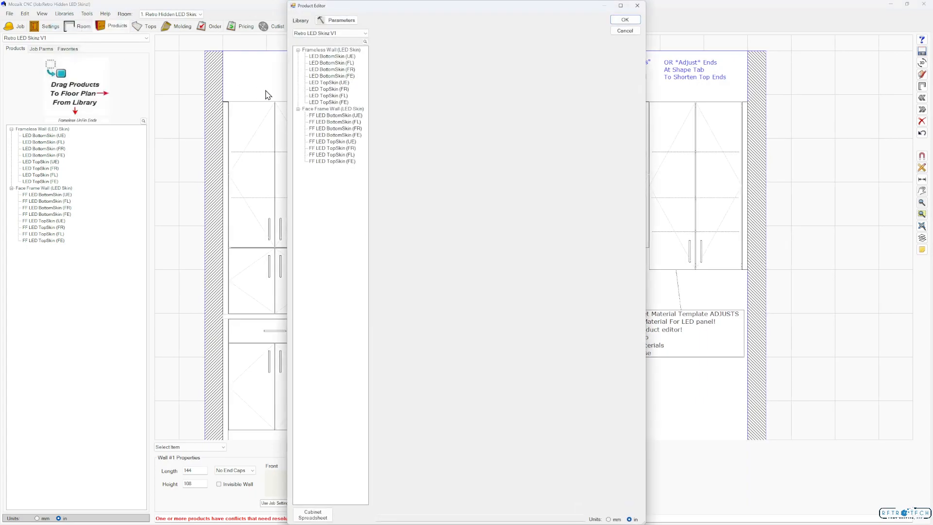
Step: Review LED TopSkin (UE) and FF LED TopSkin (FR) in Retro LED Skinz V1, then cancel the editor unsaved
{"action": "left_click", "coordinate": [364, 33]}
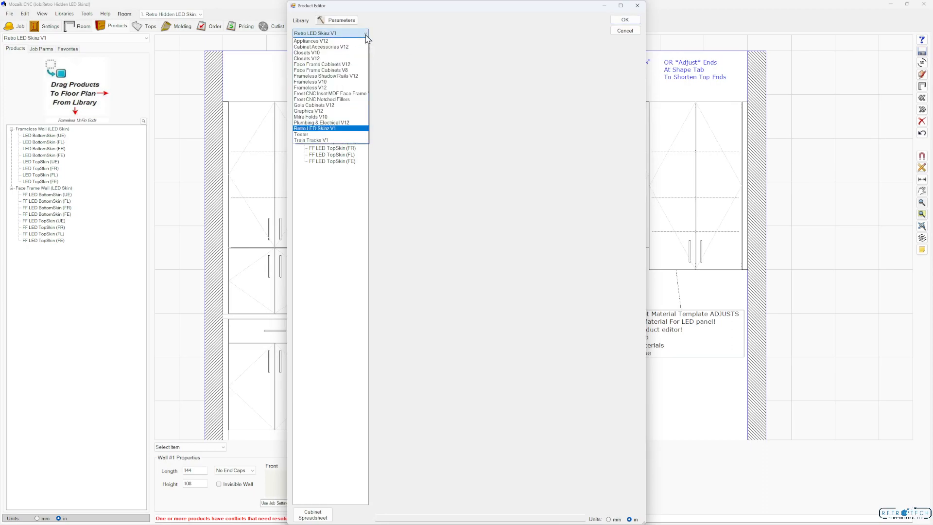
{"action": "mouse_move", "coordinate": [333, 132]}
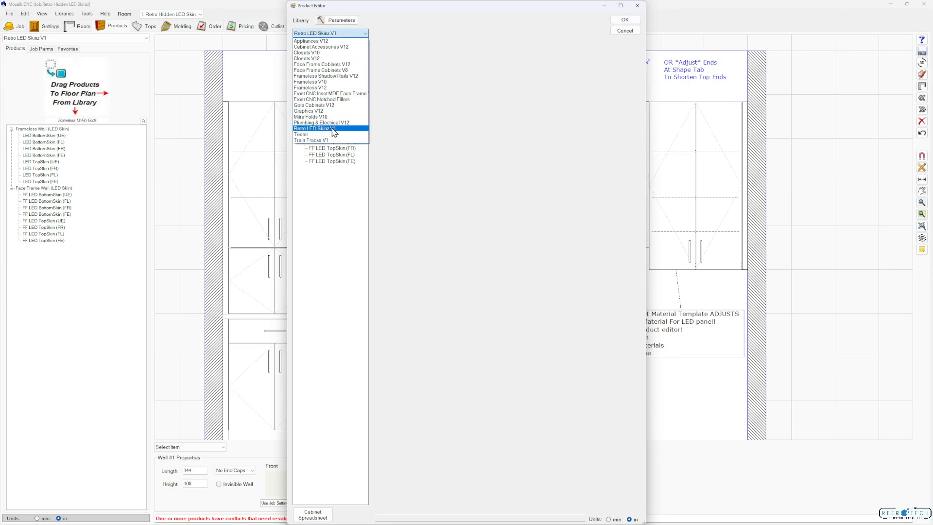
{"action": "left_click", "coordinate": [314, 128]}
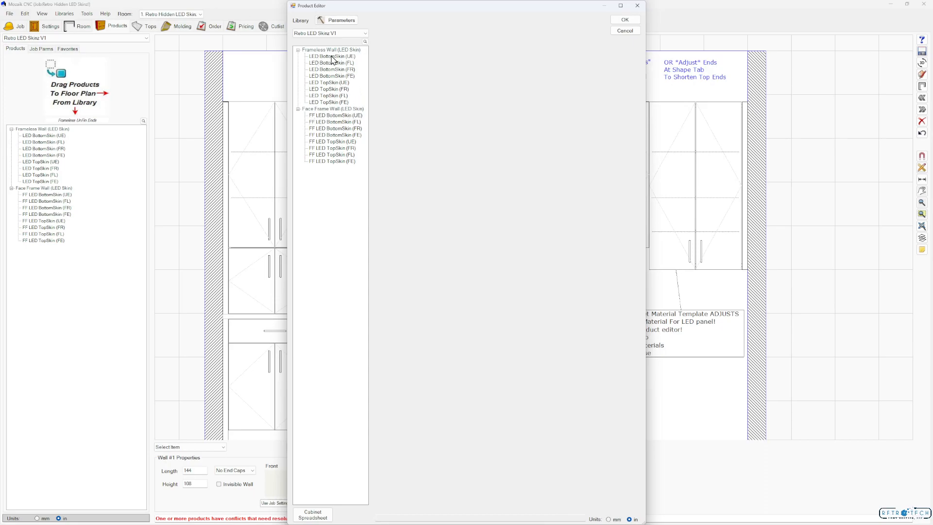
{"action": "left_click", "coordinate": [327, 81]}
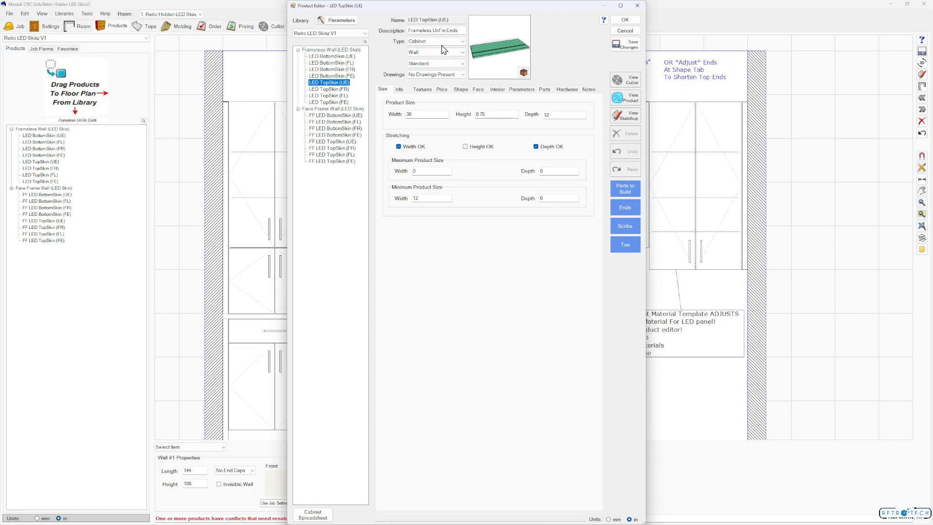
{"action": "left_click", "coordinate": [332, 147]}
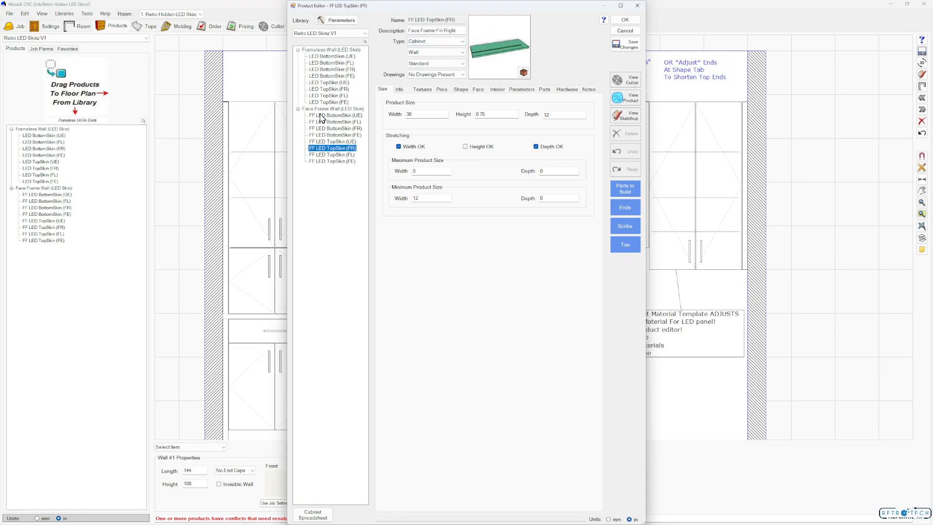
{"action": "mouse_move", "coordinate": [480, 91]}
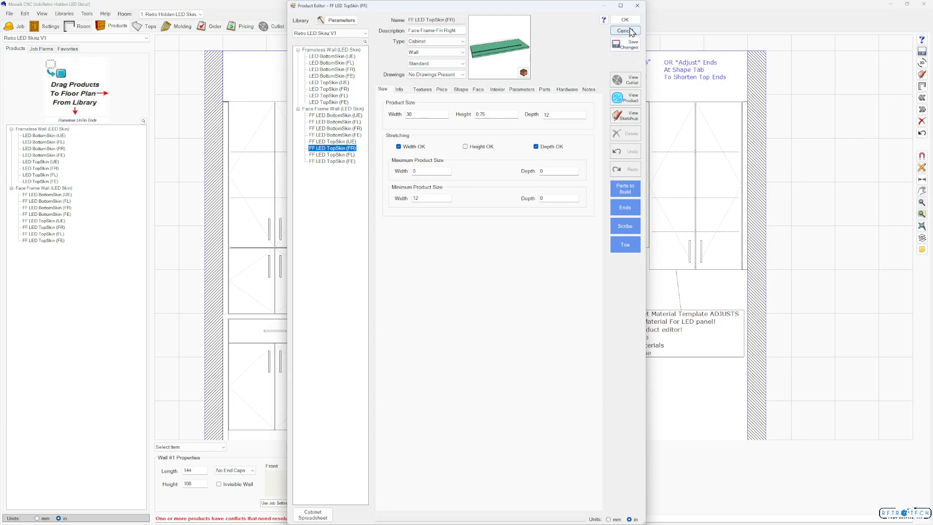
{"action": "left_click", "coordinate": [624, 31]}
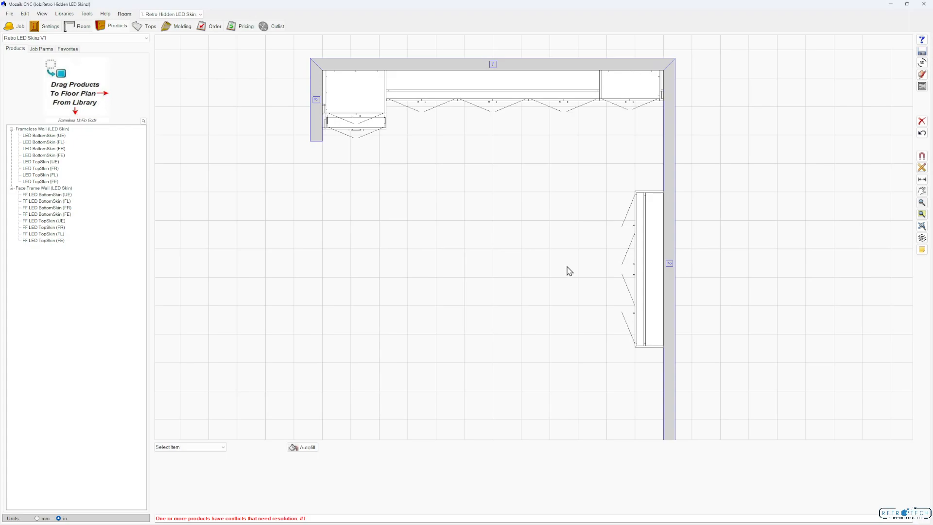
{"action": "mouse_move", "coordinate": [594, 96]}
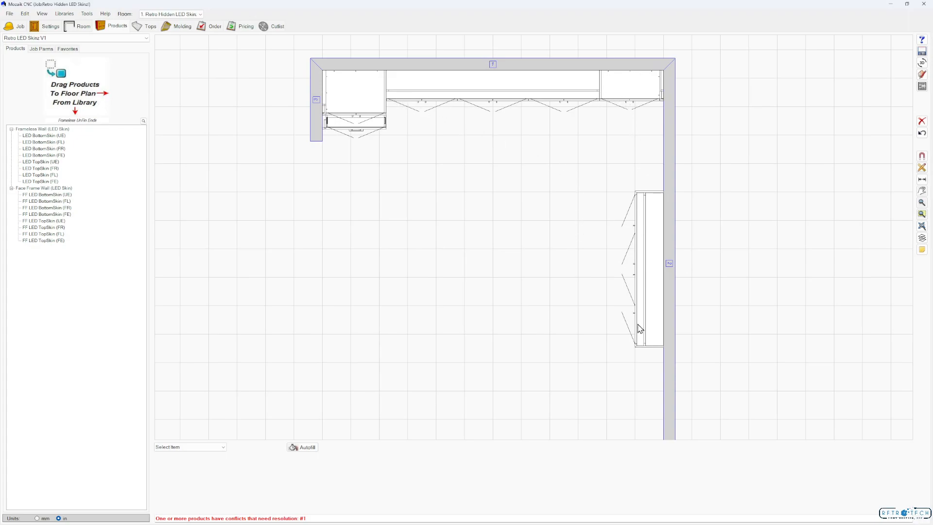
{"action": "mouse_move", "coordinate": [533, 199]}
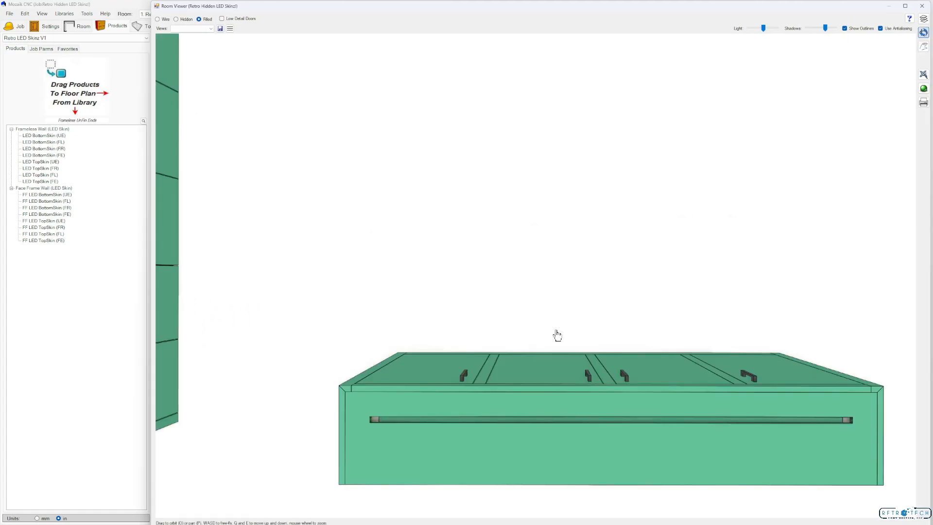
{"action": "mouse_move", "coordinate": [555, 290]}
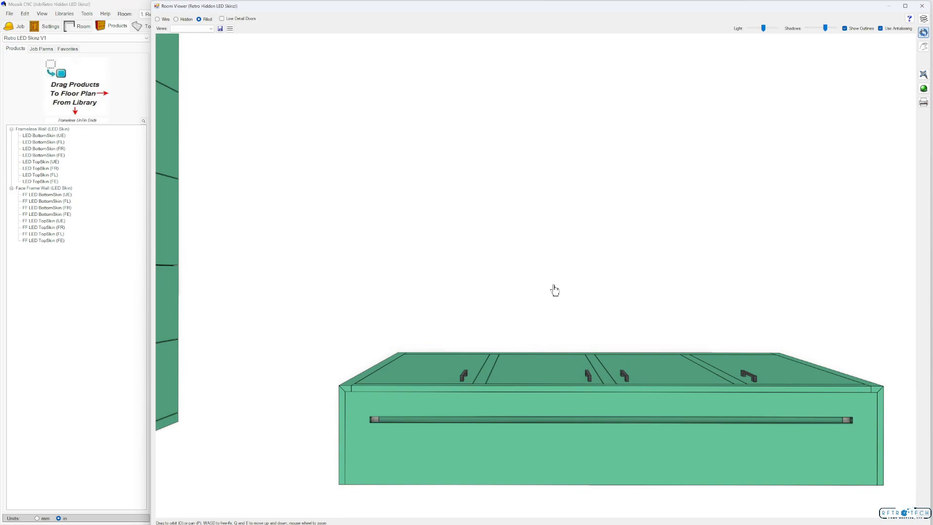
Step: Launch the 3D Room Viewer to show the wall cabinet run with its LED dado strip
{"action": "left_click", "coordinate": [41, 49]}
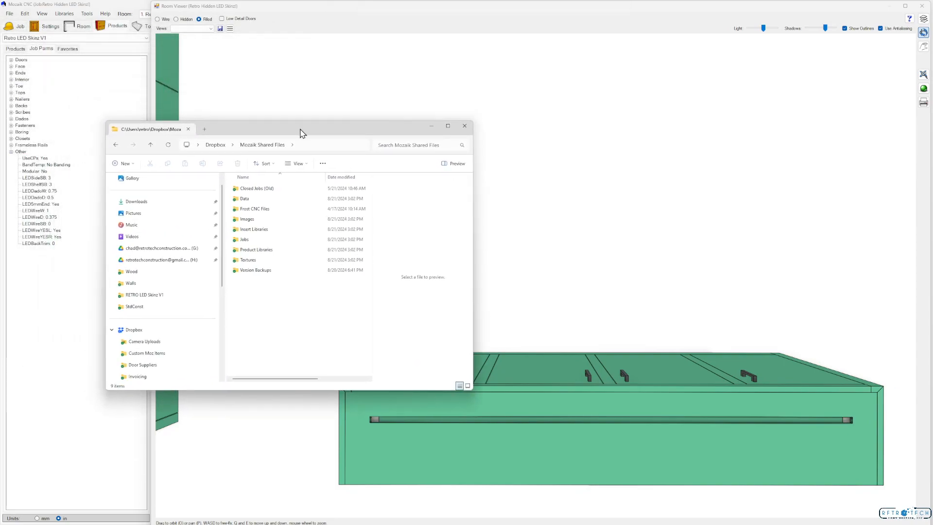
{"action": "mouse_move", "coordinate": [256, 250]}
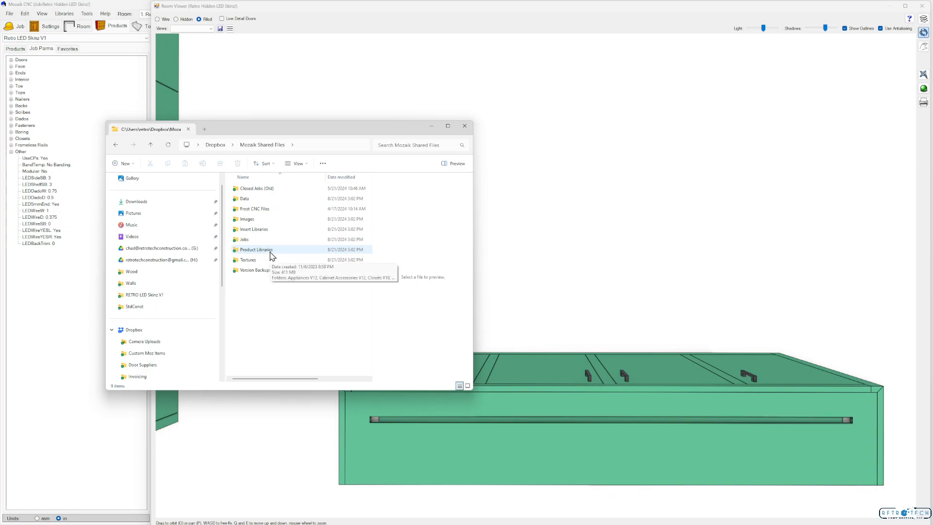
Step: Browse into Product Libraries, maximized, and open the Retro LED Skinz V1 library folder
{"action": "double_click", "coordinate": [256, 249]}
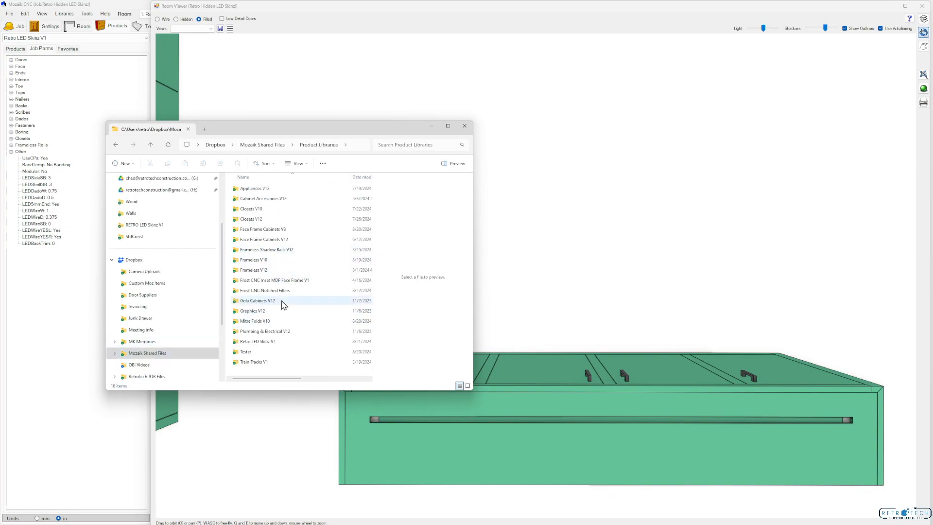
{"action": "left_click", "coordinate": [447, 126]}
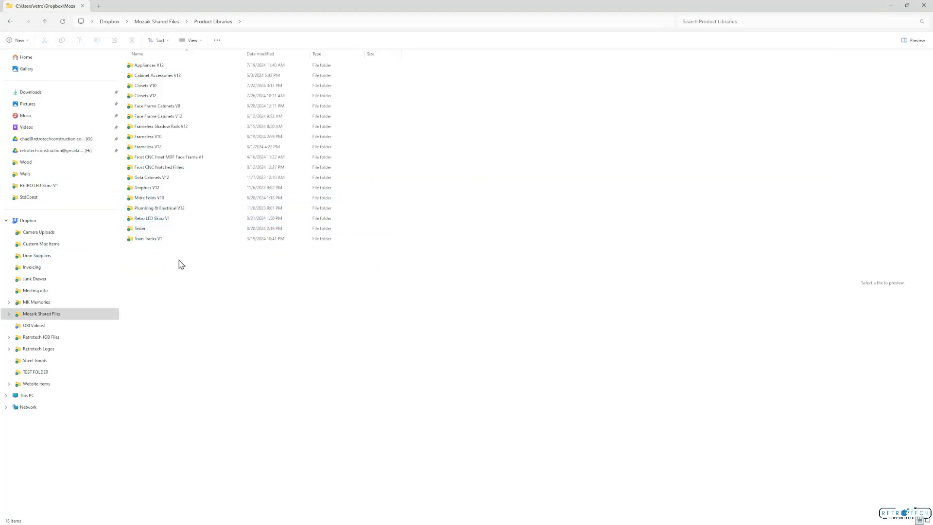
{"action": "right_click", "coordinate": [185, 267]}
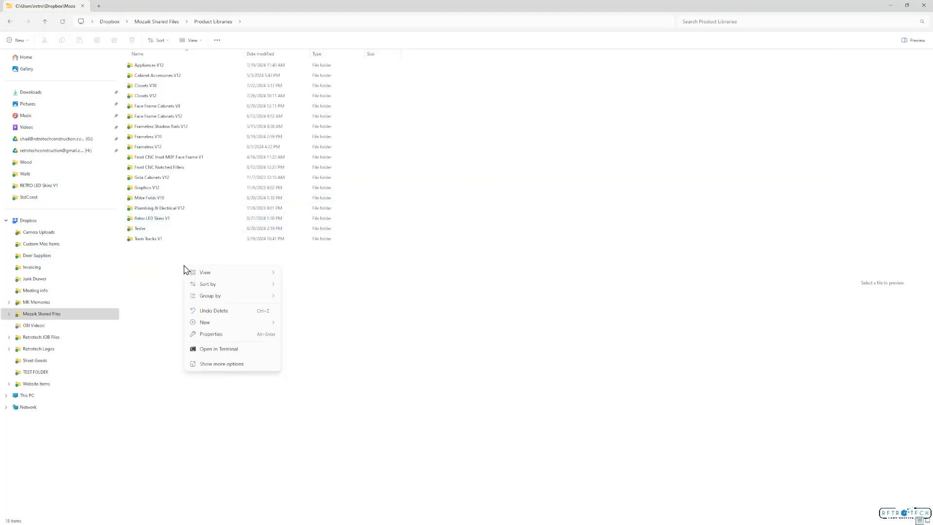
{"action": "mouse_move", "coordinate": [159, 251]}
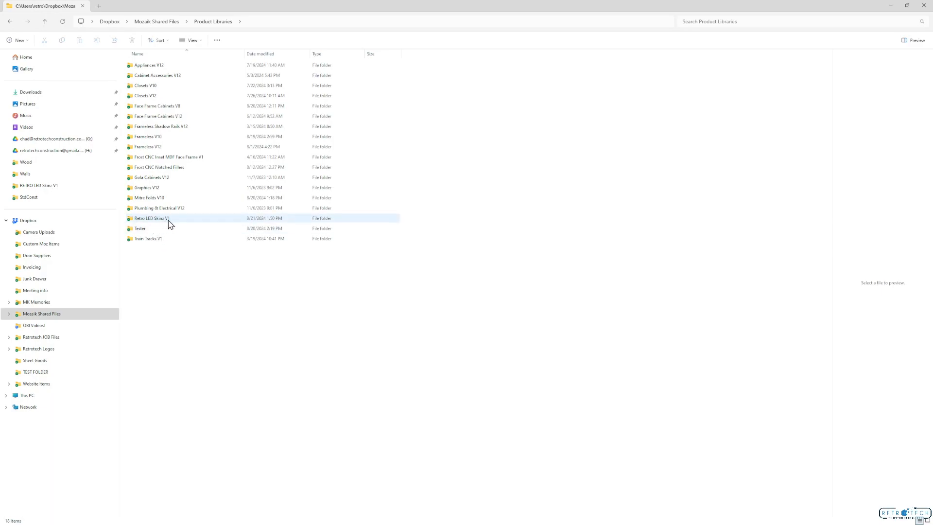
{"action": "double_click", "coordinate": [152, 217]}
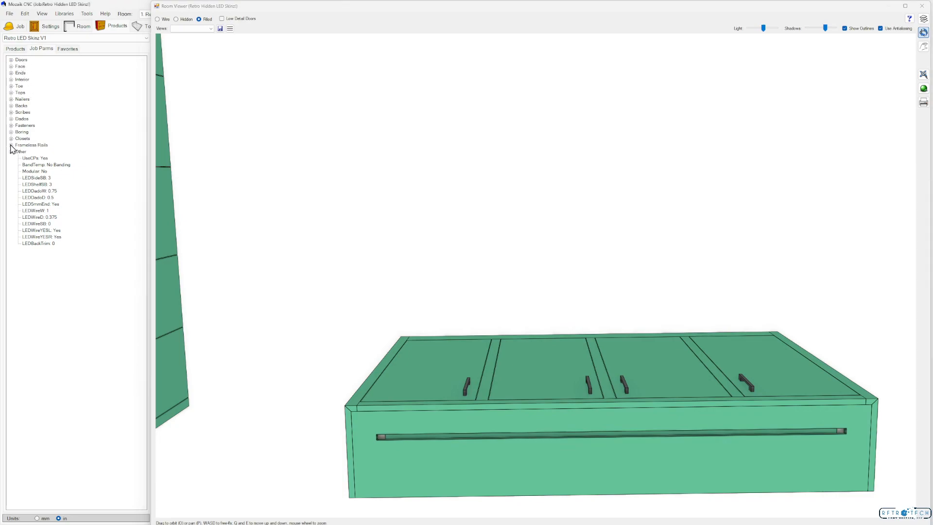
{"action": "mouse_move", "coordinate": [34, 173]}
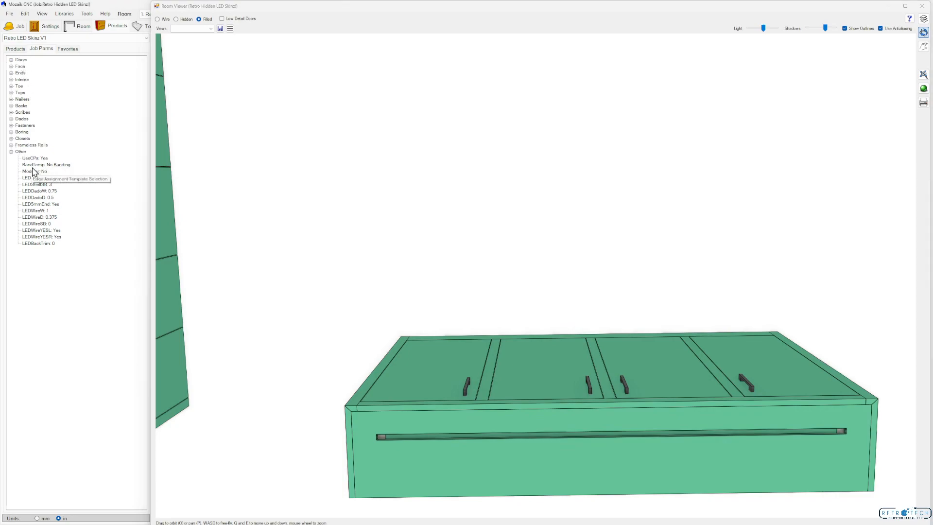
{"action": "mouse_move", "coordinate": [47, 182]}
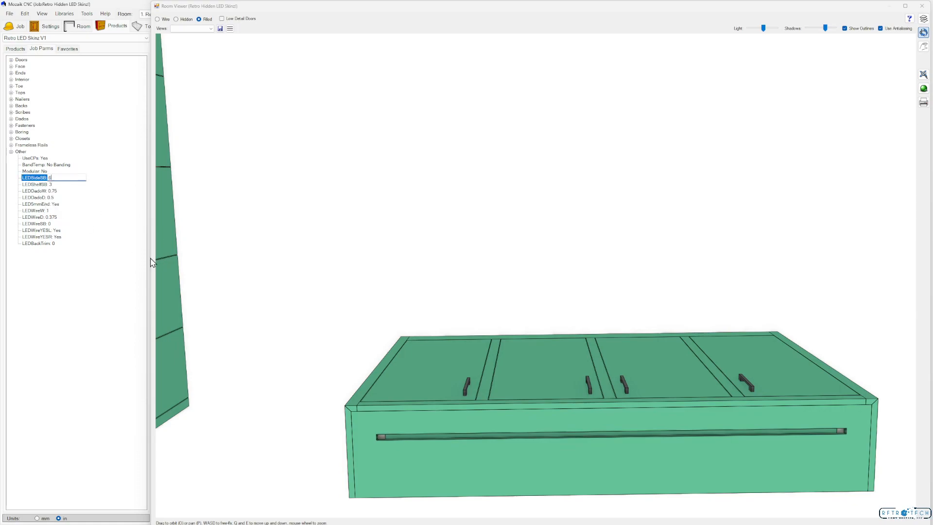
Step: Expand the Job Parms Other category to list the LED parameters, with LEDSideBB reading 6
{"action": "left_click", "coordinate": [330, 383]}
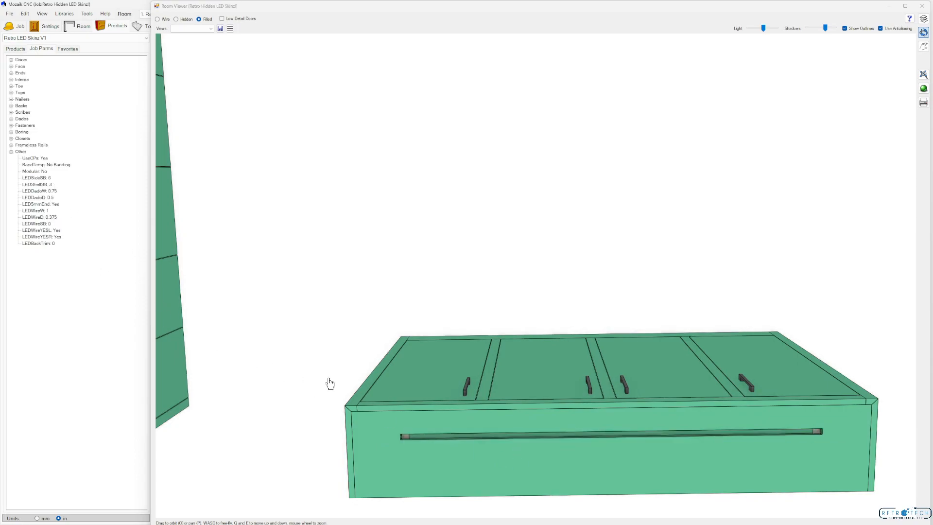
{"action": "mouse_move", "coordinate": [624, 389]}
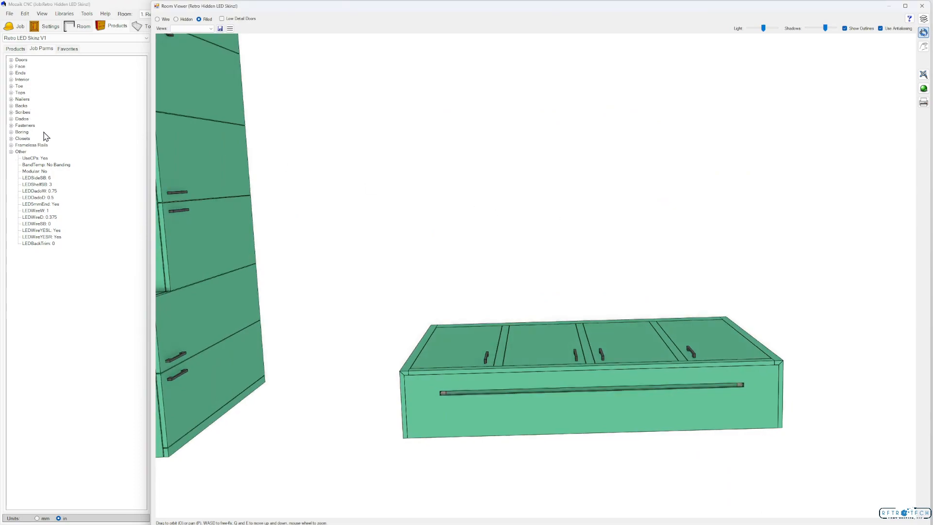
{"action": "mouse_move", "coordinate": [42, 197]}
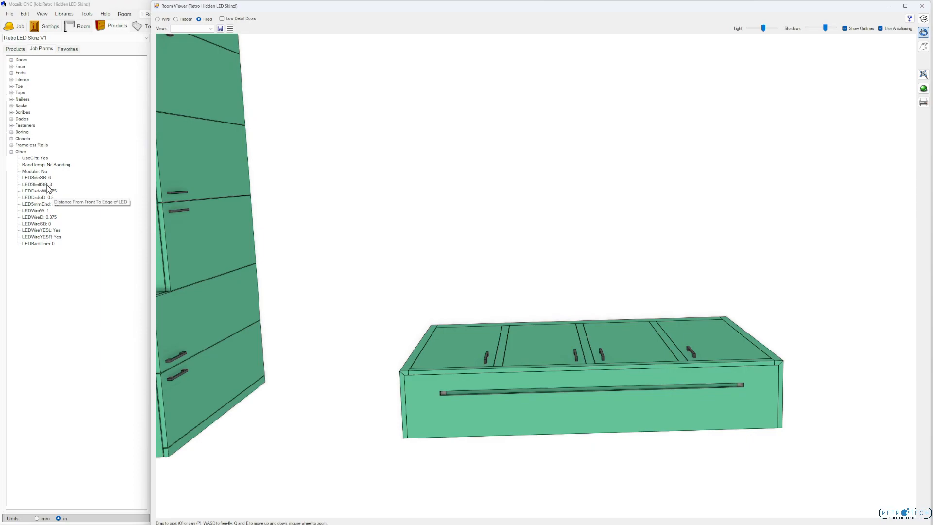
{"action": "left_click", "coordinate": [36, 176]}
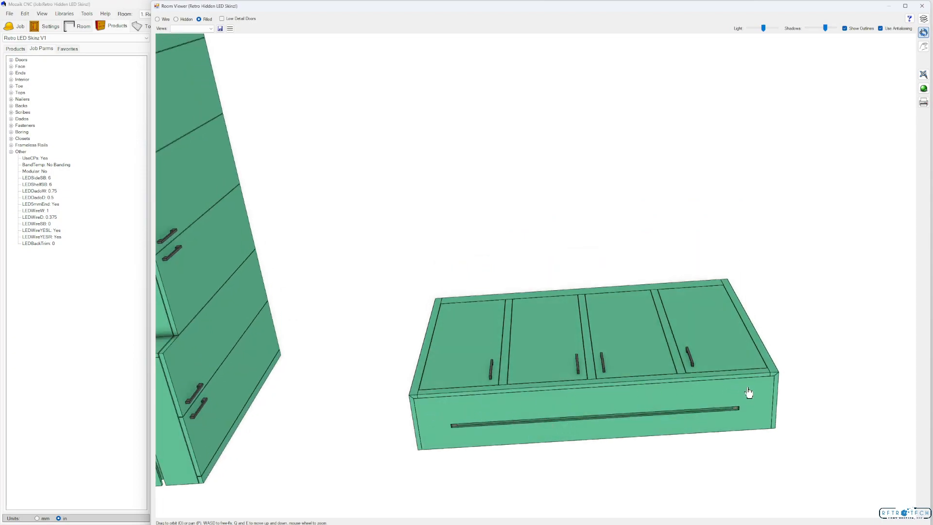
{"action": "left_click", "coordinate": [39, 190]}
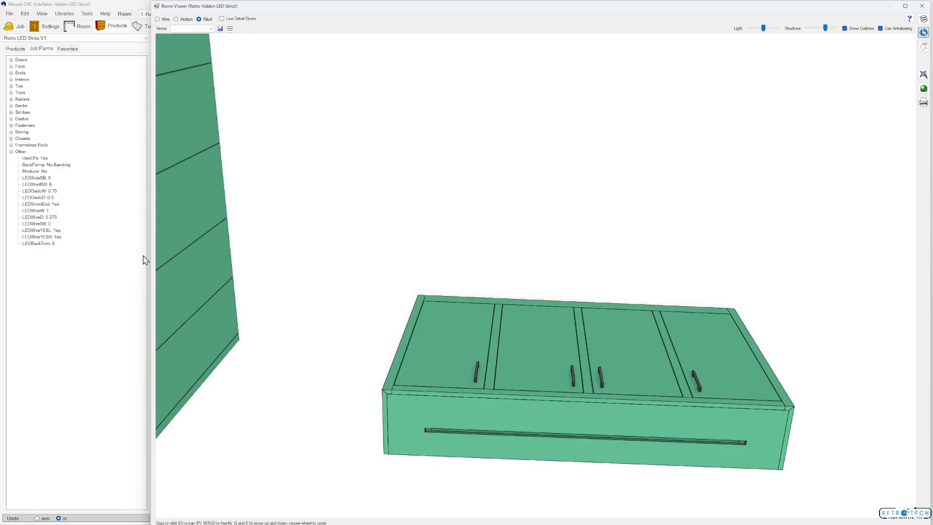
{"action": "mouse_move", "coordinate": [52, 199]}
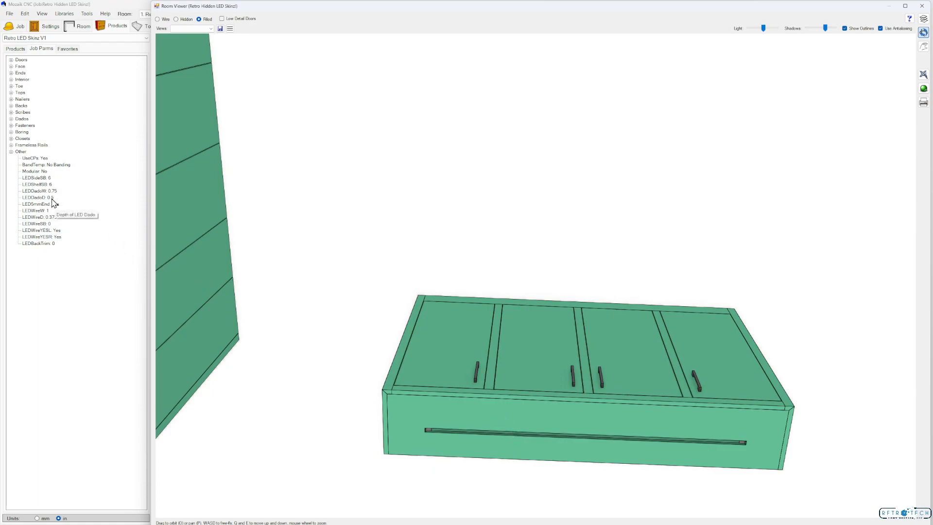
{"action": "mouse_move", "coordinate": [50, 207]}
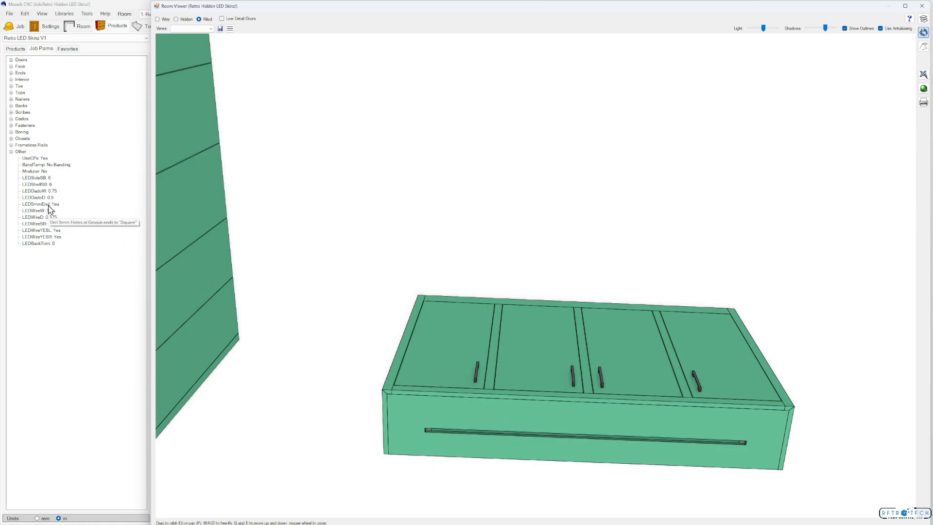
{"action": "mouse_move", "coordinate": [45, 216]}
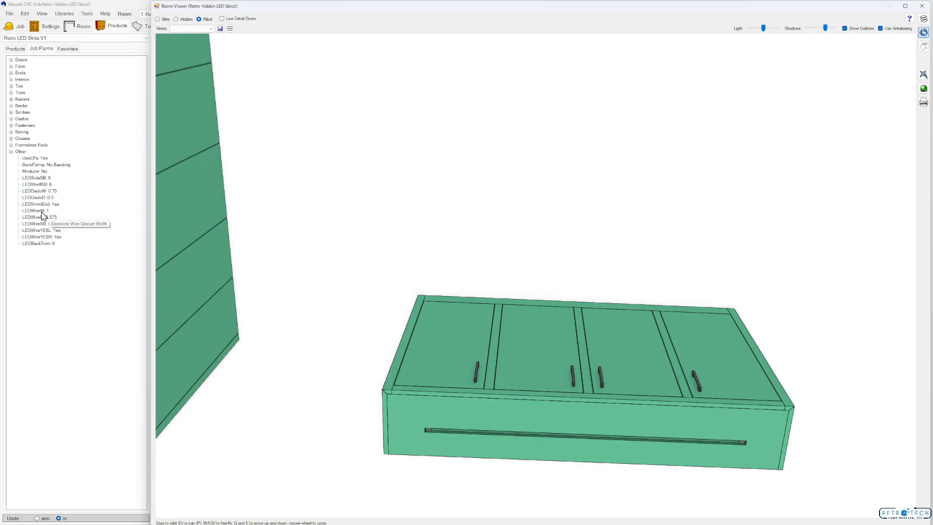
{"action": "mouse_move", "coordinate": [38, 220]}
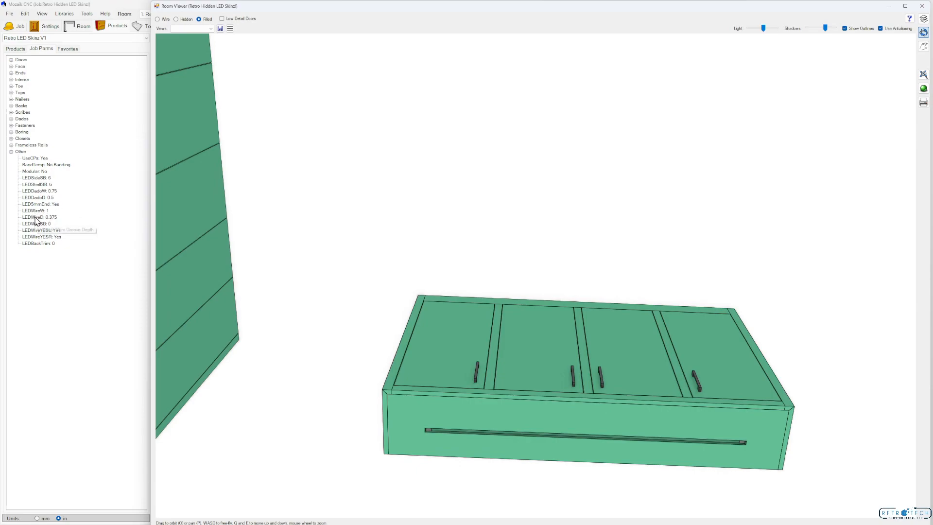
{"action": "mouse_move", "coordinate": [41, 214]}
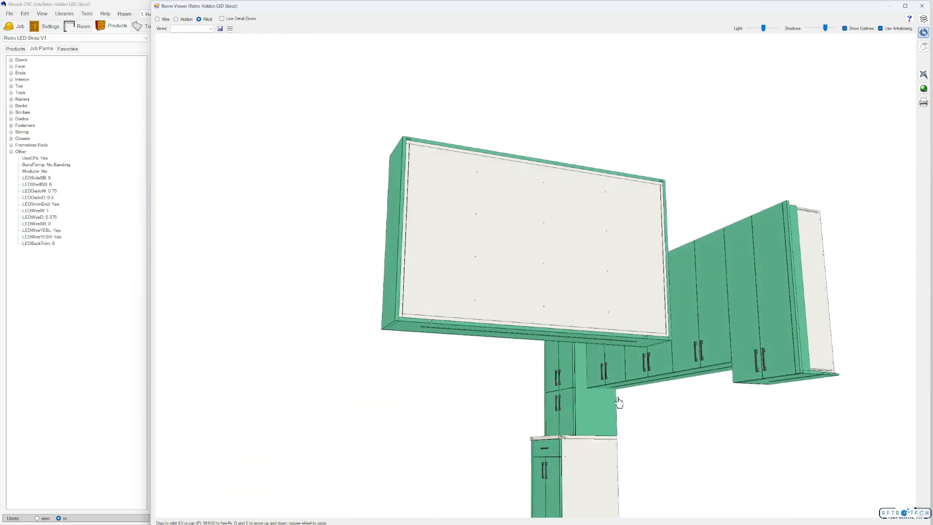
Step: Set the backside wire groove width LEDWireW to 3 and end distance LEDWireSB to 1
{"action": "scroll", "scroll_direction": "up", "scroll_amount": 3}
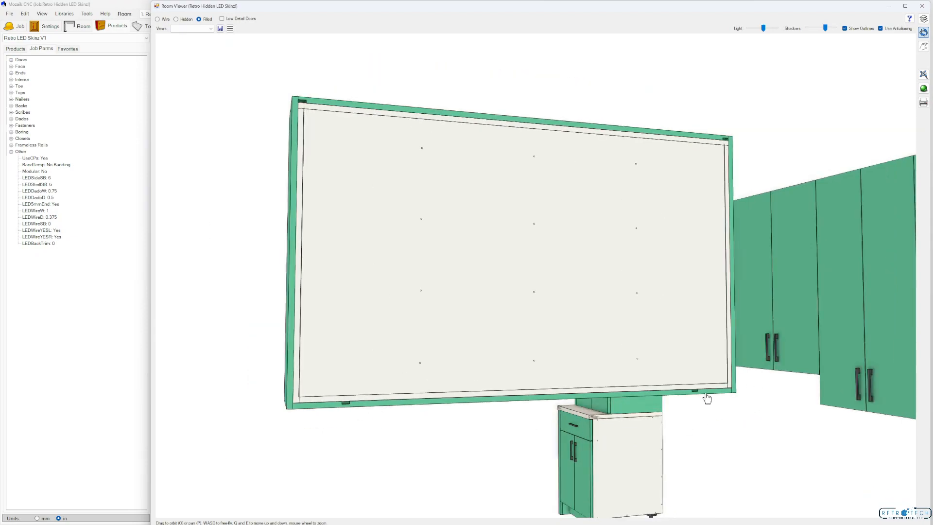
{"action": "mouse_move", "coordinate": [717, 338]}
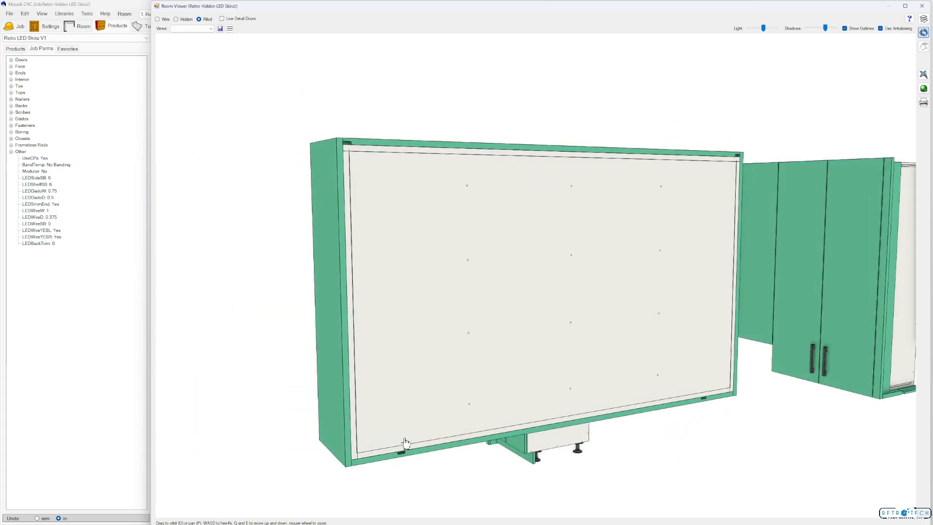
{"action": "mouse_move", "coordinate": [51, 239]}
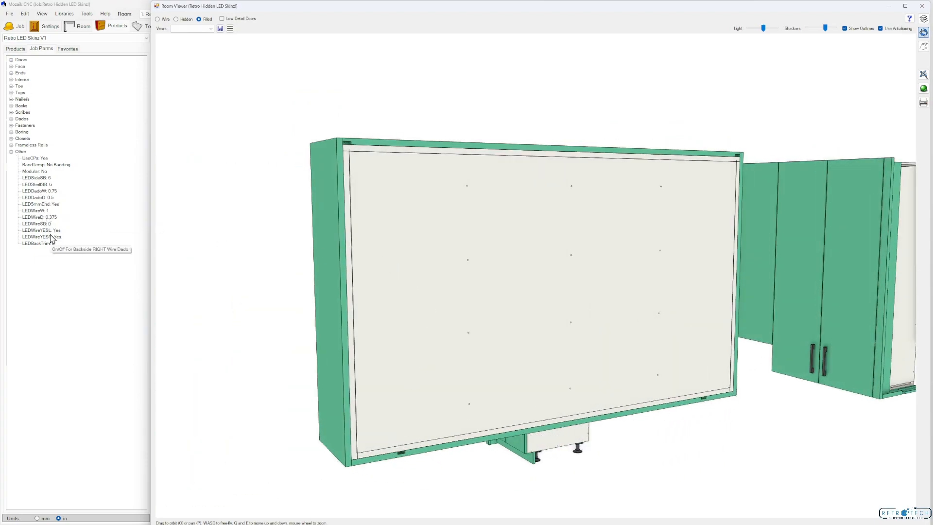
{"action": "mouse_move", "coordinate": [47, 221]}
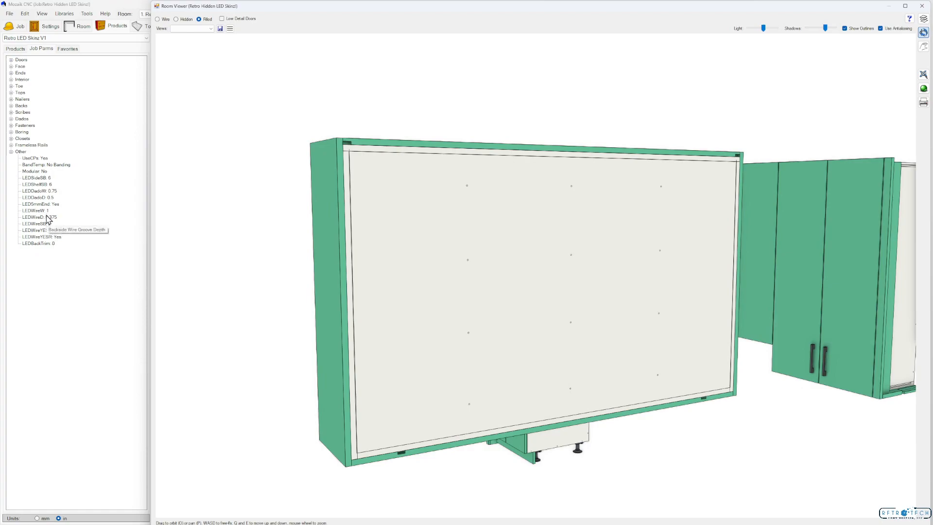
{"action": "left_click", "coordinate": [35, 210]}
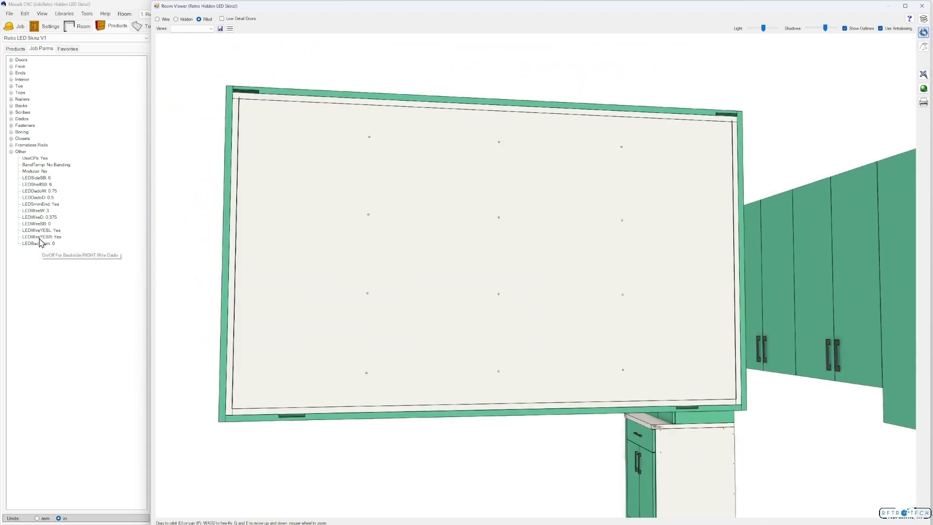
{"action": "left_click", "coordinate": [35, 210]}
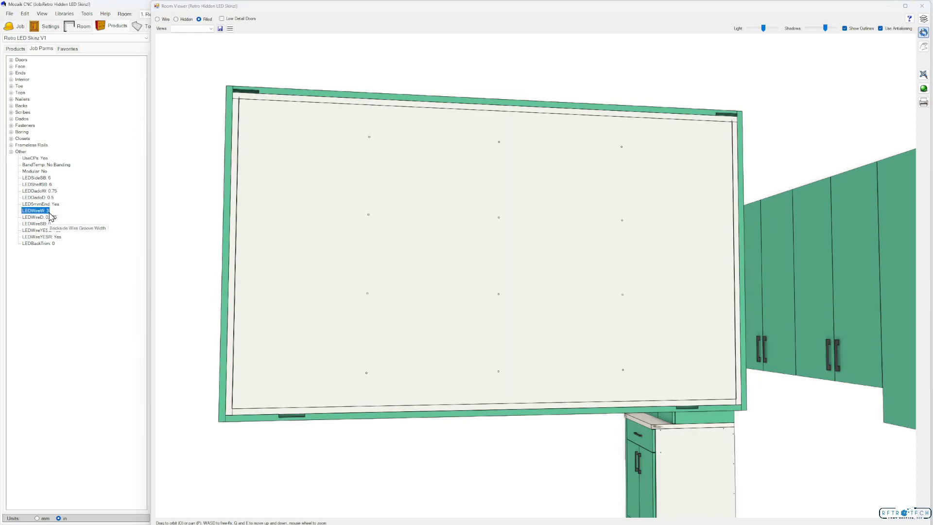
{"action": "mouse_move", "coordinate": [48, 223]}
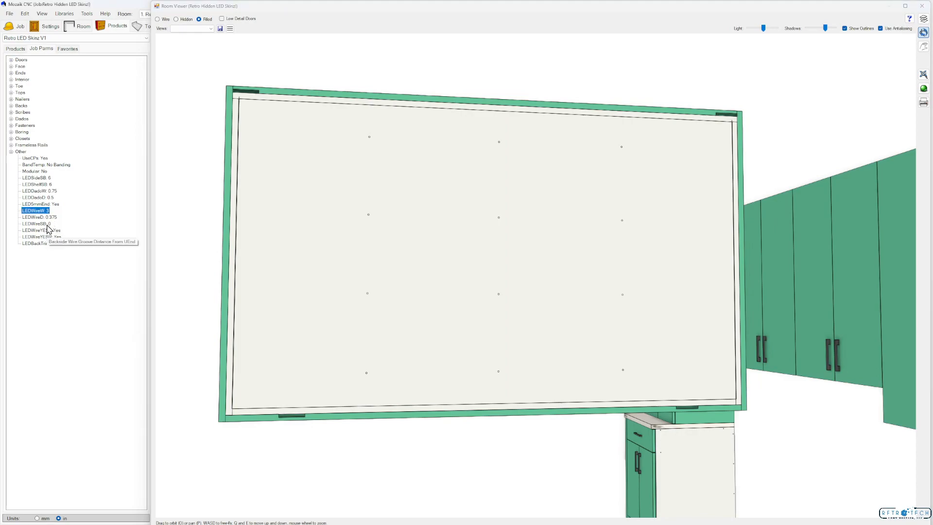
{"action": "left_click", "coordinate": [36, 223]}
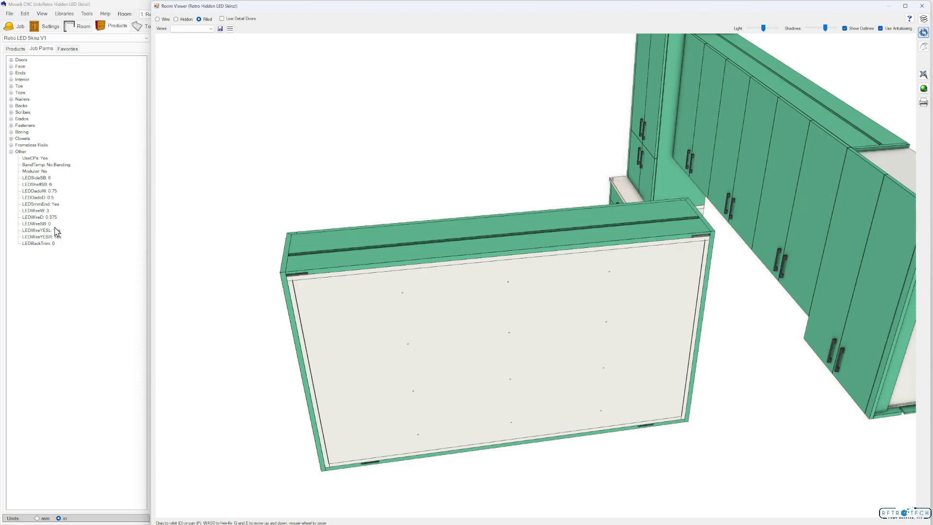
{"action": "left_click", "coordinate": [34, 224]}
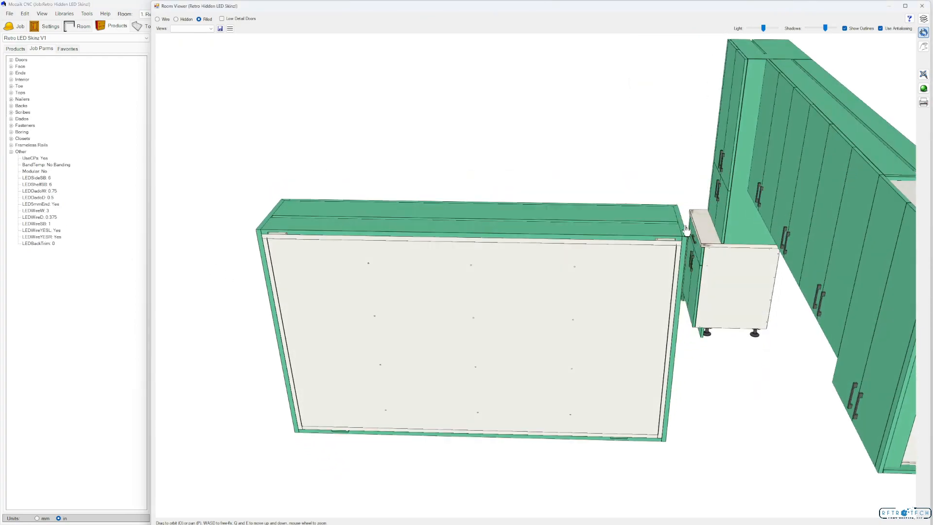
{"action": "mouse_move", "coordinate": [41, 230]}
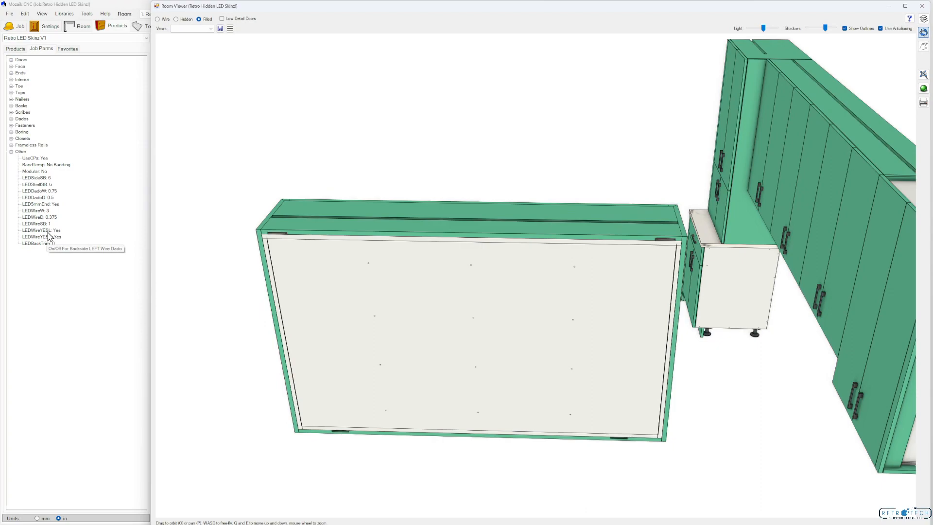
{"action": "mouse_move", "coordinate": [41, 237]}
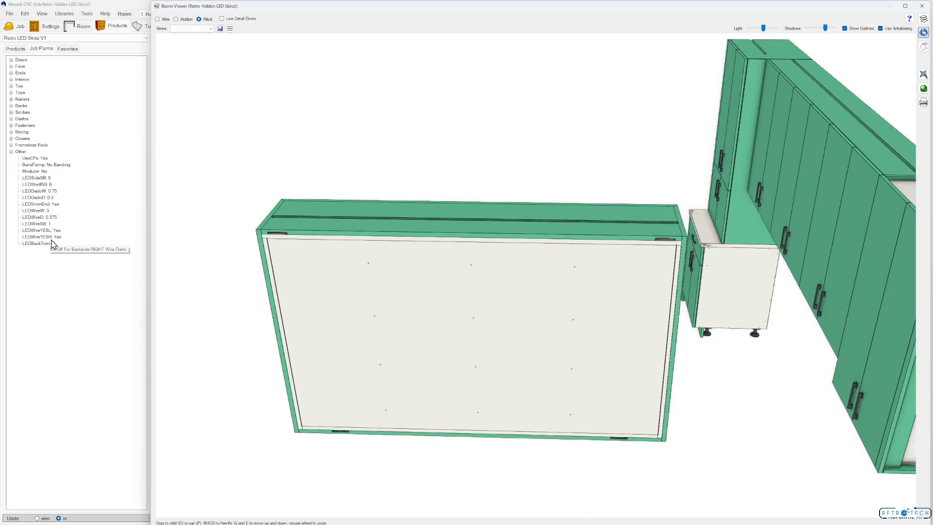
{"action": "mouse_move", "coordinate": [683, 272]}
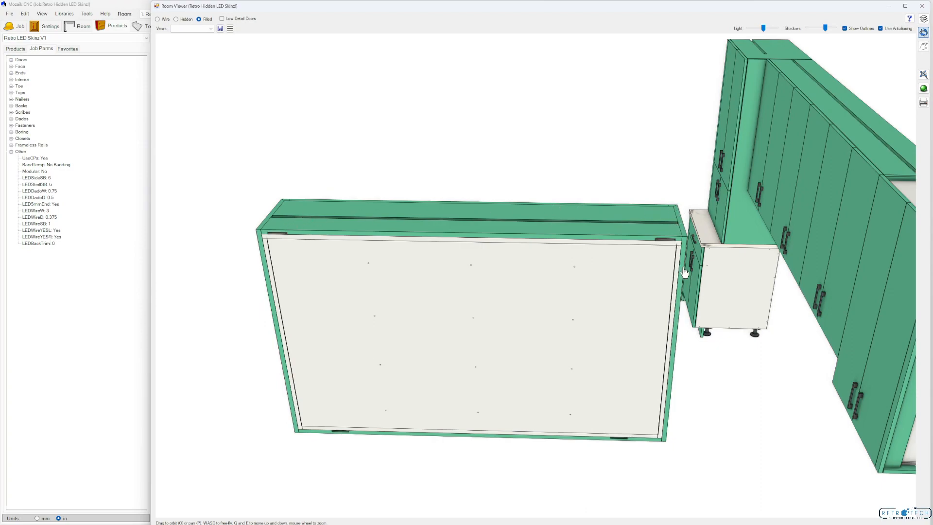
{"action": "mouse_move", "coordinate": [57, 247]}
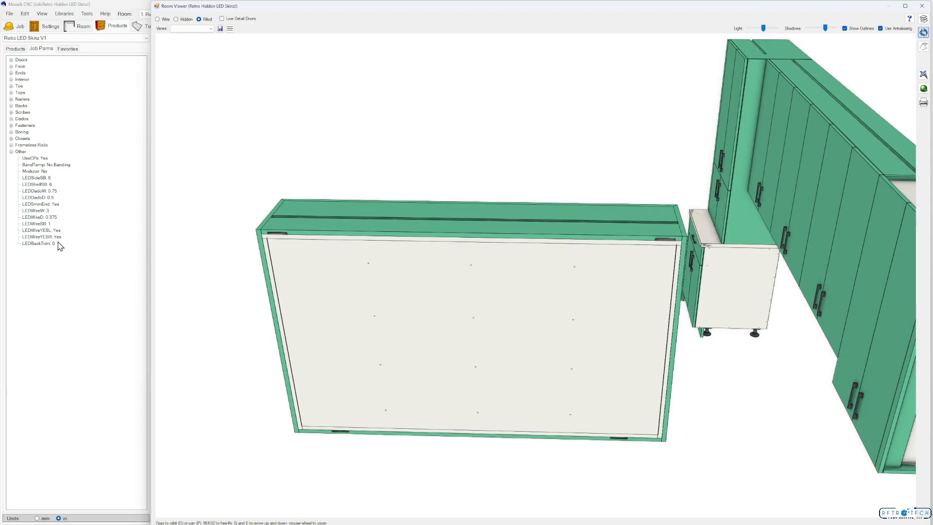
{"action": "mouse_move", "coordinate": [57, 230]}
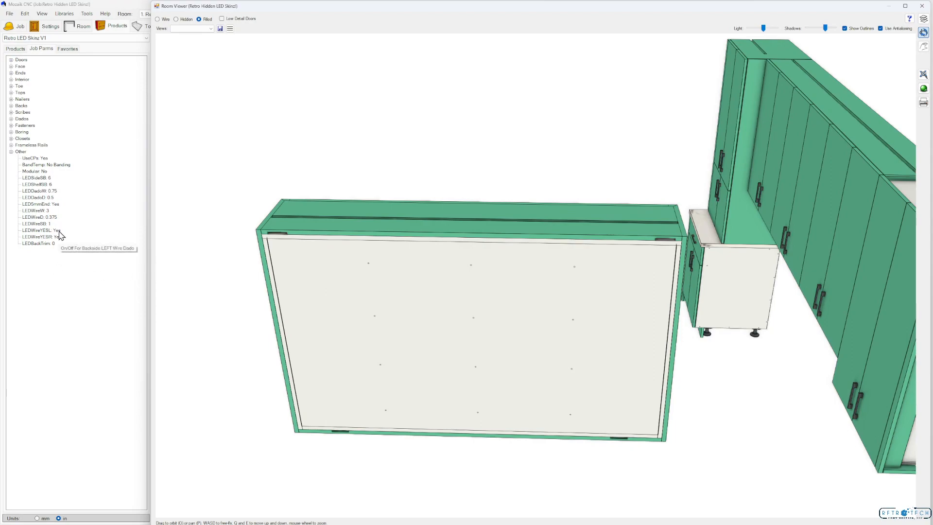
Step: Toggle LEDWireYESL and LEDWireYESR to No, then back to Yes for both wire dados
{"action": "left_click", "coordinate": [39, 229]}
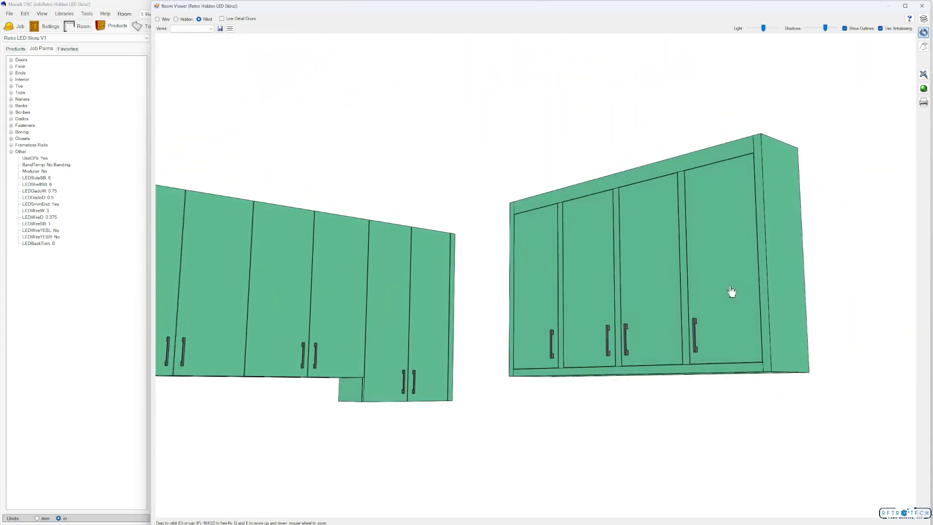
{"action": "left_click", "coordinate": [39, 231]}
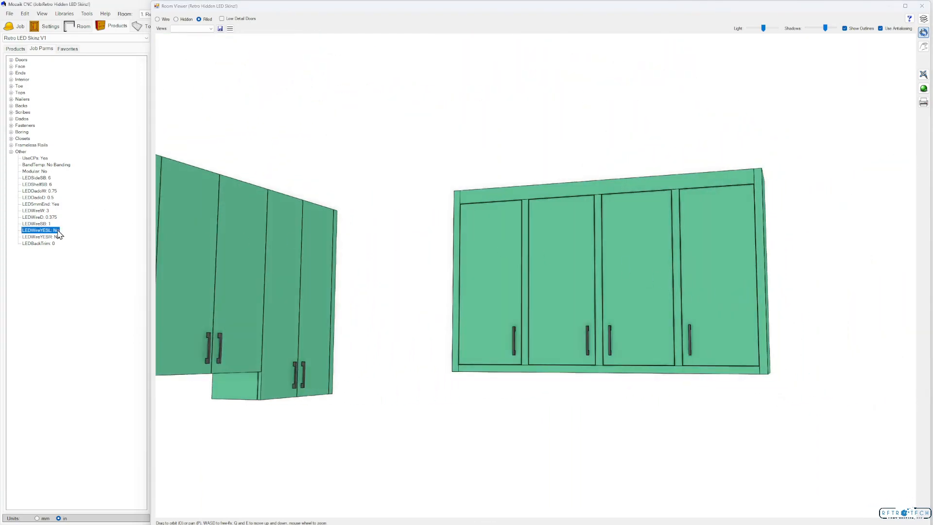
{"action": "left_click", "coordinate": [41, 236]}
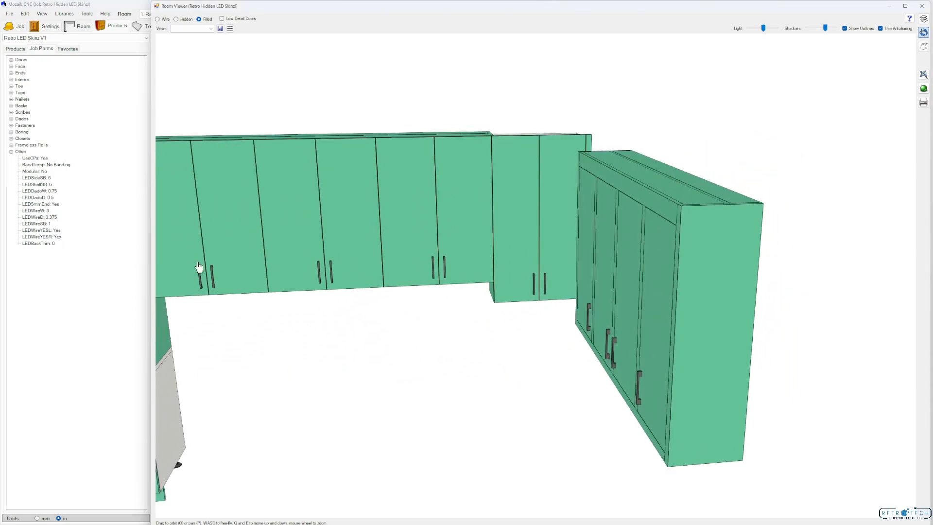
Step: Show the LED parameters and pan the 3D view to a close-up of the skin panel's wire dado end
{"action": "double_click", "coordinate": [37, 243]}
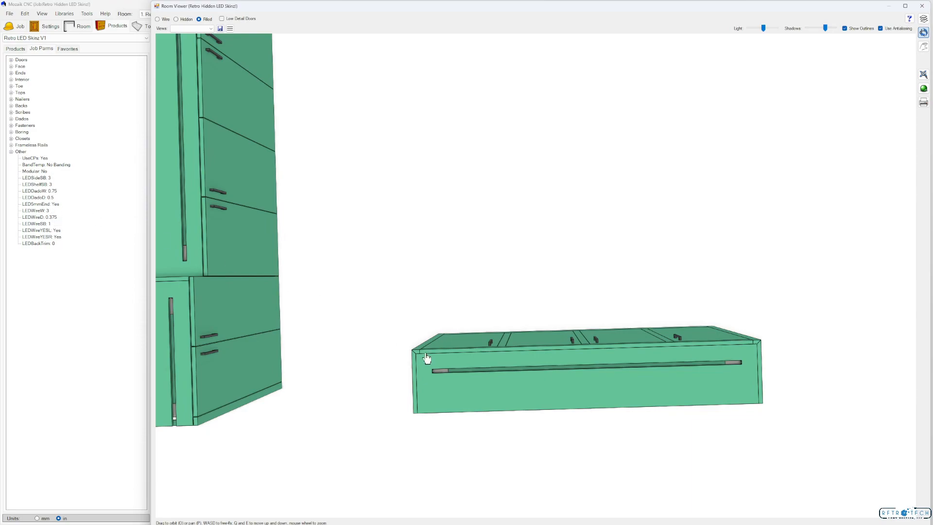
{"action": "scroll", "scroll_direction": "up", "scroll_amount": 3}
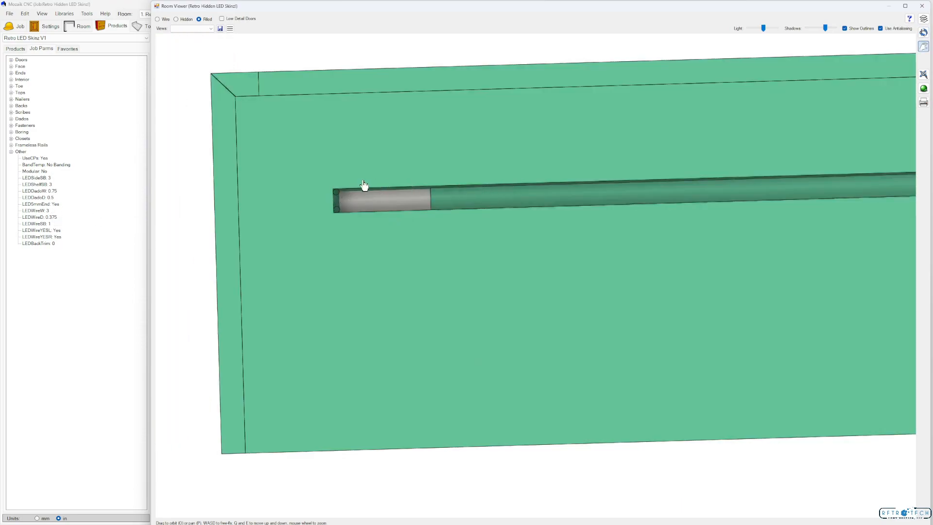
{"action": "mouse_move", "coordinate": [552, 199]}
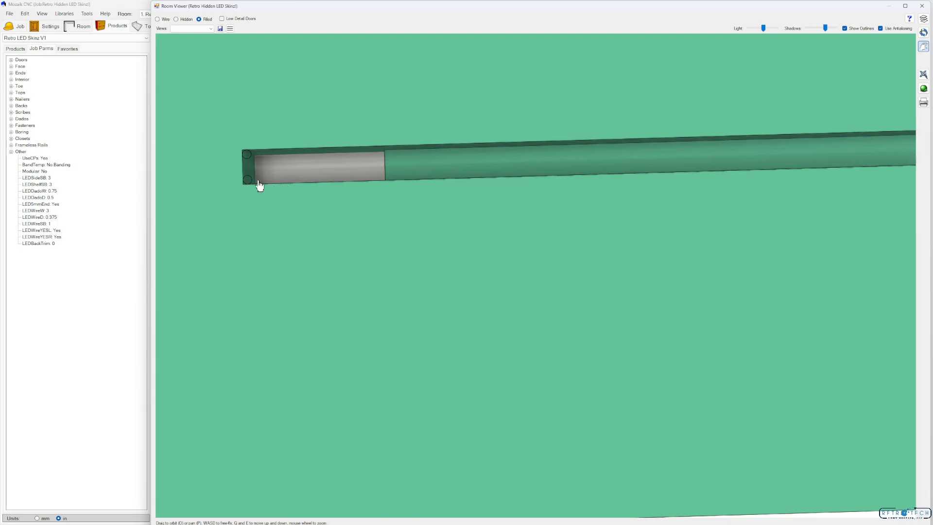
{"action": "mouse_move", "coordinate": [292, 190]}
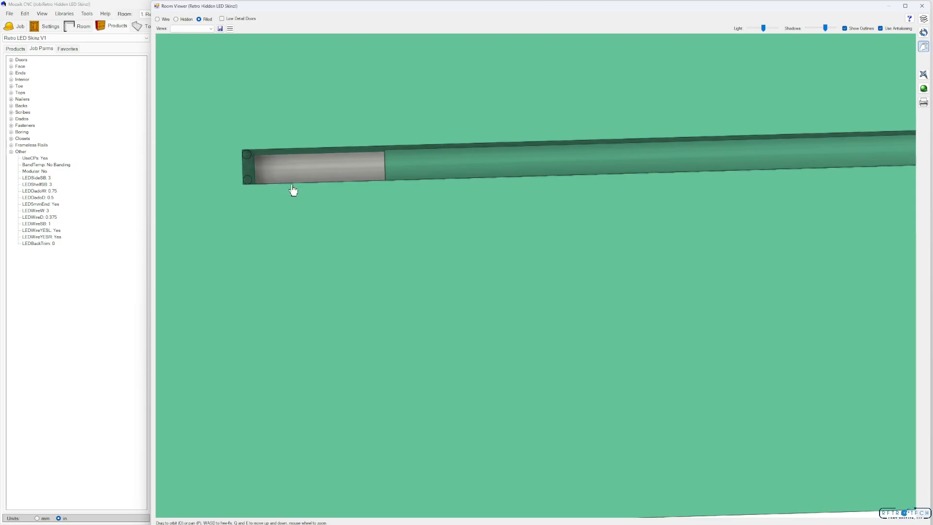
{"action": "mouse_move", "coordinate": [246, 180]}
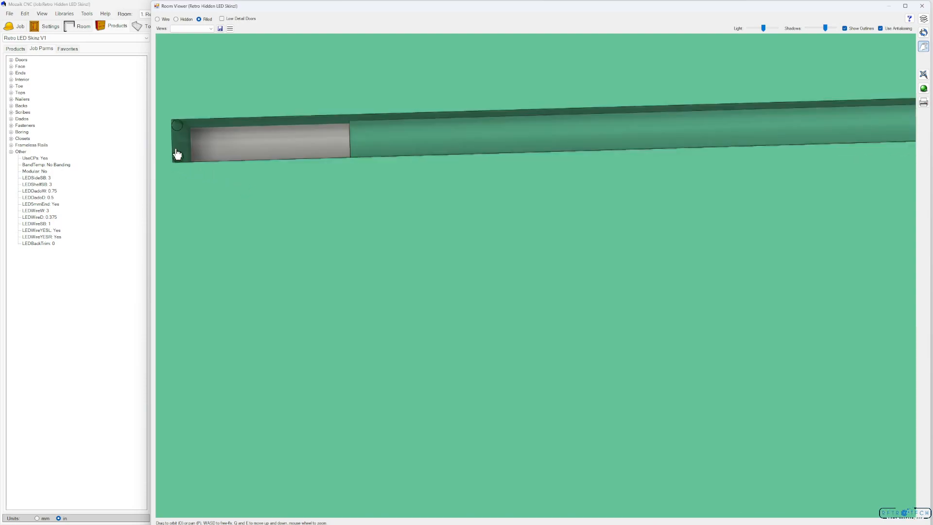
{"action": "left_click_drag", "start_coordinate": [177, 154], "coordinate": [324, 198]}
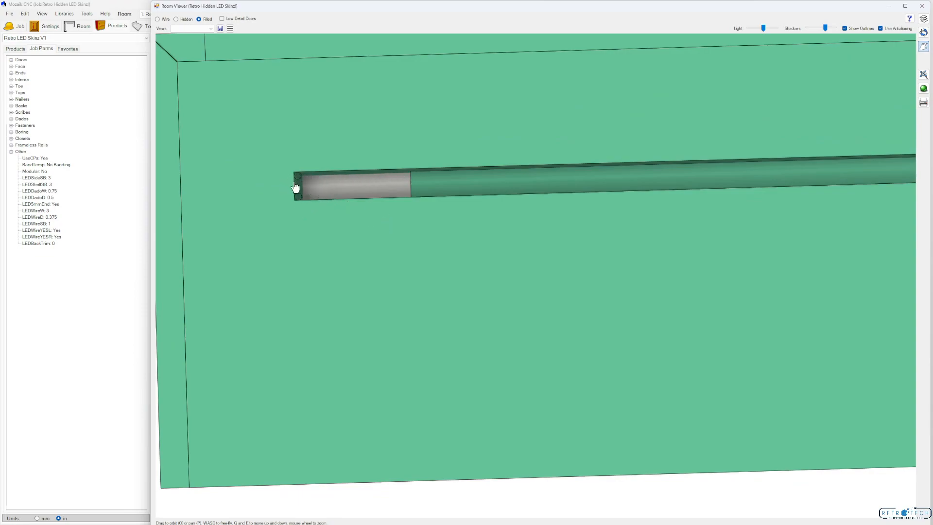
{"action": "left_click_drag", "start_coordinate": [295, 188], "coordinate": [354, 205]}
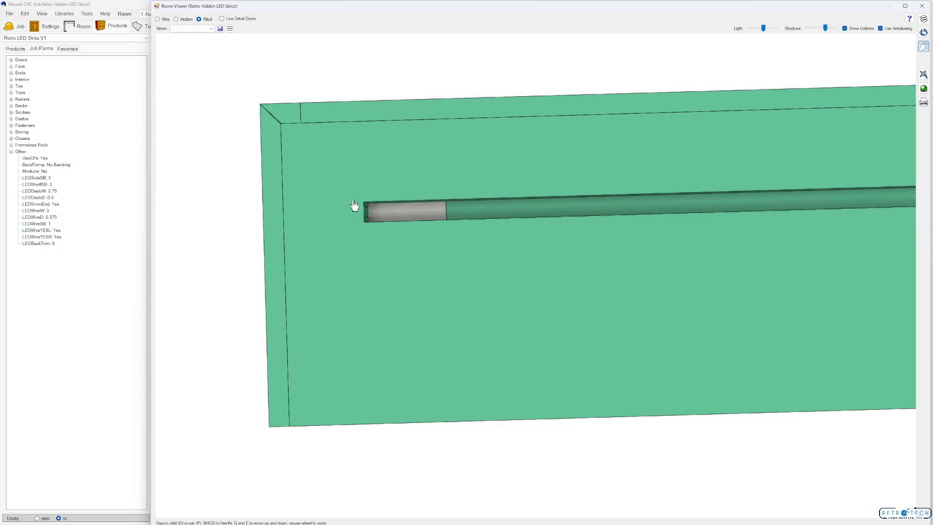
{"action": "mouse_move", "coordinate": [409, 207]}
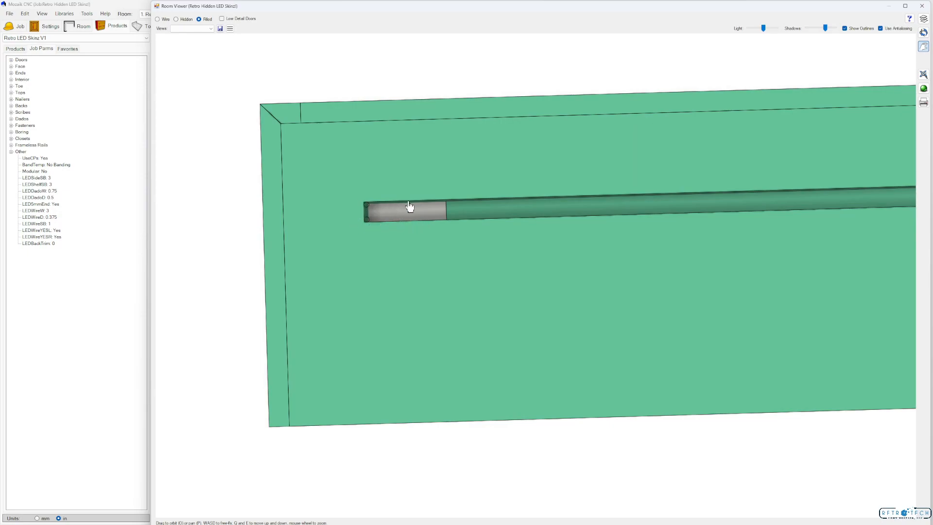
{"action": "mouse_move", "coordinate": [443, 240]}
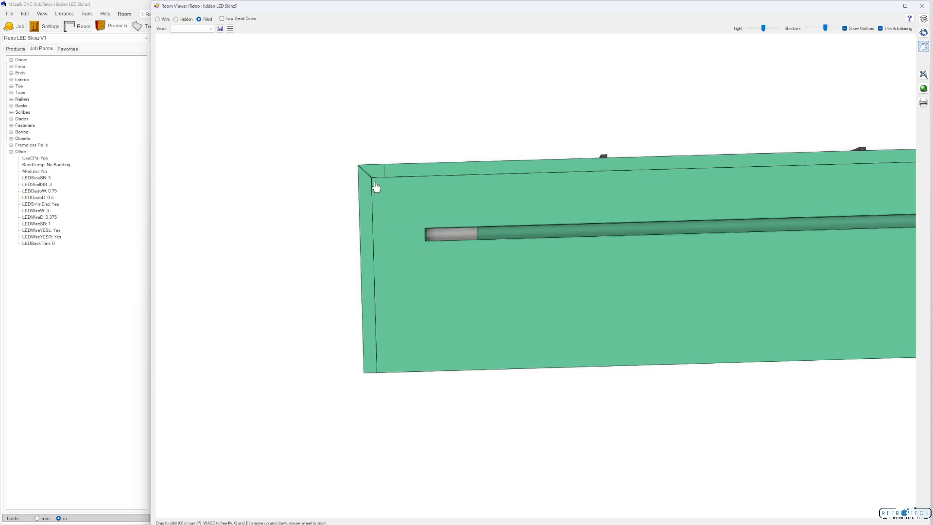
{"action": "mouse_move", "coordinate": [367, 249]}
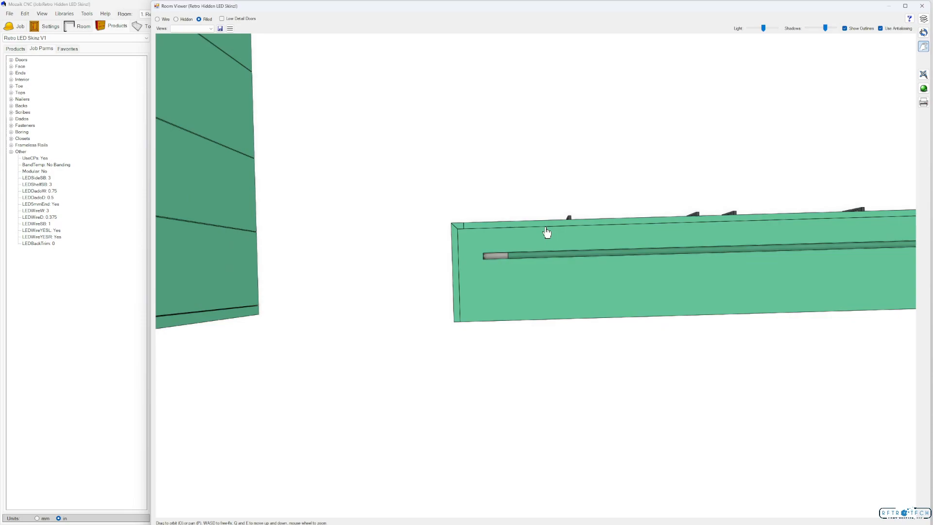
{"action": "mouse_move", "coordinate": [923, 32]}
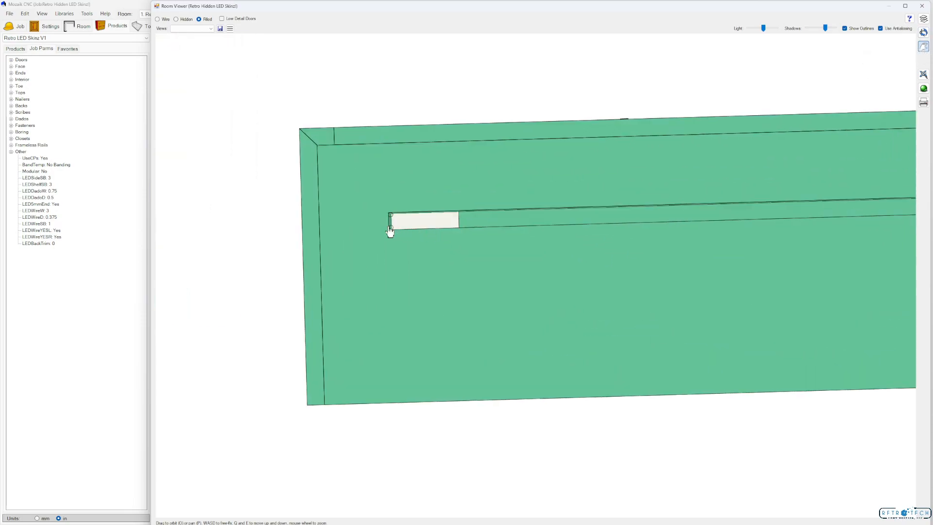
Step: Switch LEDTrimEnd from Yes to No so the groove ends are not drilled square
{"action": "left_click", "coordinate": [36, 203]}
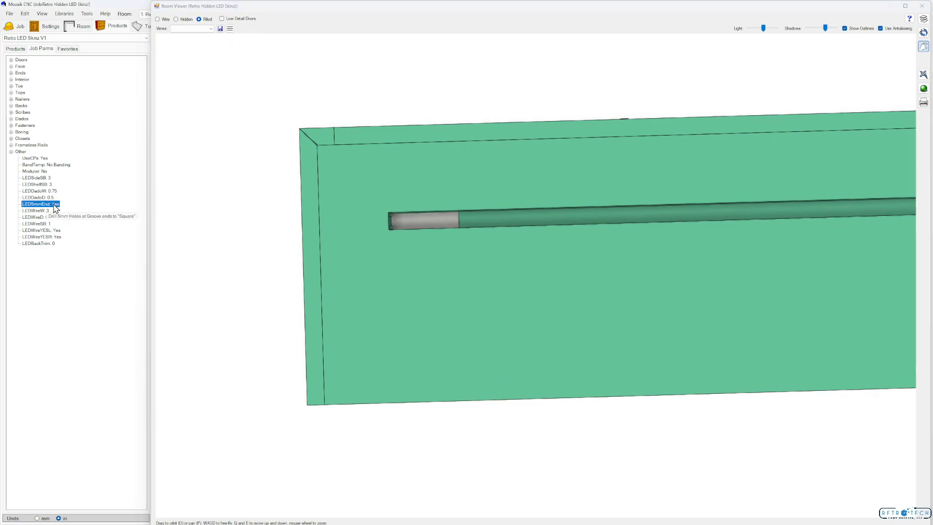
{"action": "left_click", "coordinate": [40, 203]}
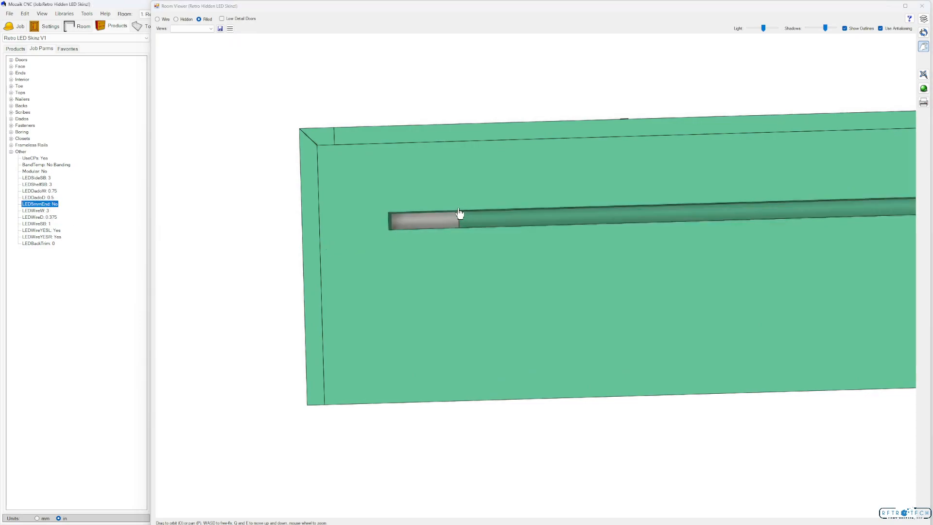
{"action": "mouse_move", "coordinate": [391, 224]}
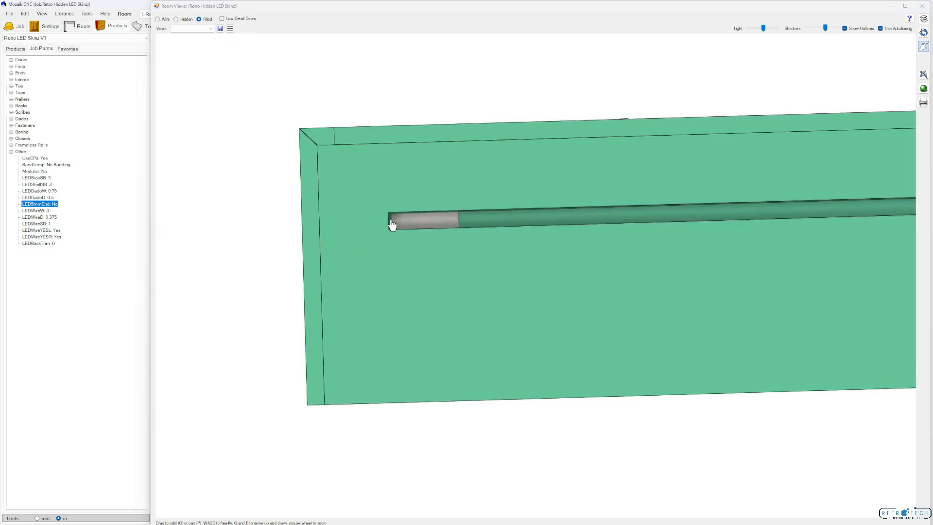
{"action": "mouse_move", "coordinate": [398, 224]}
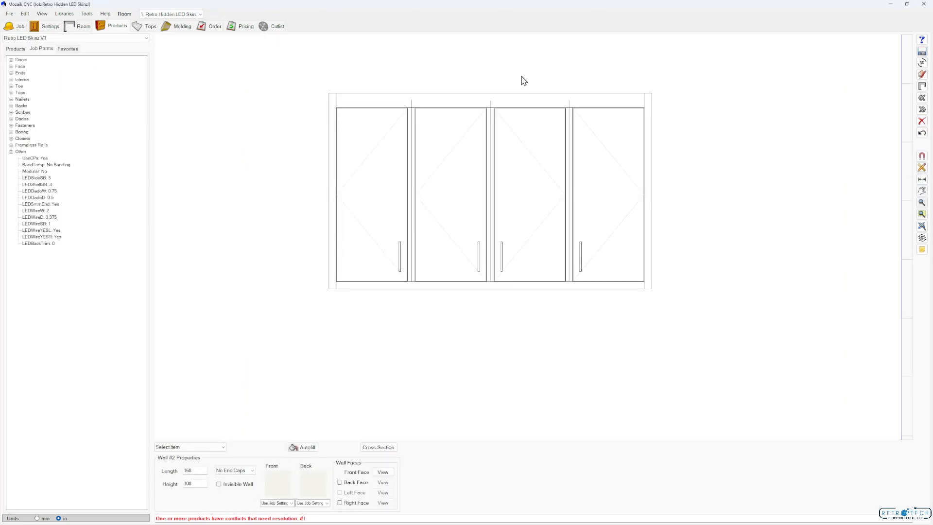
Step: Select the Wall 4 Door cabinet and pick FF LED TopSkin (UE) #N8 from its item list for deletion
{"action": "left_click", "coordinate": [490, 191]}
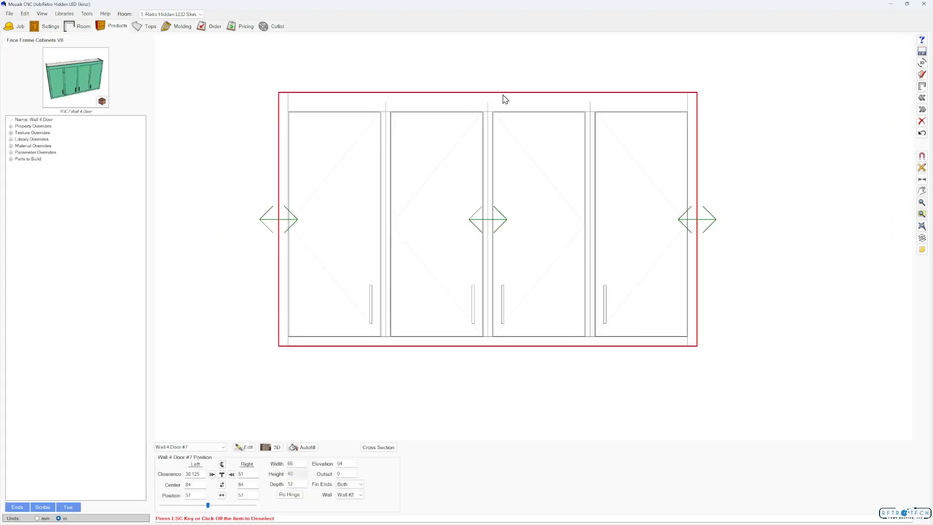
{"action": "left_click", "coordinate": [224, 447]}
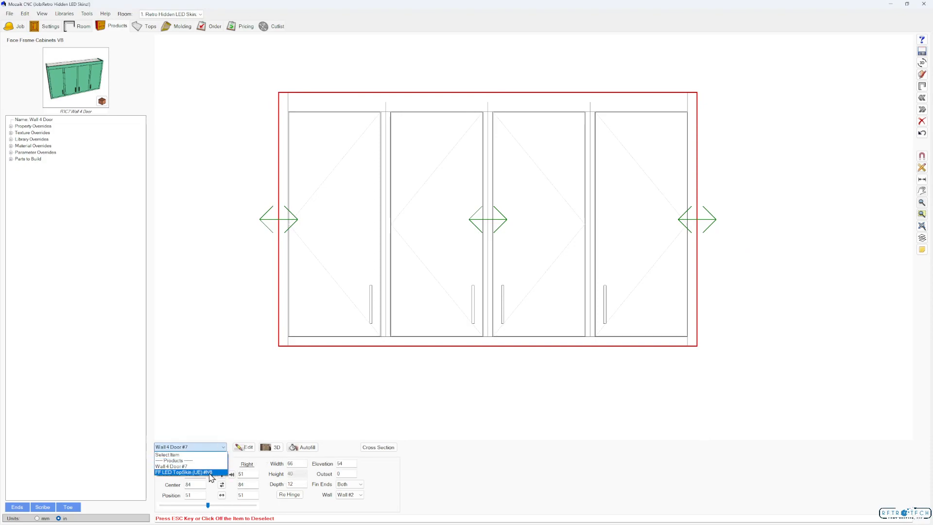
{"action": "left_click", "coordinate": [183, 472]}
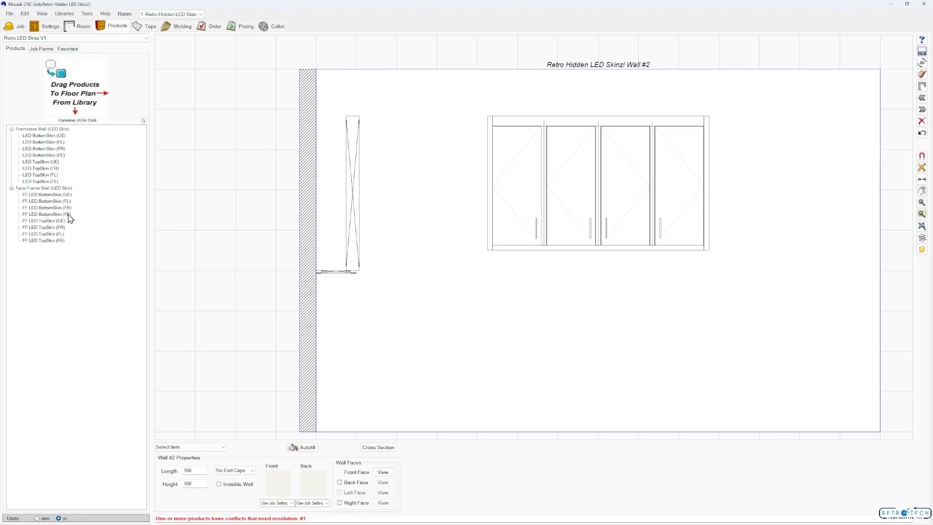
Step: Drop FF LED BottomSkin (FE) under the cabinet, 64.5 wide, stretched to Both sides
{"action": "left_click", "coordinate": [45, 213]}
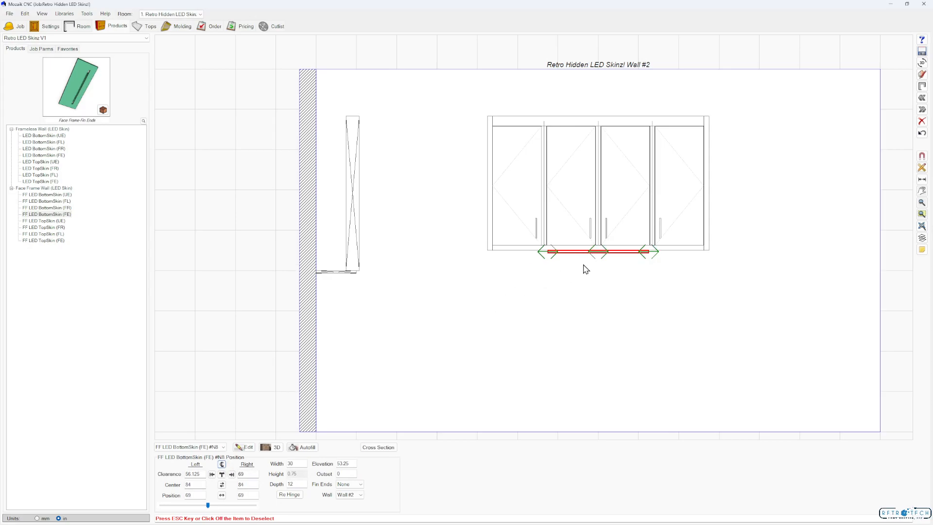
{"action": "left_click", "coordinate": [598, 182]}
{"action": "type", "text": "64.5"}
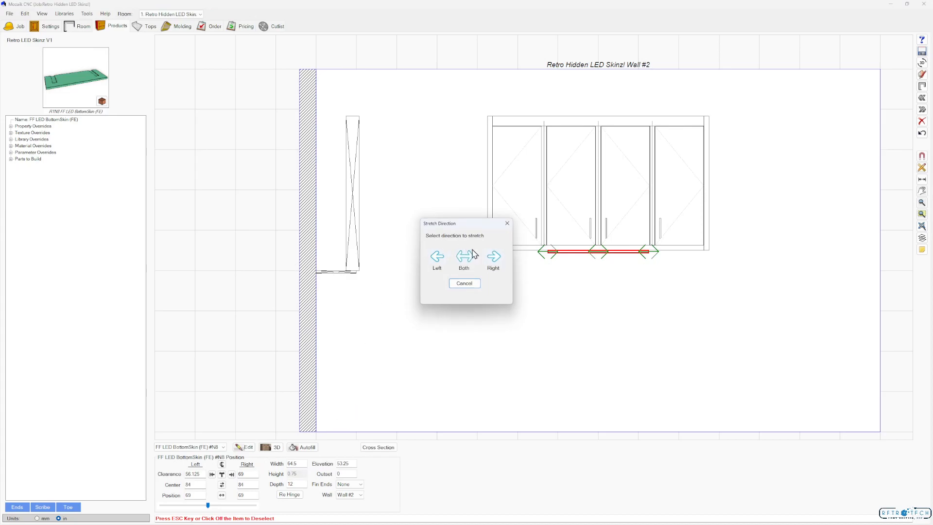
{"action": "left_click", "coordinate": [463, 283]}
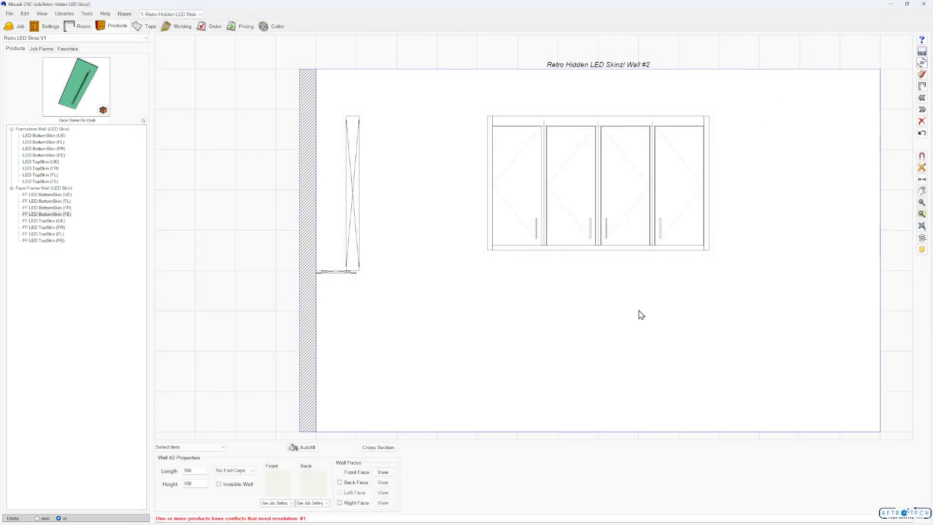
{"action": "mouse_move", "coordinate": [45, 169]}
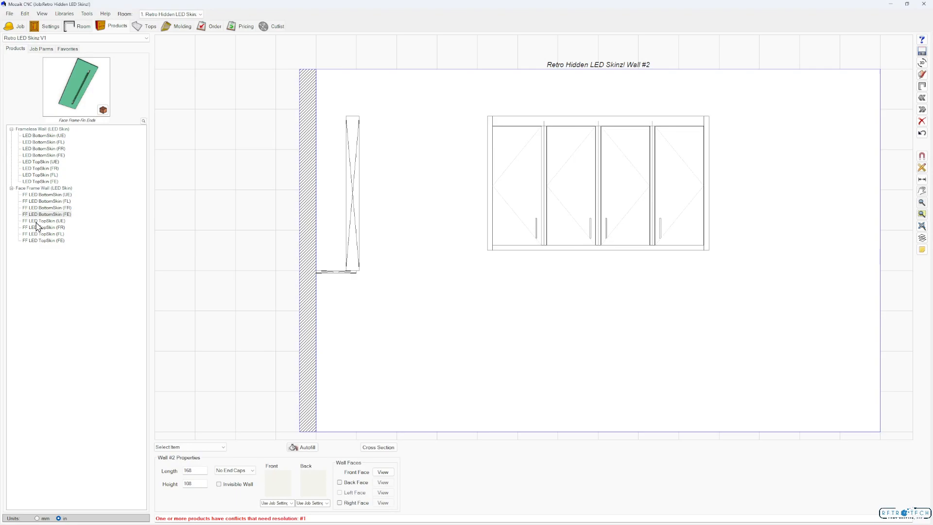
Step: Centre FF LED TopSkin (UE) over the cabinet despite the fit warning, 64.5 wide, stretched Both
{"action": "left_click", "coordinate": [42, 220]}
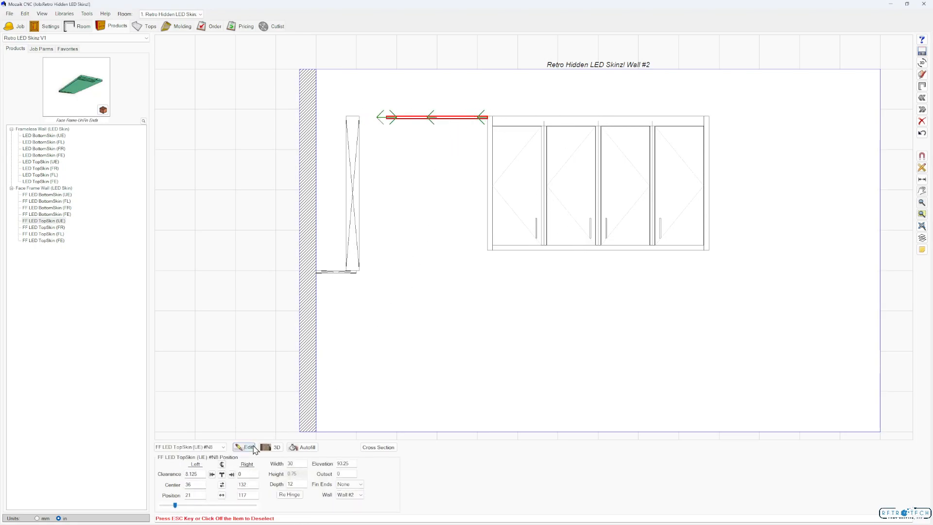
{"action": "mouse_move", "coordinate": [249, 447]}
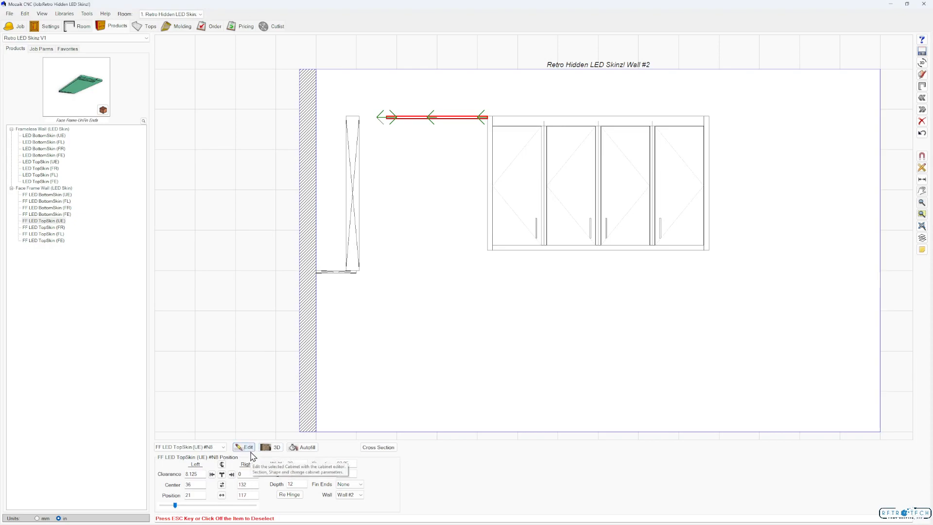
{"action": "left_click", "coordinate": [248, 447]}
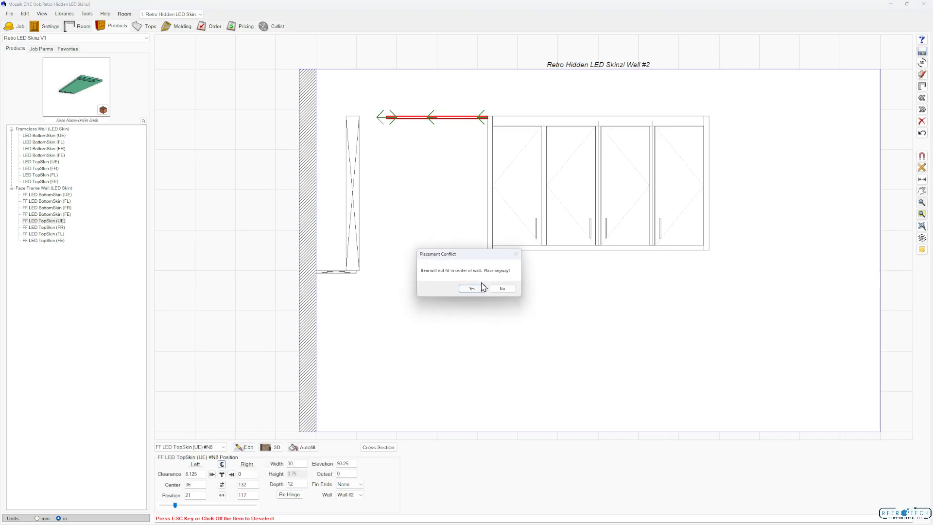
{"action": "left_click", "coordinate": [471, 288]}
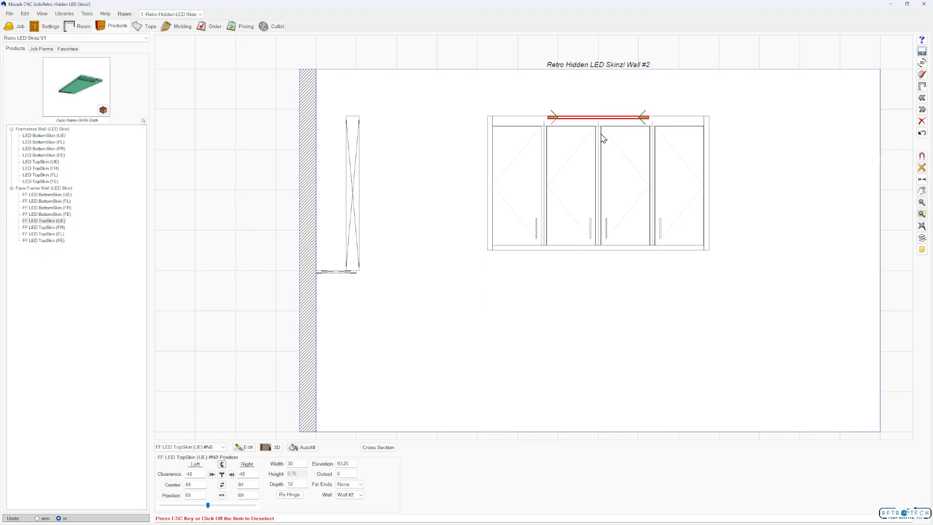
{"action": "mouse_move", "coordinate": [280, 473]}
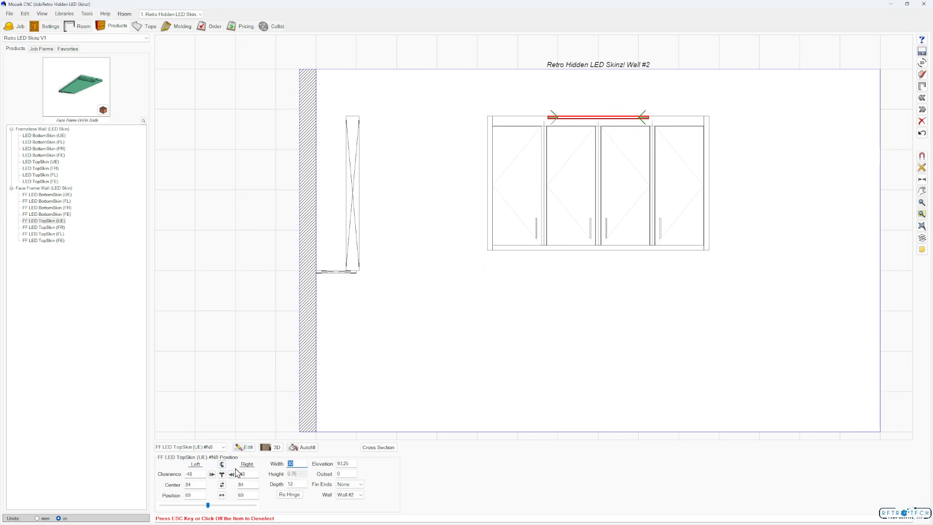
{"action": "type", "text": "64.5"}
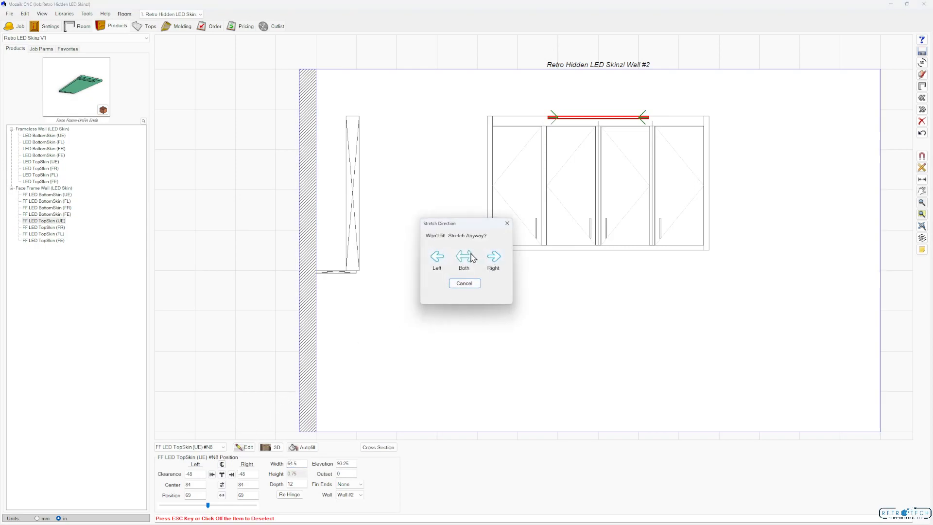
{"action": "left_click", "coordinate": [463, 258]}
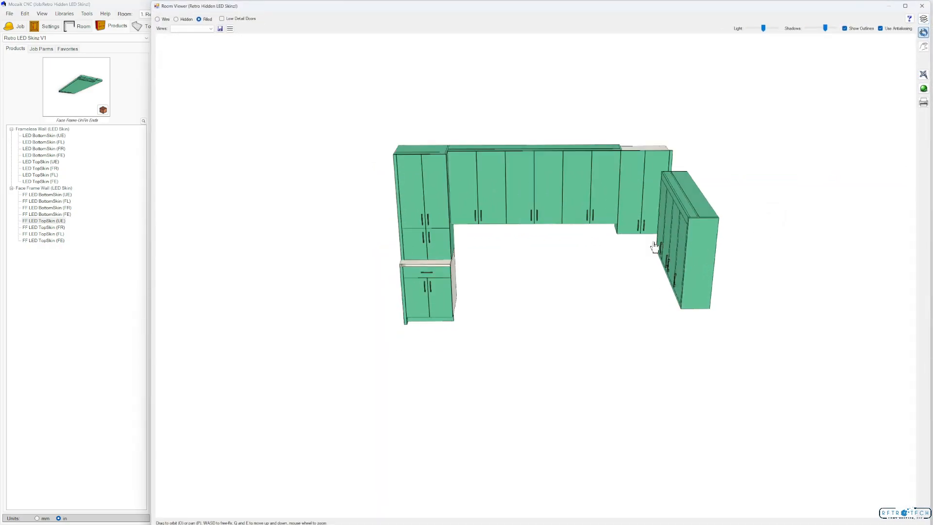
{"action": "scroll", "scroll_direction": "up", "scroll_amount": 3}
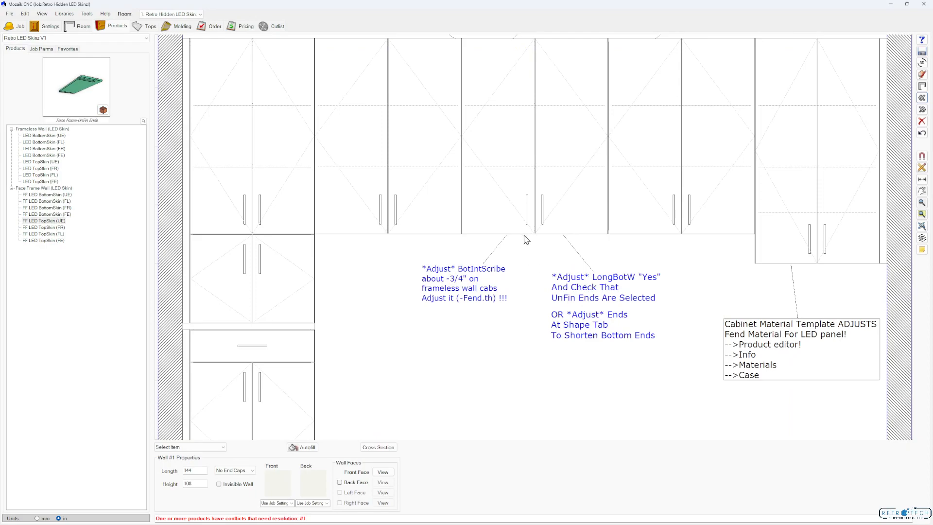
{"action": "mouse_move", "coordinate": [326, 240]}
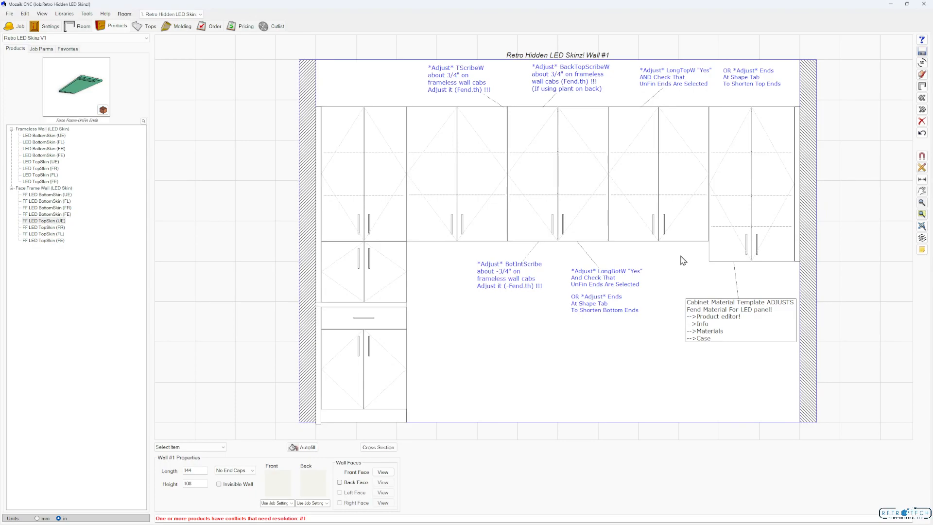
{"action": "mouse_move", "coordinate": [683, 253]}
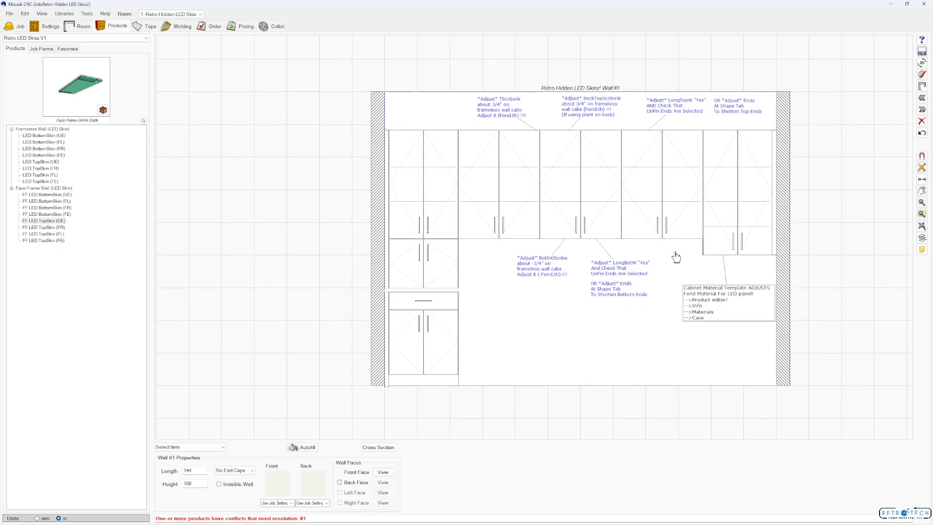
{"action": "mouse_move", "coordinate": [913, 182]}
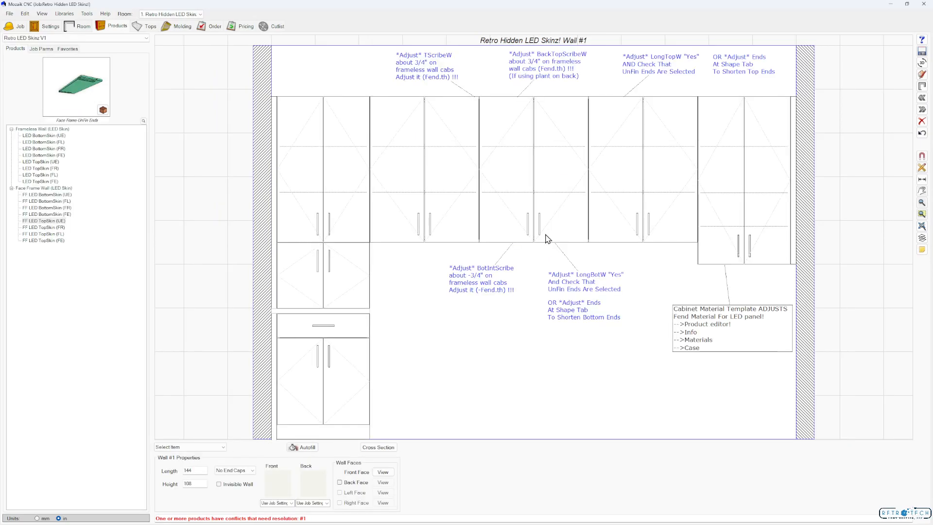
{"action": "mouse_move", "coordinate": [538, 329]}
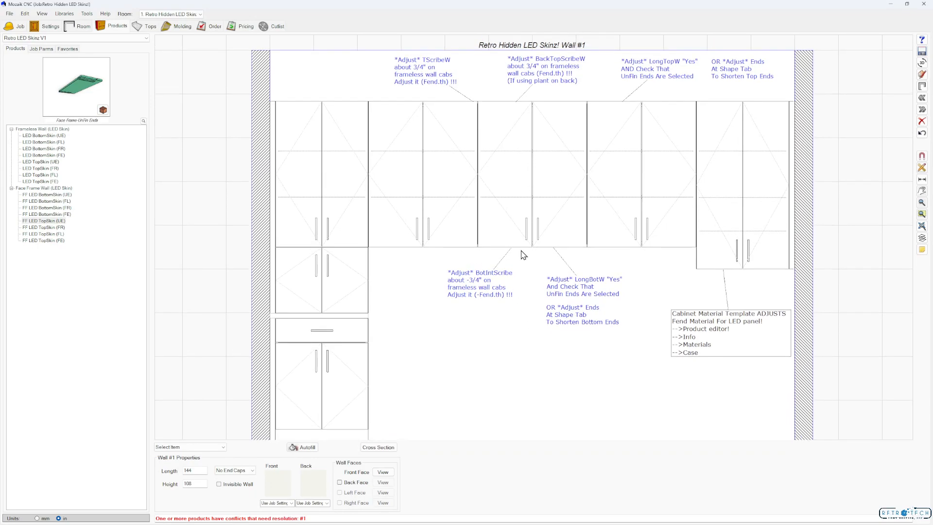
{"action": "mouse_move", "coordinate": [484, 292]}
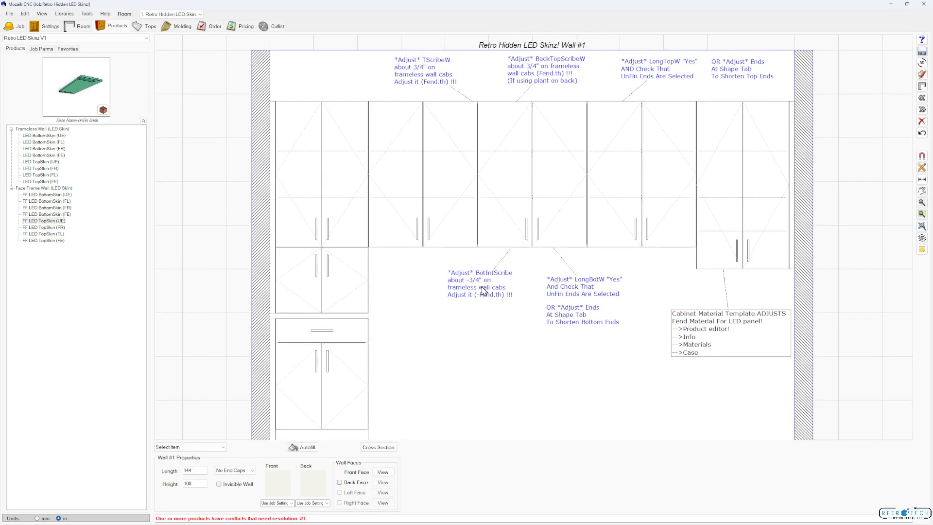
Step: Preview Wall #1's frameless wall cabinets and LED skins in the 3D Room Viewer, then return to the elevation
{"action": "left_click", "coordinate": [532, 173]}
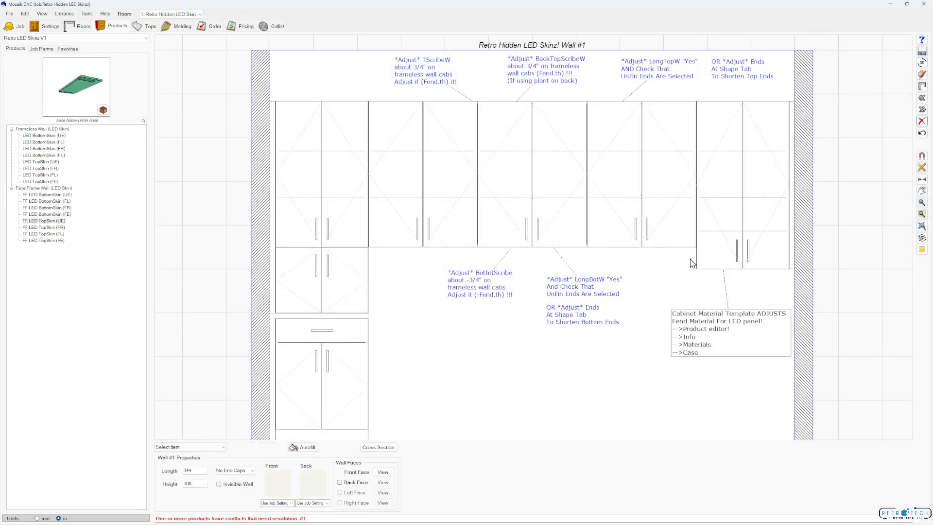
{"action": "left_click", "coordinate": [532, 174]}
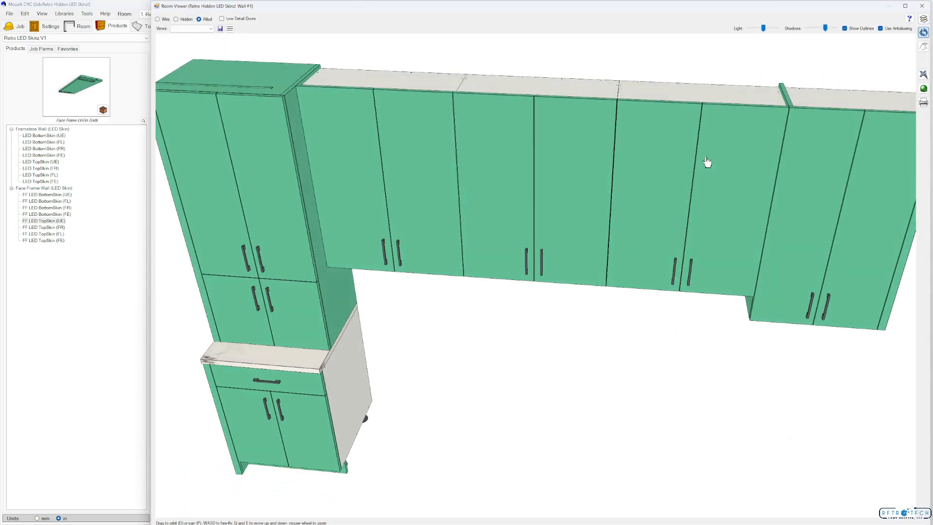
{"action": "left_click", "coordinate": [41, 155]}
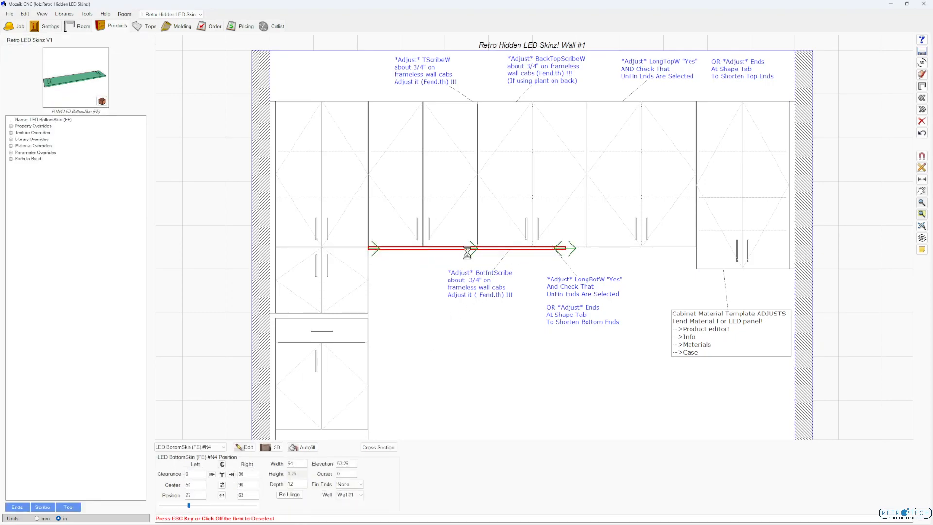
Step: Stretch LED BottomSkin (FE) from 54 to 90 wide so it runs beneath the whole middle cabinet run
{"action": "scroll", "scroll_direction": "up", "scroll_amount": 3}
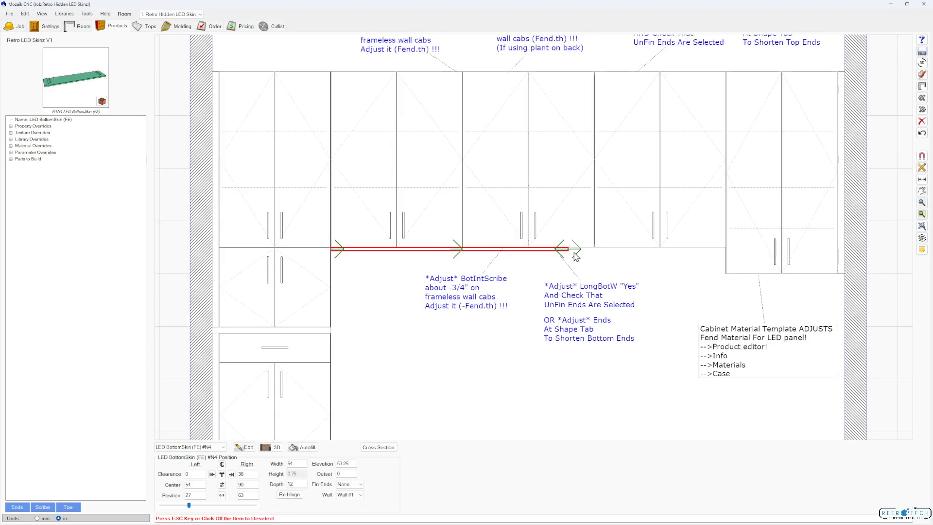
{"action": "mouse_move", "coordinate": [528, 255]}
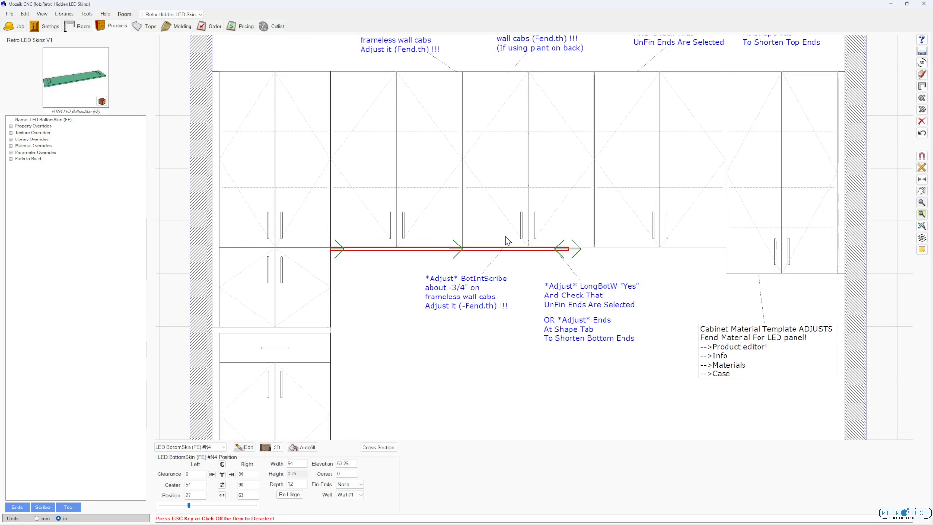
{"action": "left_click", "coordinate": [526, 158]}
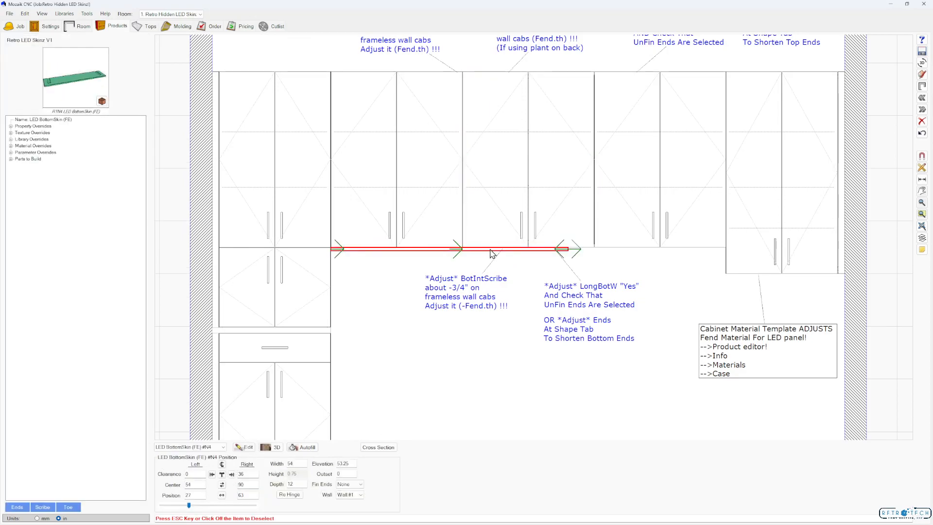
{"action": "mouse_move", "coordinate": [496, 251]}
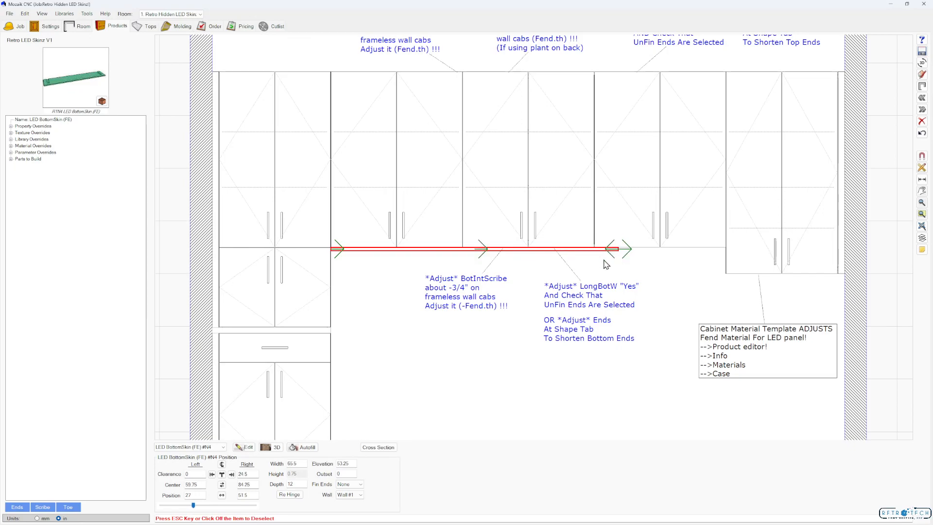
{"action": "mouse_move", "coordinate": [558, 244]}
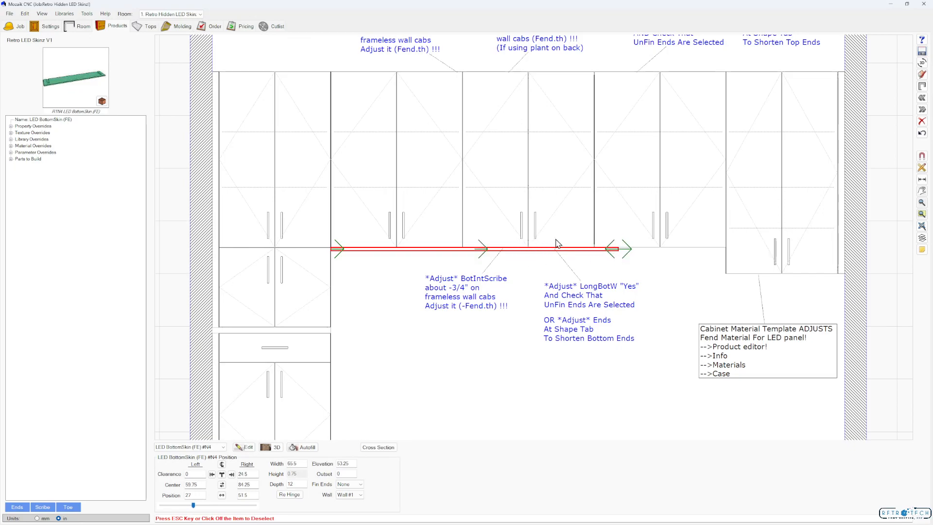
{"action": "left_click", "coordinate": [272, 447]}
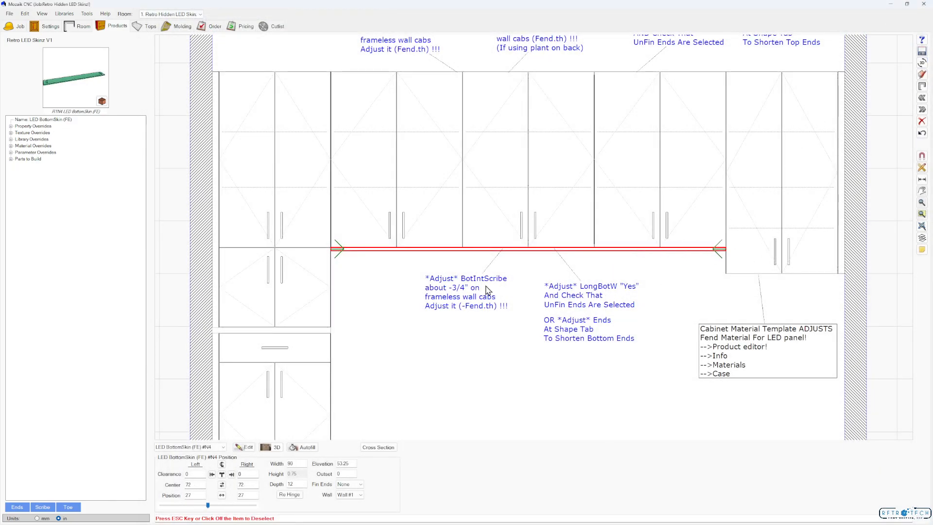
{"action": "mouse_move", "coordinate": [520, 250]}
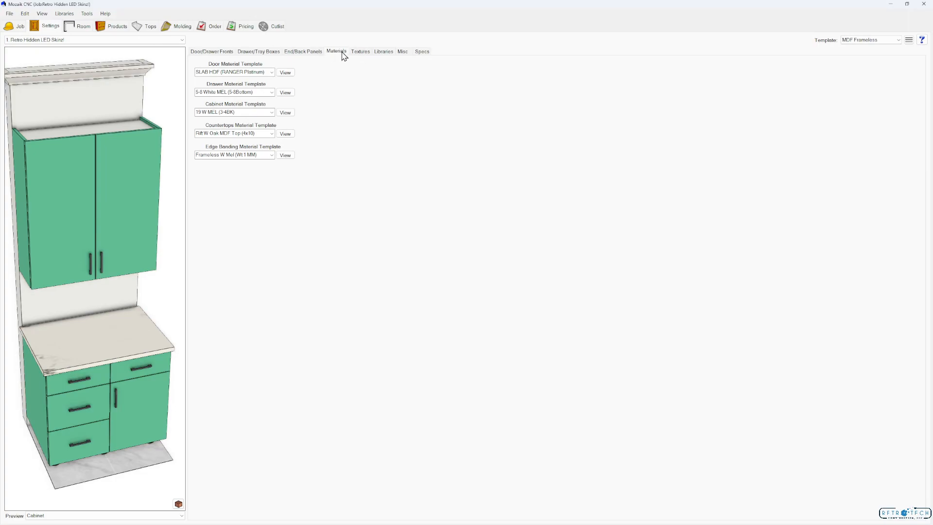
{"action": "mouse_move", "coordinate": [242, 113]}
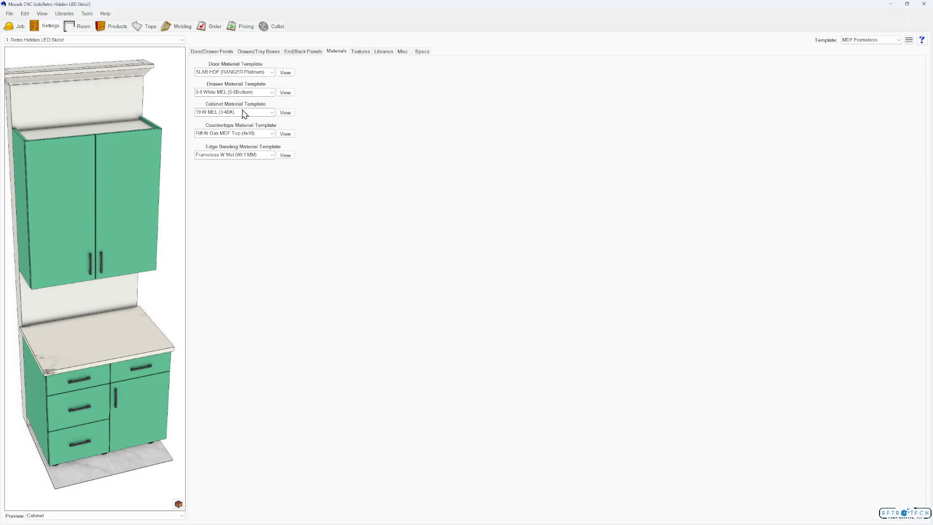
{"action": "mouse_move", "coordinate": [264, 112]}
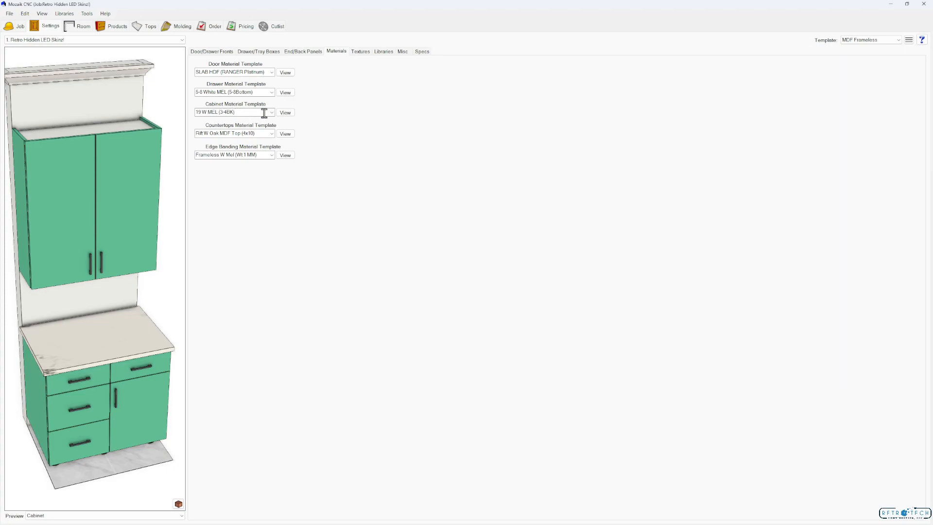
{"action": "left_click", "coordinate": [285, 113]}
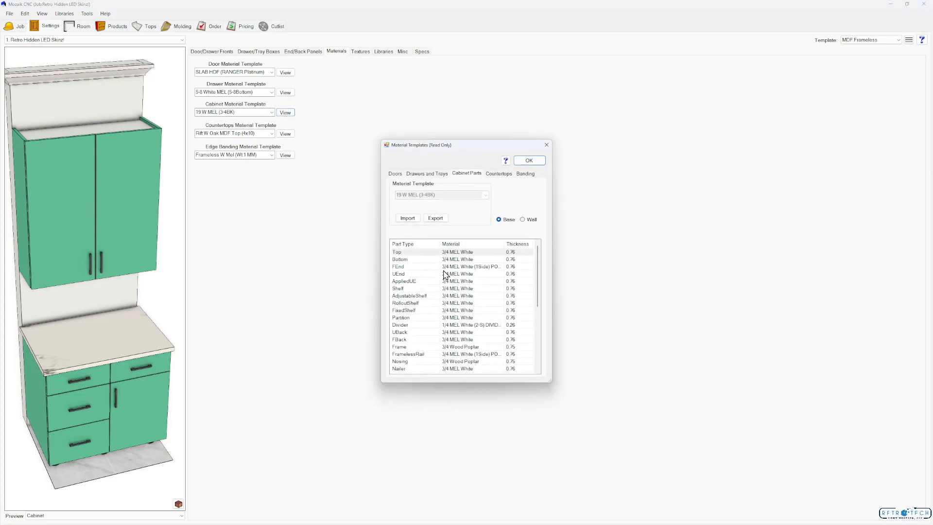
{"action": "mouse_move", "coordinate": [436, 271]}
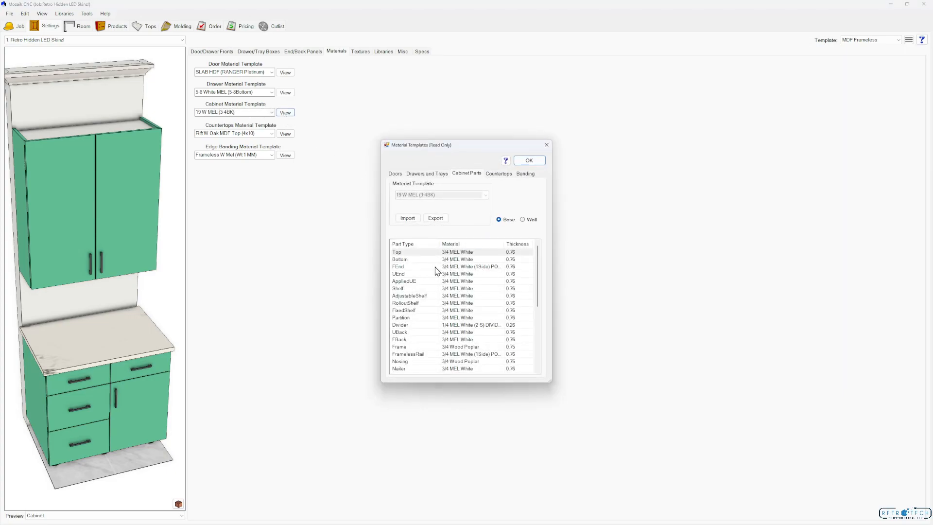
{"action": "mouse_move", "coordinate": [497, 269]}
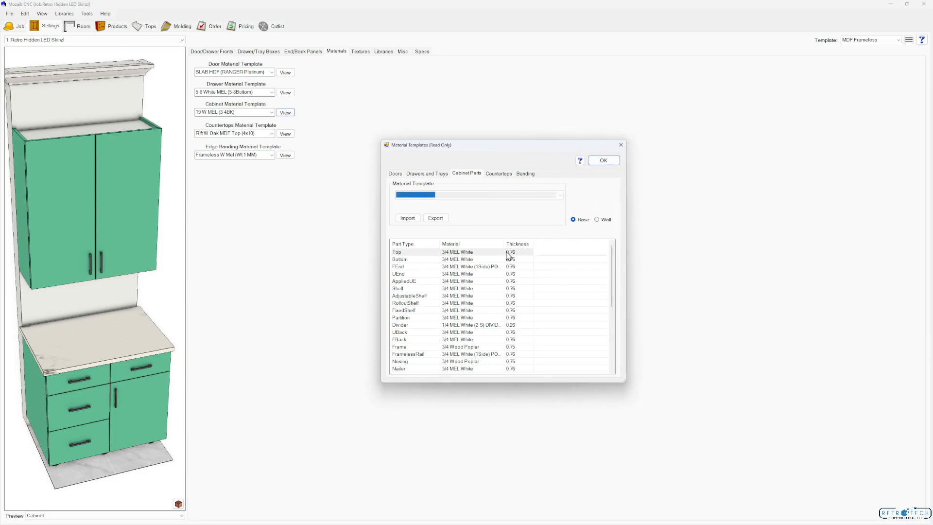
{"action": "left_click", "coordinate": [457, 252]}
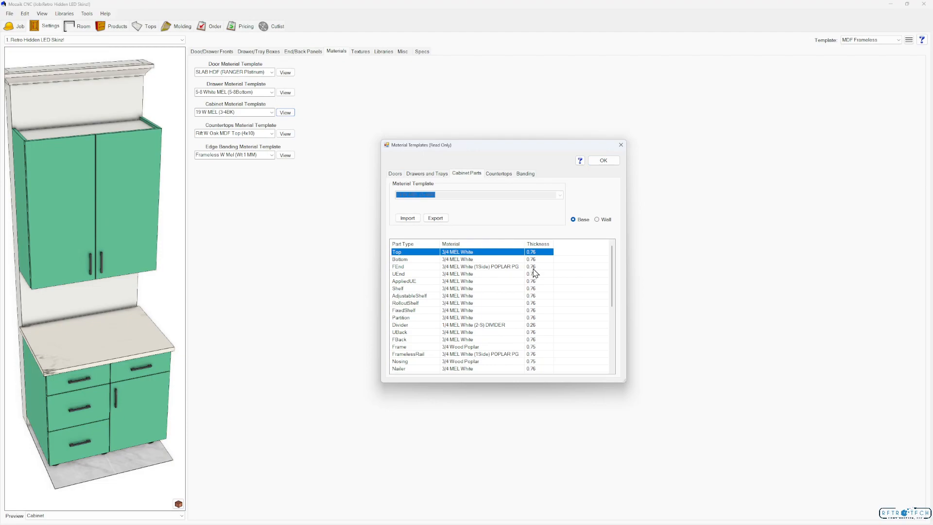
{"action": "mouse_move", "coordinate": [510, 270]}
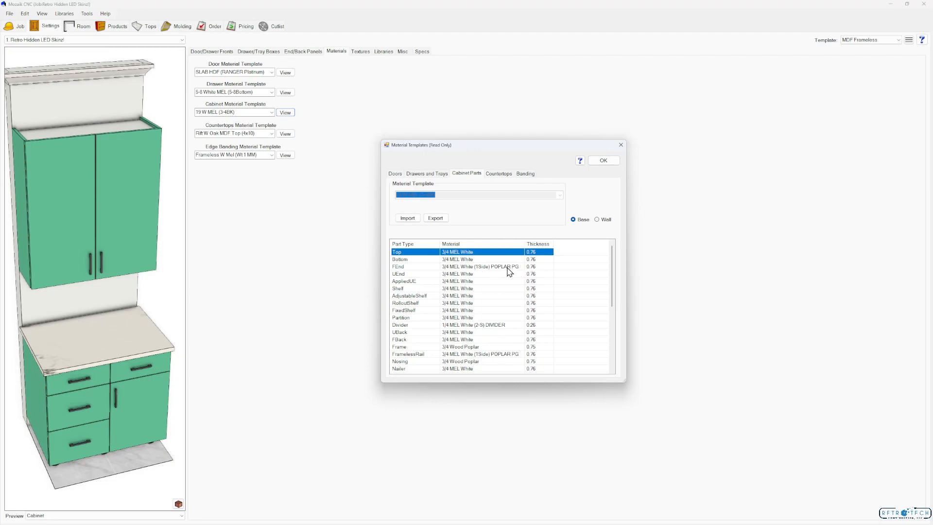
{"action": "mouse_move", "coordinate": [533, 272]}
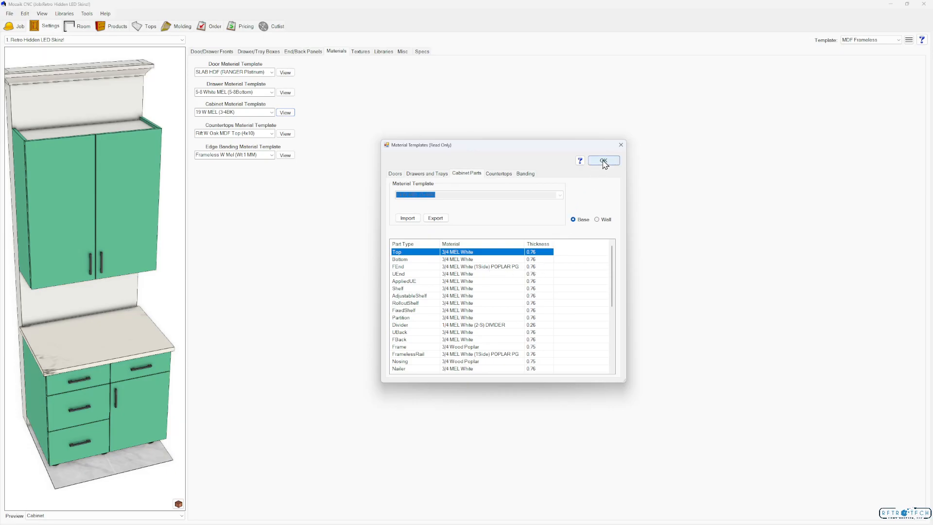
{"action": "left_click", "coordinate": [602, 160]}
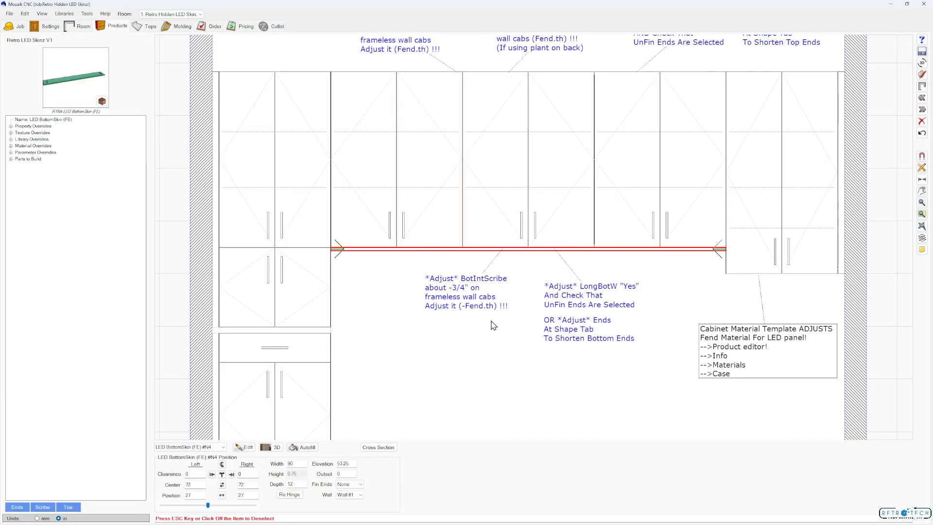
{"action": "left_click", "coordinate": [248, 447]}
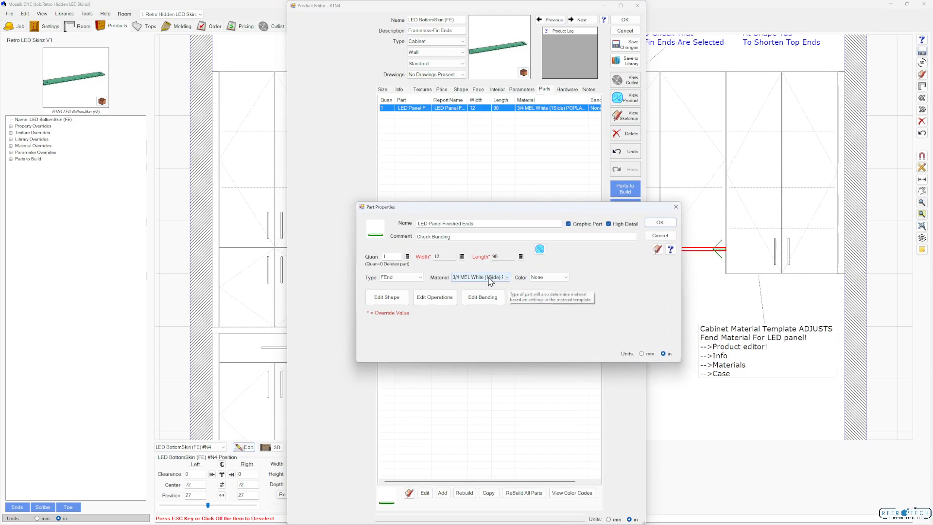
{"action": "left_click", "coordinate": [505, 277]}
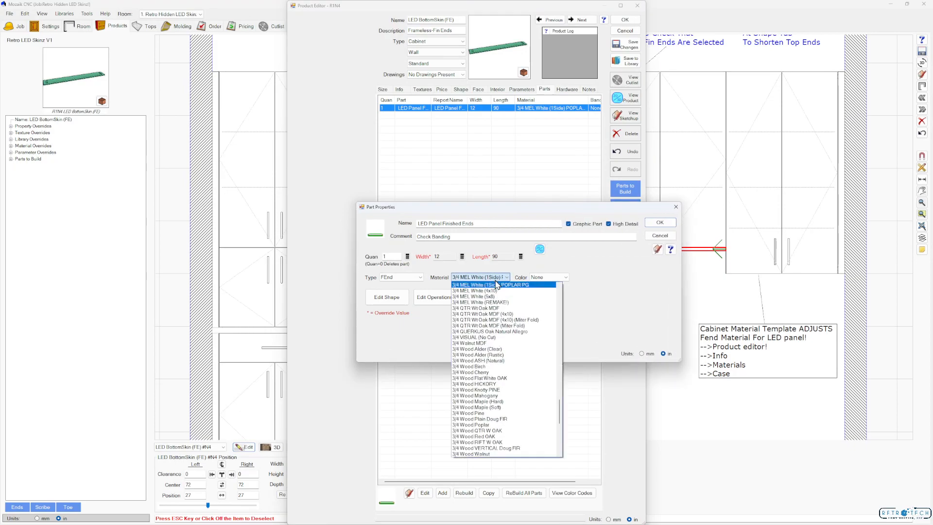
{"action": "left_click", "coordinate": [502, 283]}
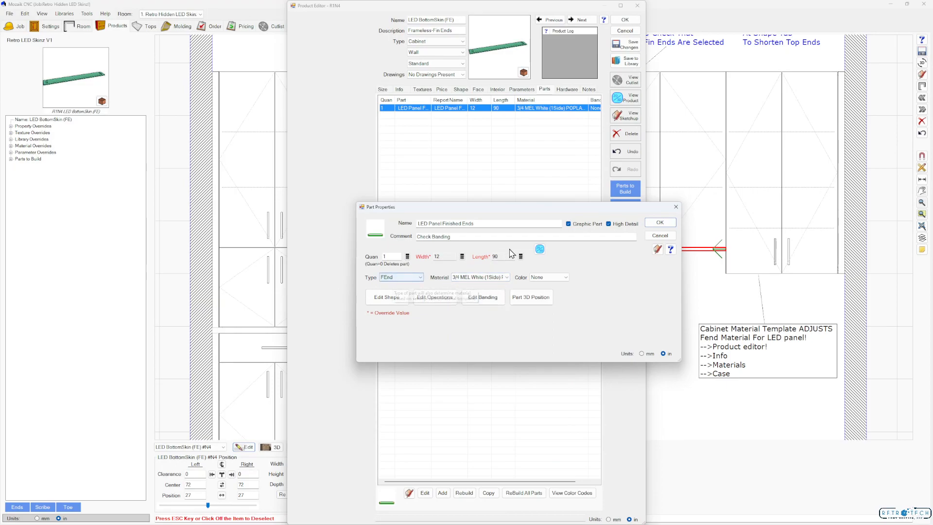
{"action": "mouse_move", "coordinate": [431, 280]}
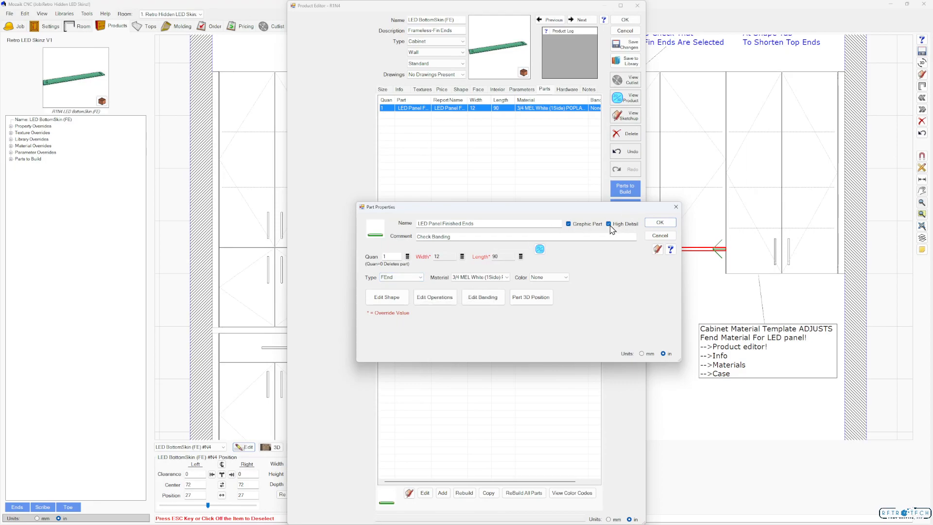
{"action": "left_click", "coordinate": [659, 221]}
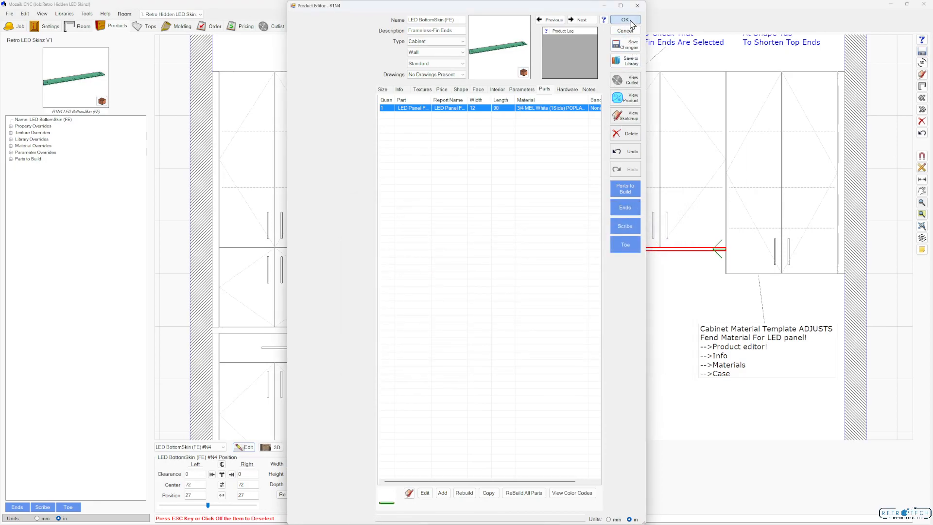
{"action": "left_click", "coordinate": [623, 20]}
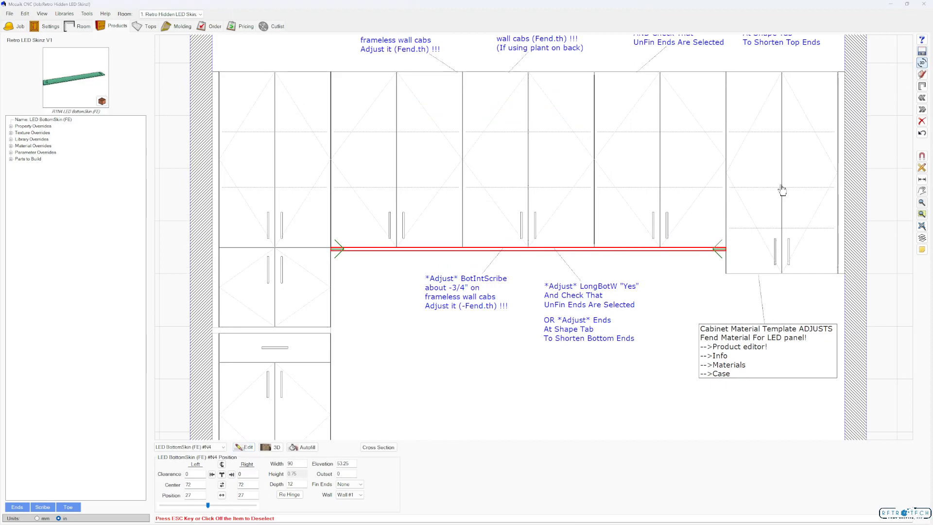
{"action": "left_click", "coordinate": [274, 447]}
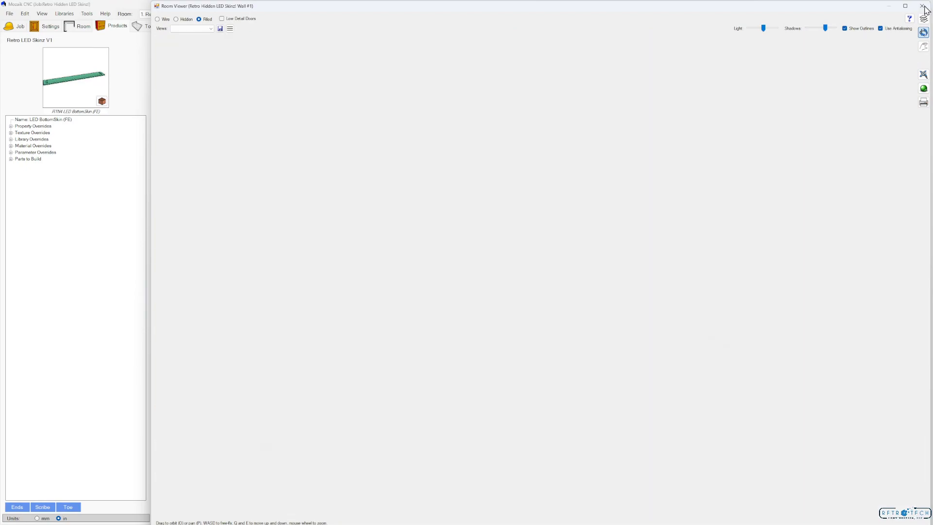
{"action": "left_click", "coordinate": [927, 6]}
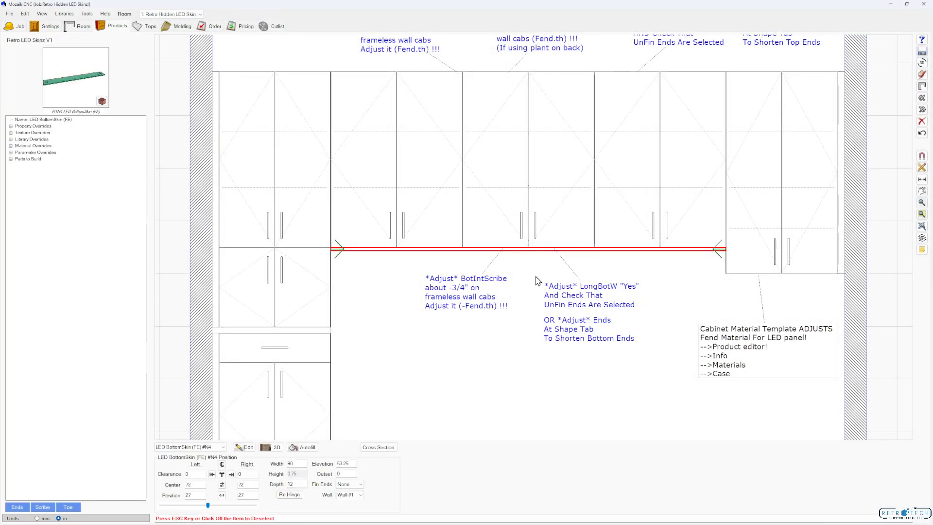
{"action": "mouse_move", "coordinate": [565, 232]}
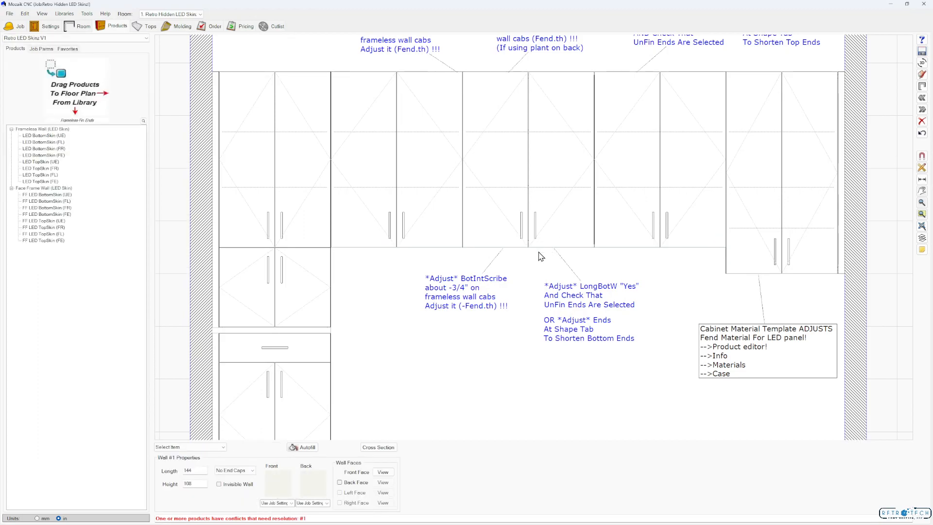
{"action": "left_click", "coordinate": [530, 249]}
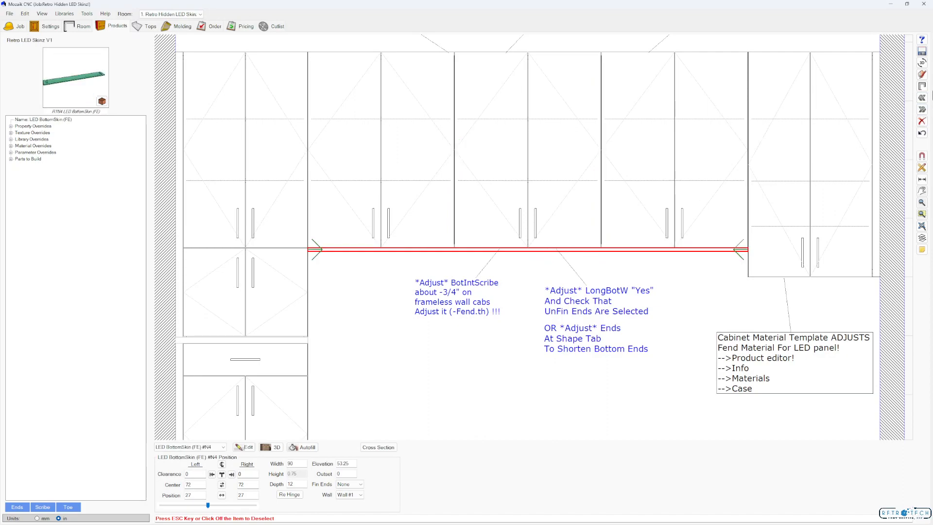
{"action": "left_click", "coordinate": [275, 447]}
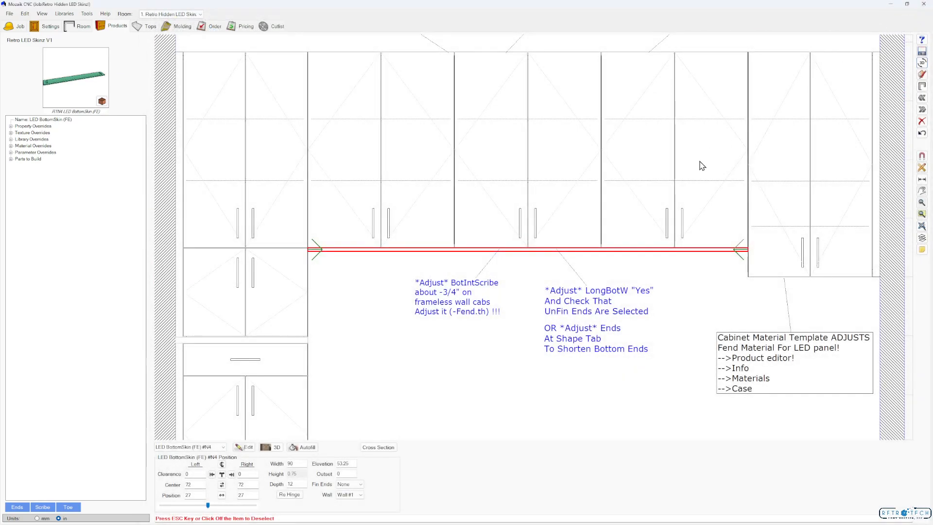
{"action": "left_click", "coordinate": [526, 148]}
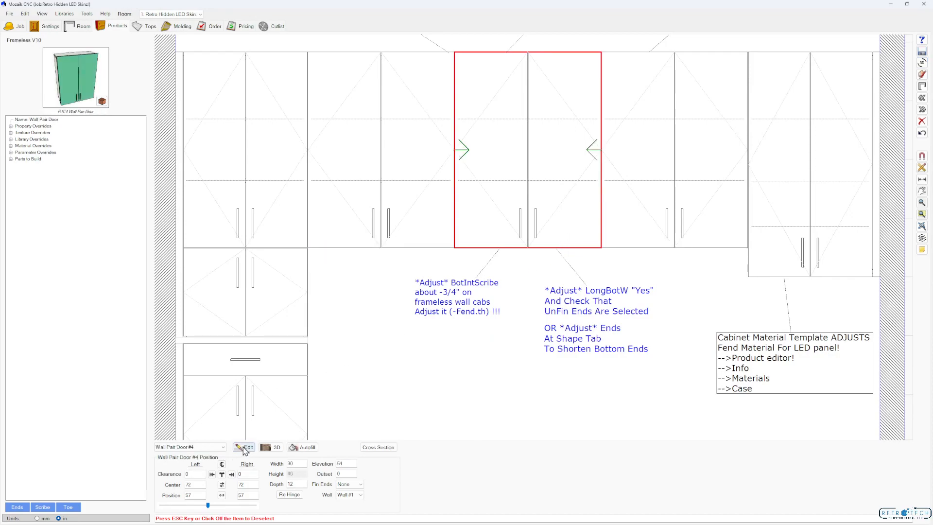
{"action": "left_click", "coordinate": [246, 447]}
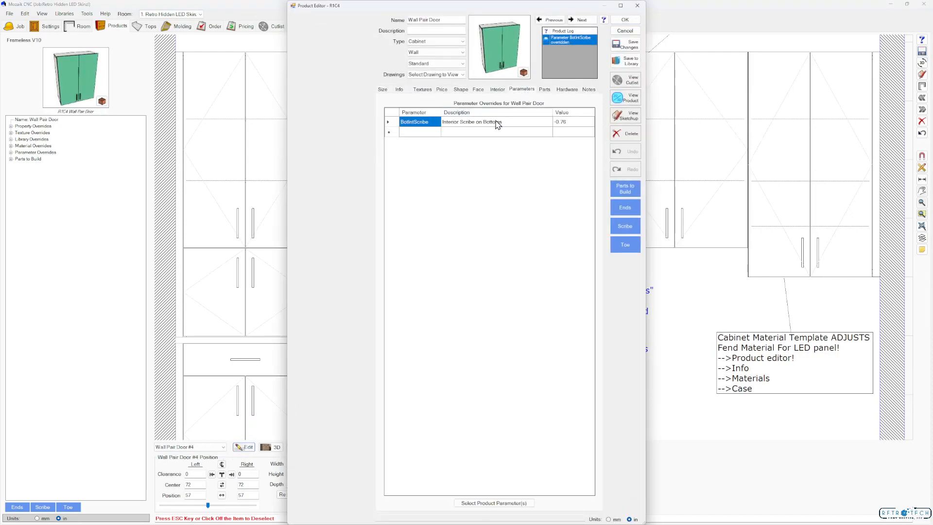
{"action": "mouse_move", "coordinate": [556, 130]}
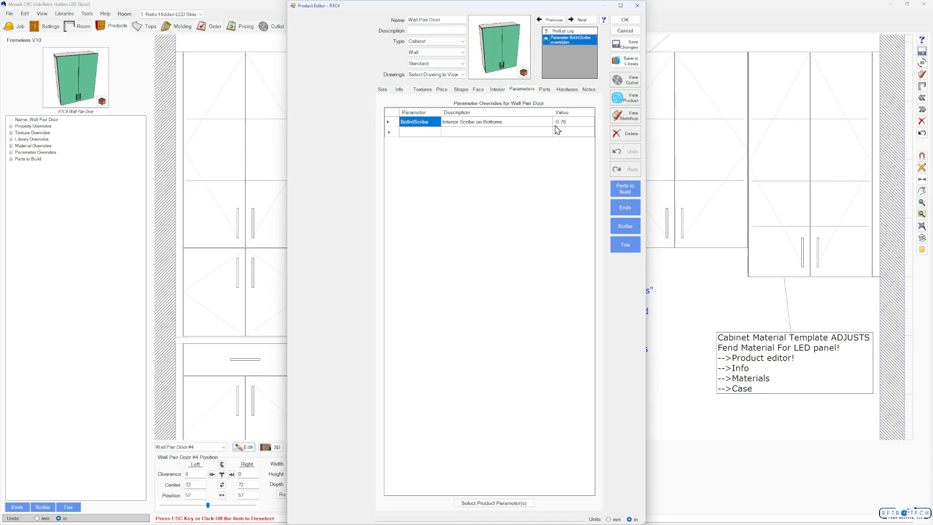
{"action": "mouse_move", "coordinate": [574, 126]}
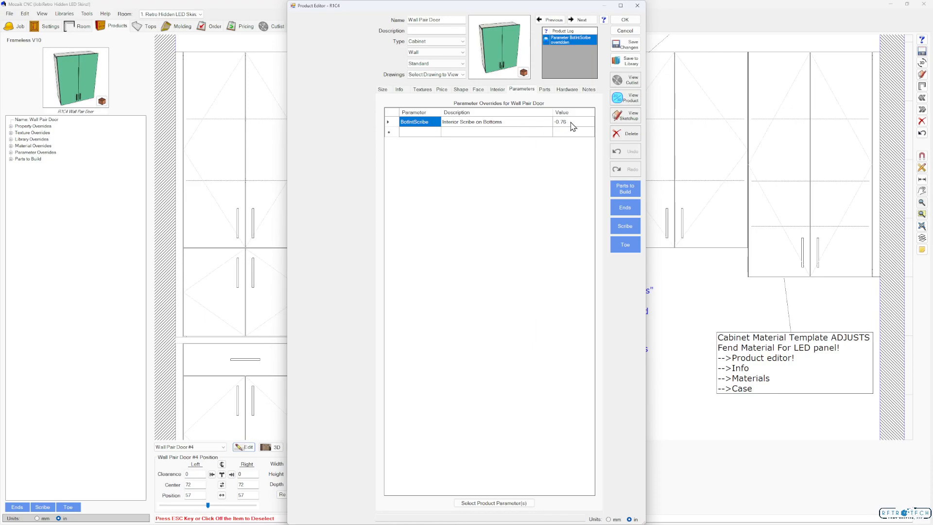
{"action": "left_click", "coordinate": [573, 121]}
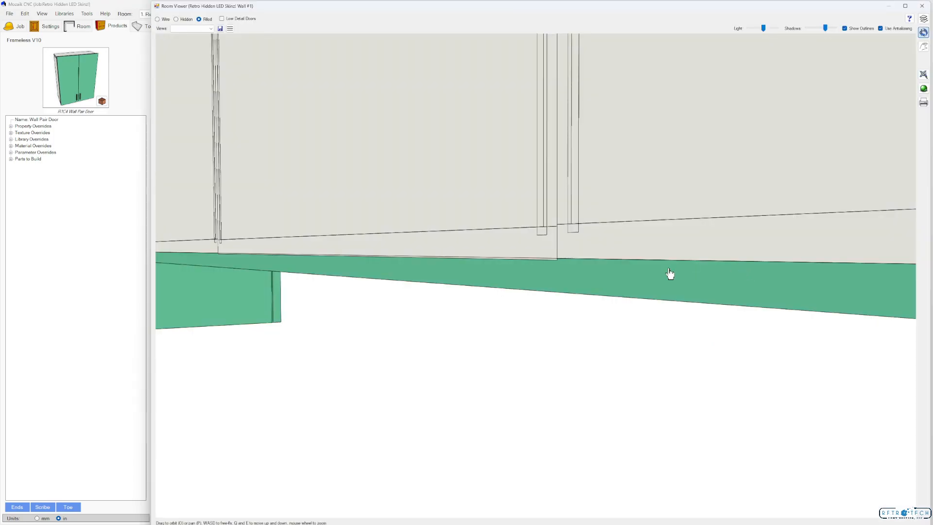
{"action": "mouse_move", "coordinate": [550, 263]}
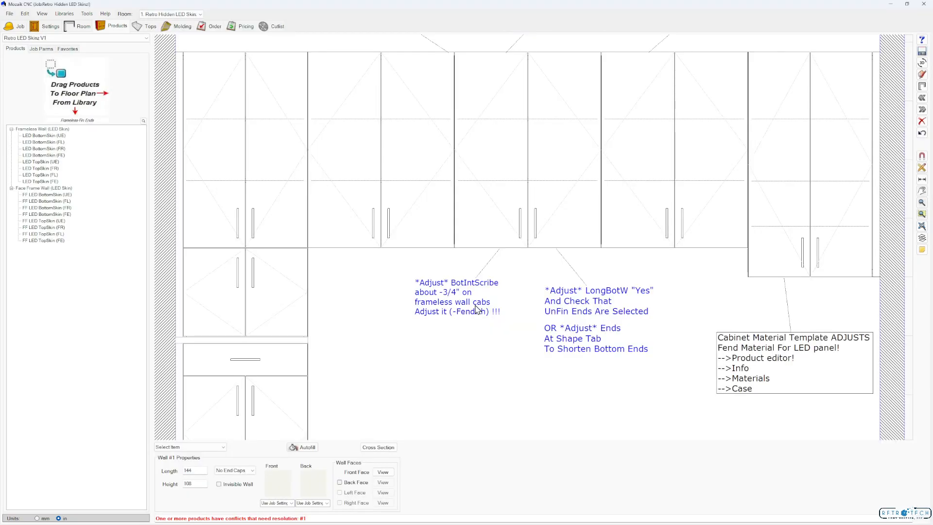
{"action": "mouse_move", "coordinate": [510, 284]}
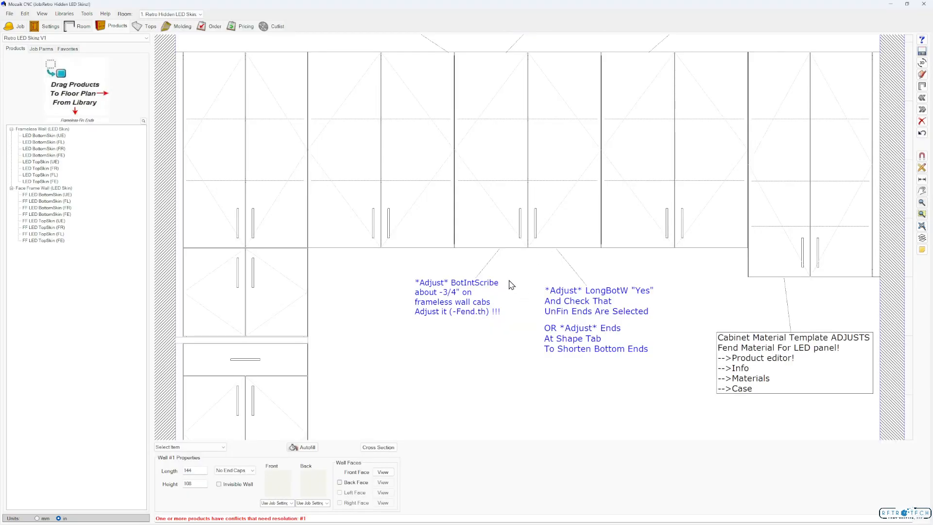
{"action": "mouse_move", "coordinate": [476, 288]}
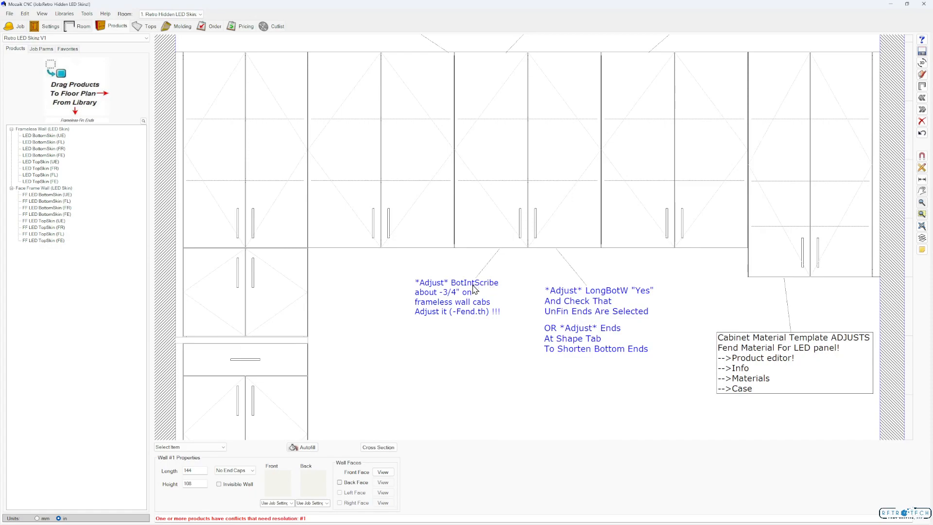
{"action": "mouse_move", "coordinate": [457, 301]}
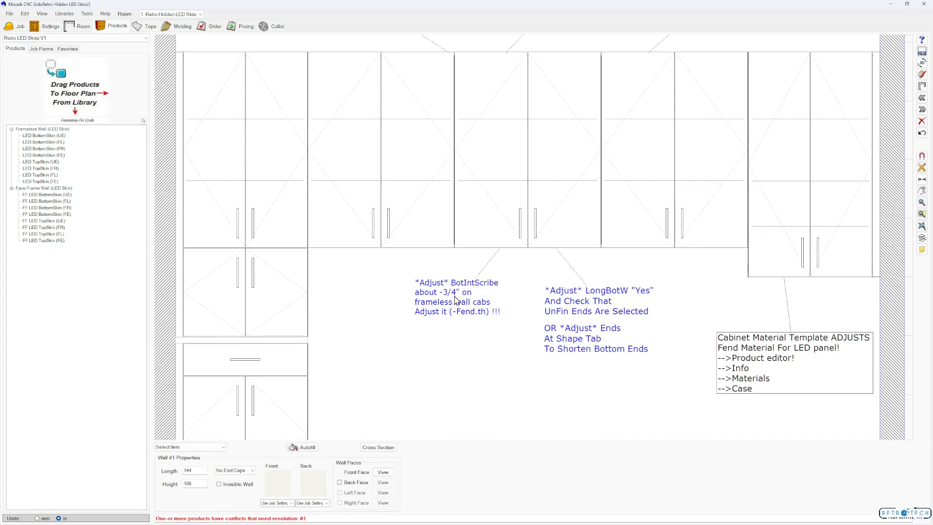
{"action": "mouse_move", "coordinate": [470, 302]}
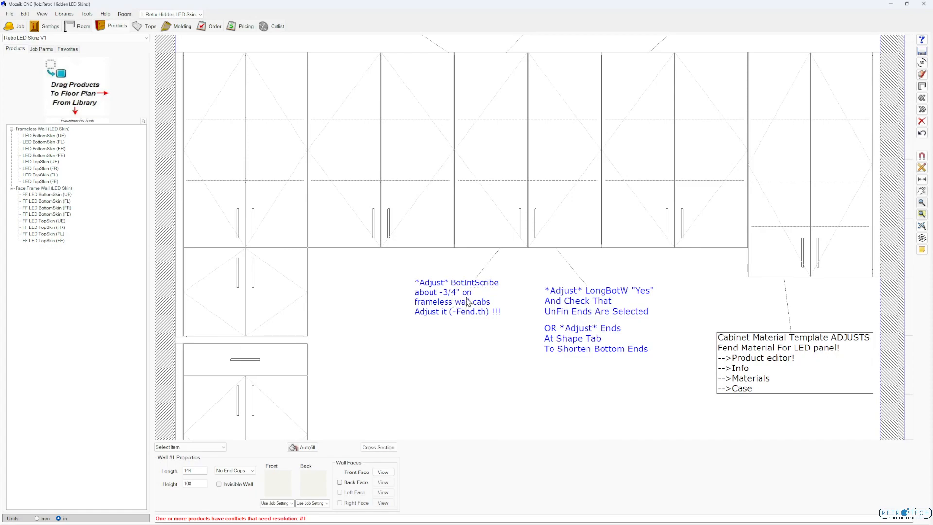
{"action": "mouse_move", "coordinate": [458, 322]}
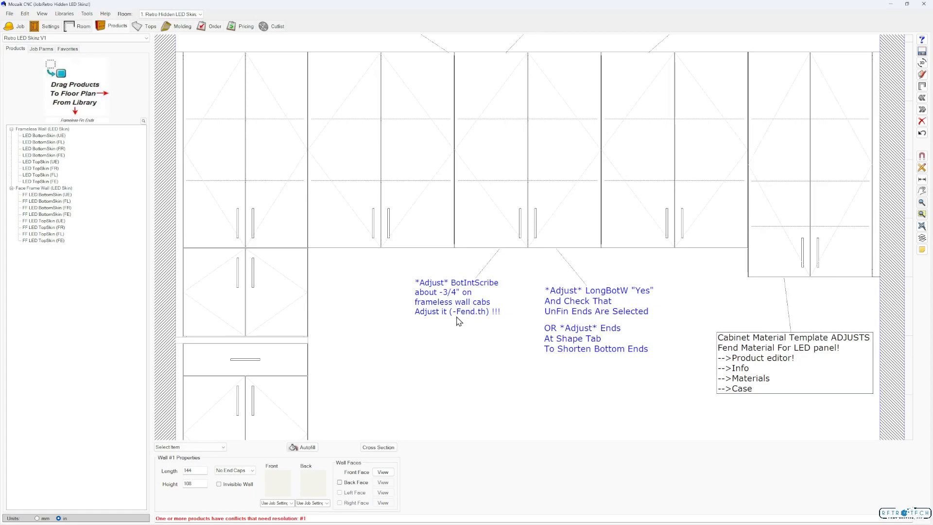
{"action": "mouse_move", "coordinate": [620, 314]}
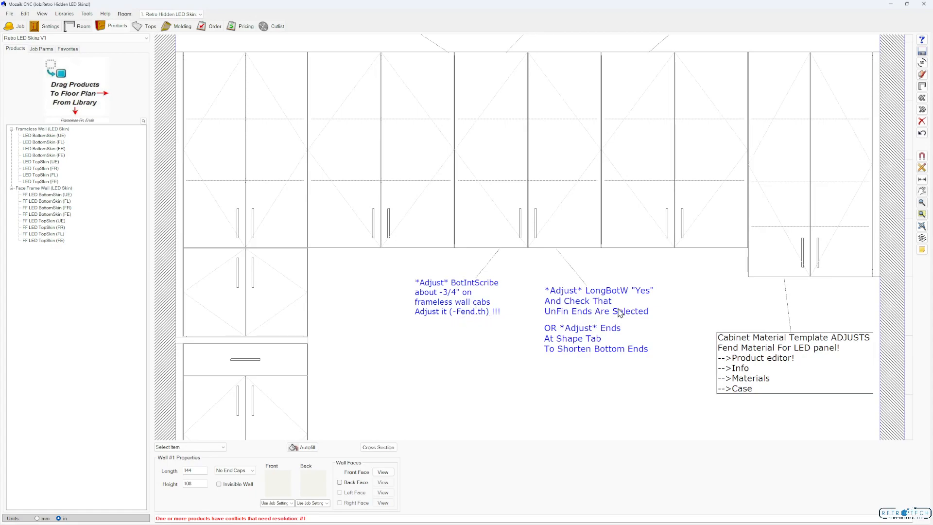
{"action": "mouse_move", "coordinate": [619, 314]}
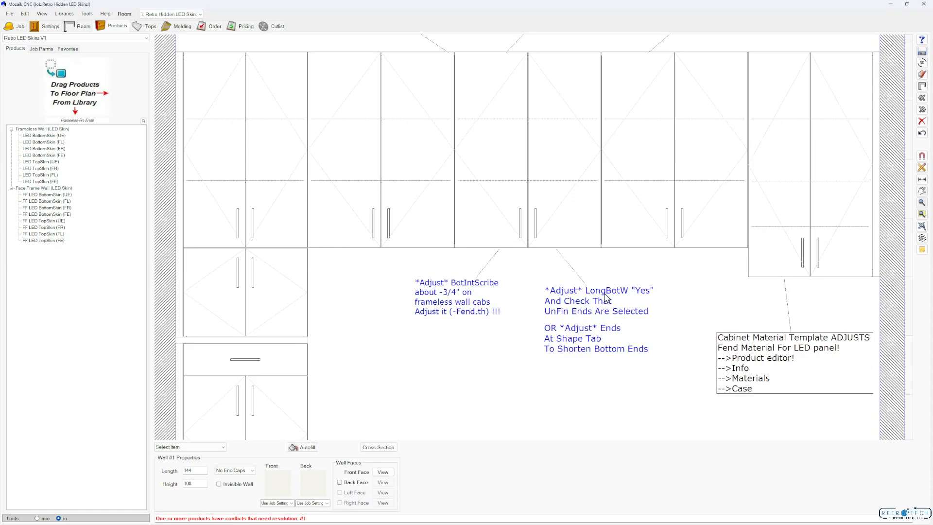
{"action": "mouse_move", "coordinate": [648, 298]}
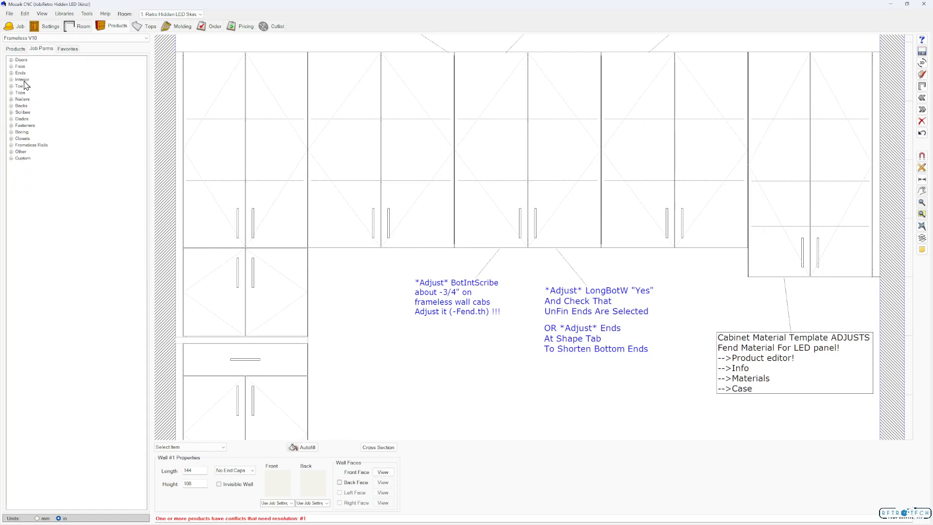
Step: Set LongTopW to Yes under Ends in the job parameters and check the cabinet undersides in 3D
{"action": "left_click", "coordinate": [11, 73]}
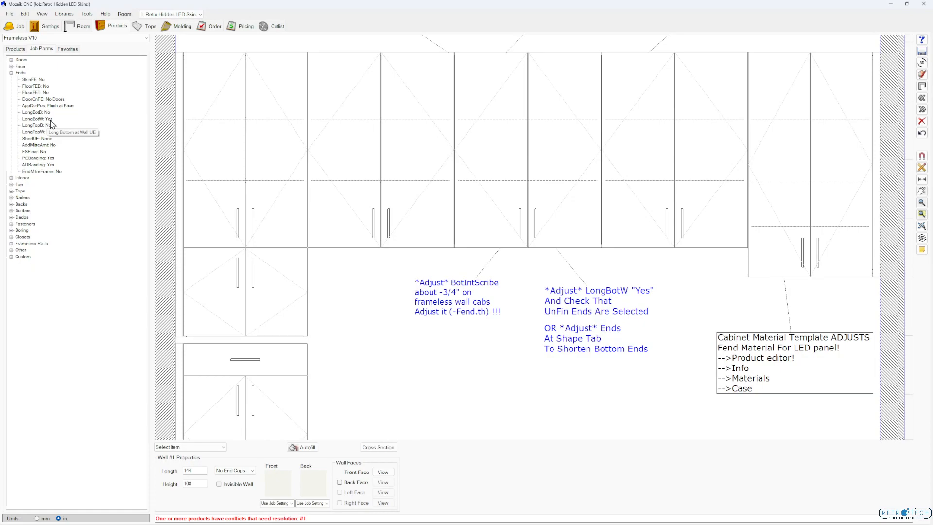
{"action": "left_click", "coordinate": [36, 119]}
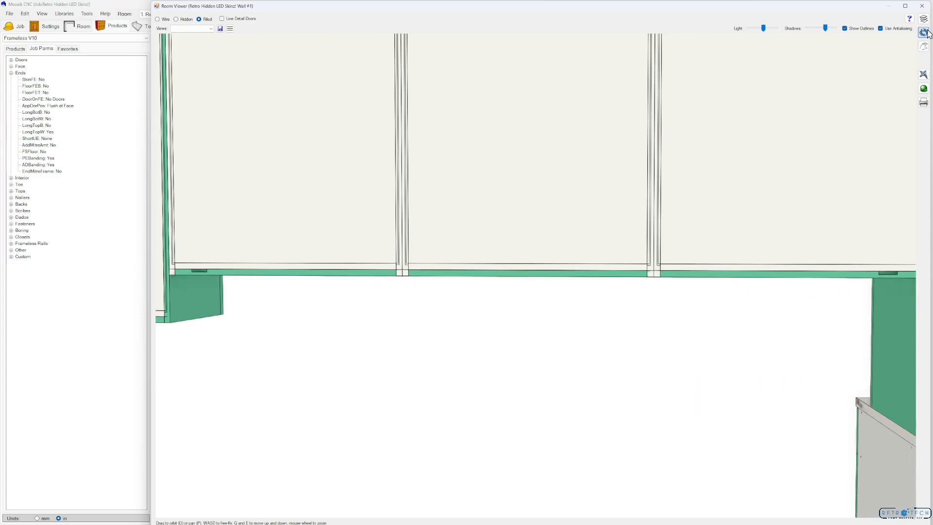
{"action": "left_click", "coordinate": [923, 4]}
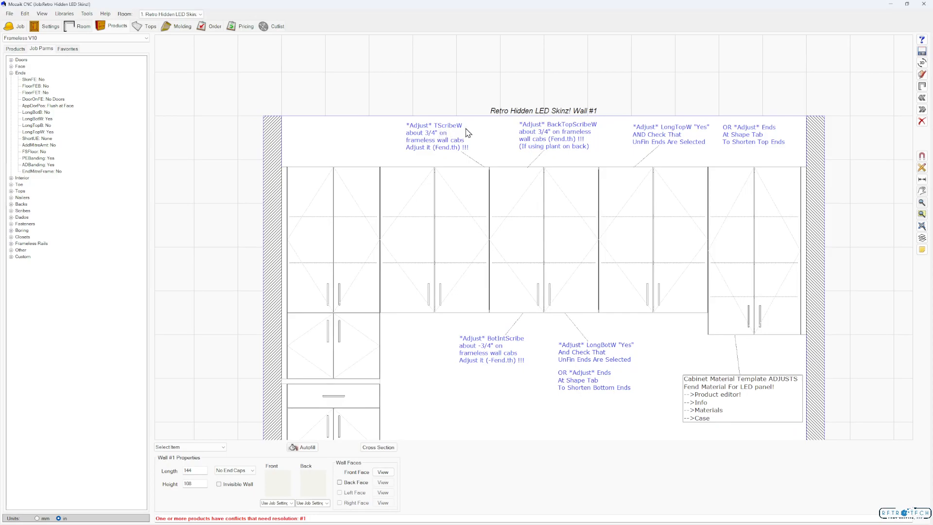
{"action": "mouse_move", "coordinate": [435, 138]}
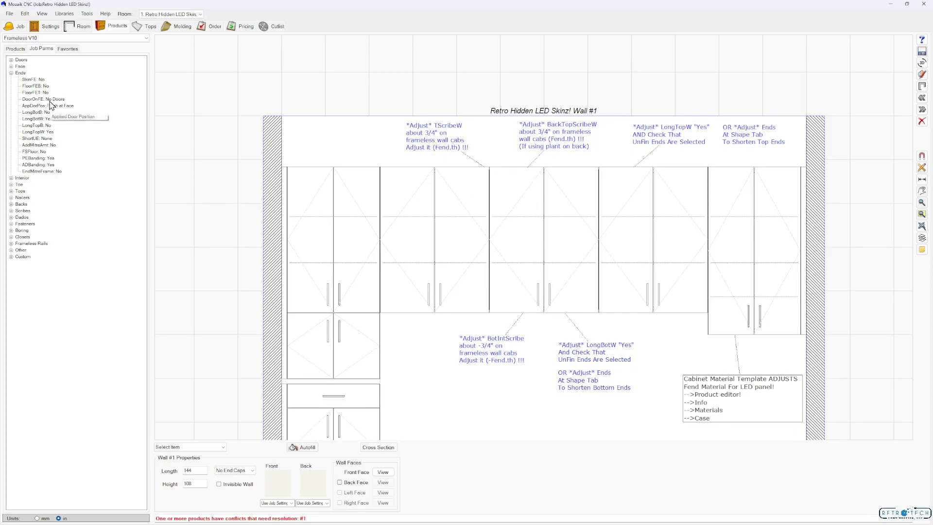
{"action": "mouse_move", "coordinate": [14, 216]}
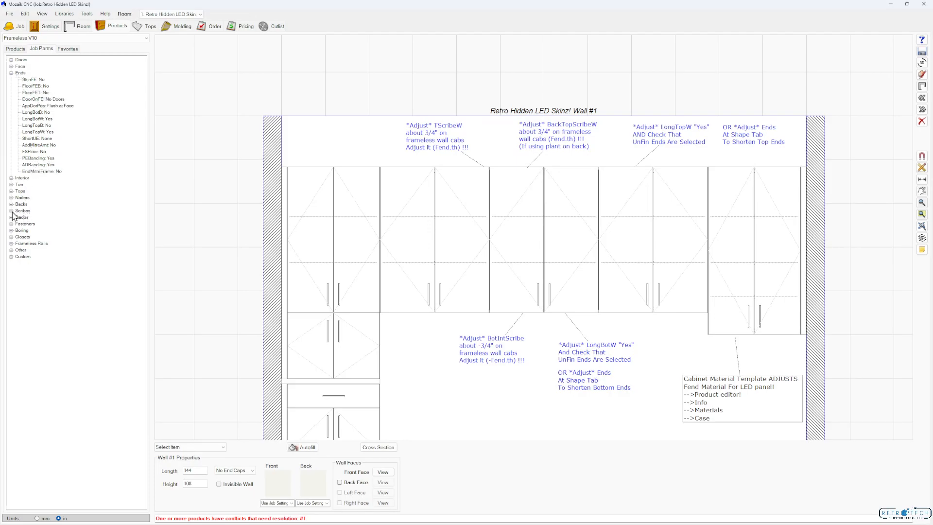
Step: Set TScribeW to 0.75 under Scribes, then select the middle Wall Pair Door #4 cabinet
{"action": "left_click", "coordinate": [12, 211]}
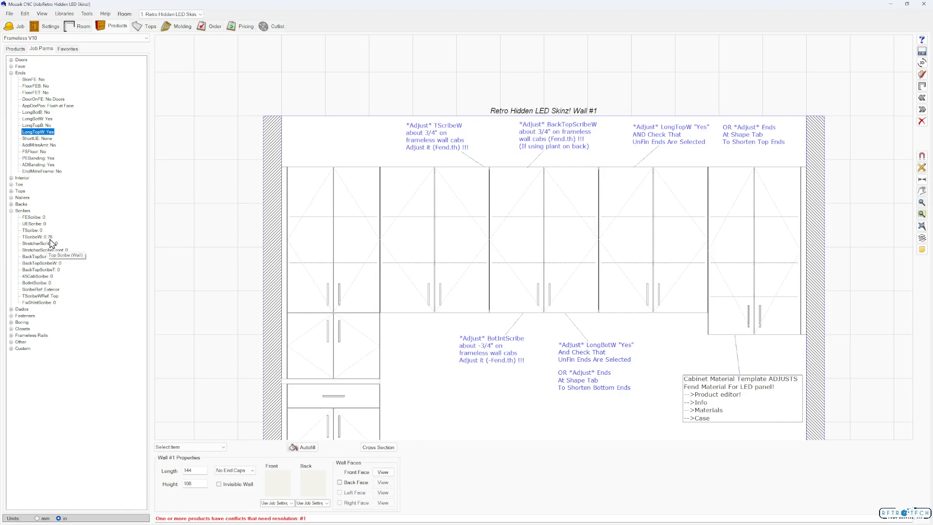
{"action": "mouse_move", "coordinate": [465, 244]}
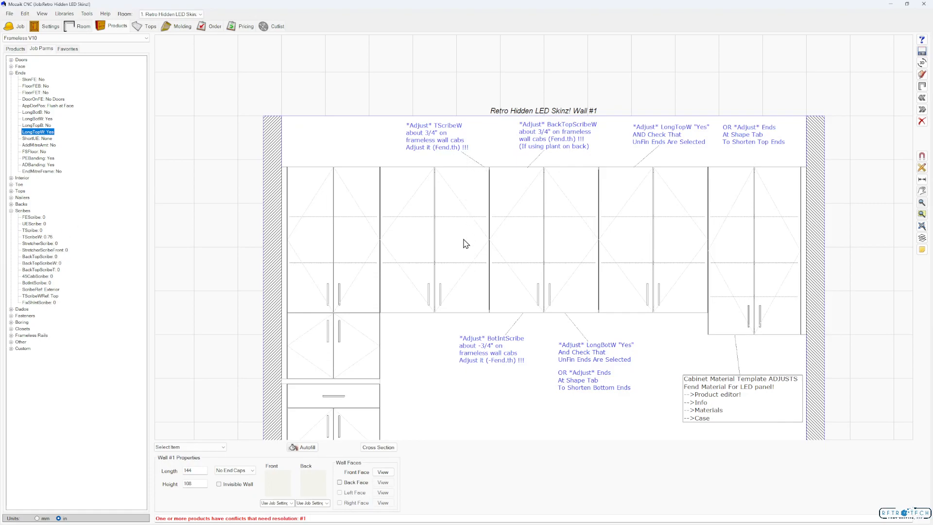
{"action": "mouse_move", "coordinate": [537, 138]}
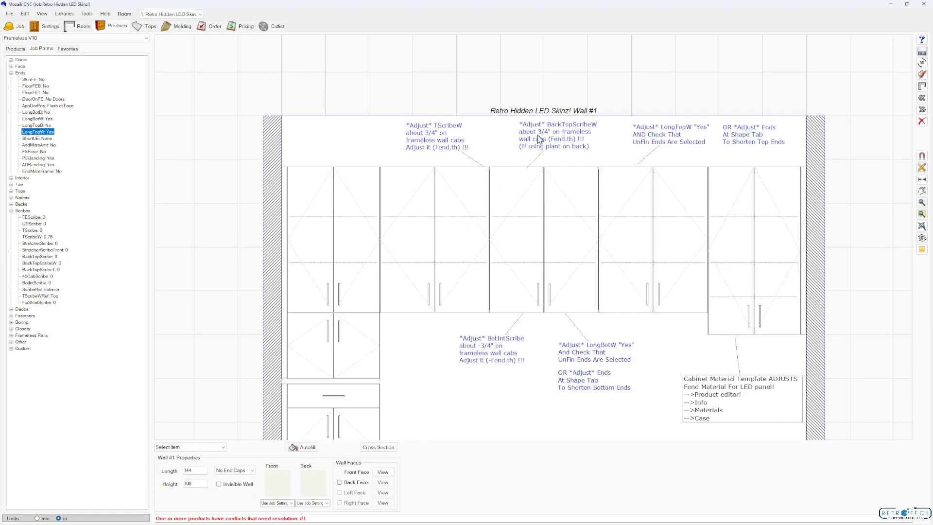
{"action": "mouse_move", "coordinate": [589, 131]}
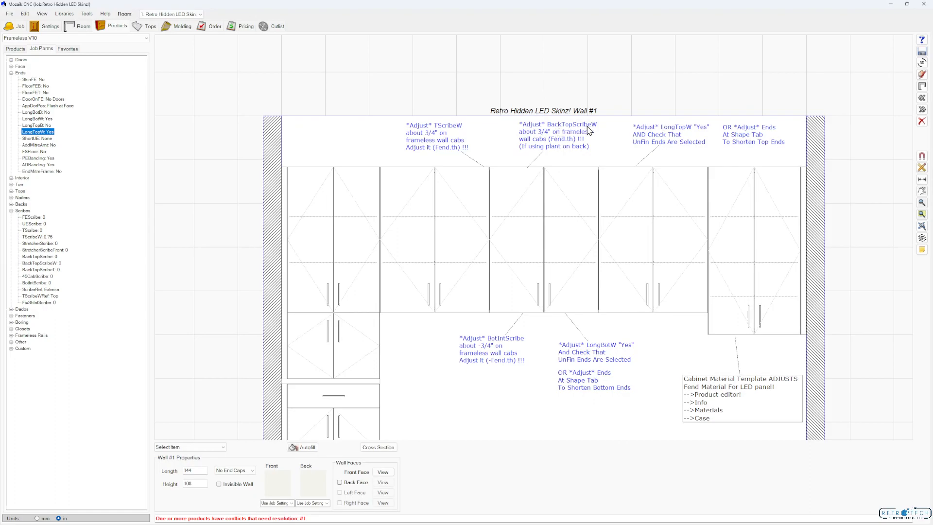
{"action": "mouse_move", "coordinate": [572, 150]}
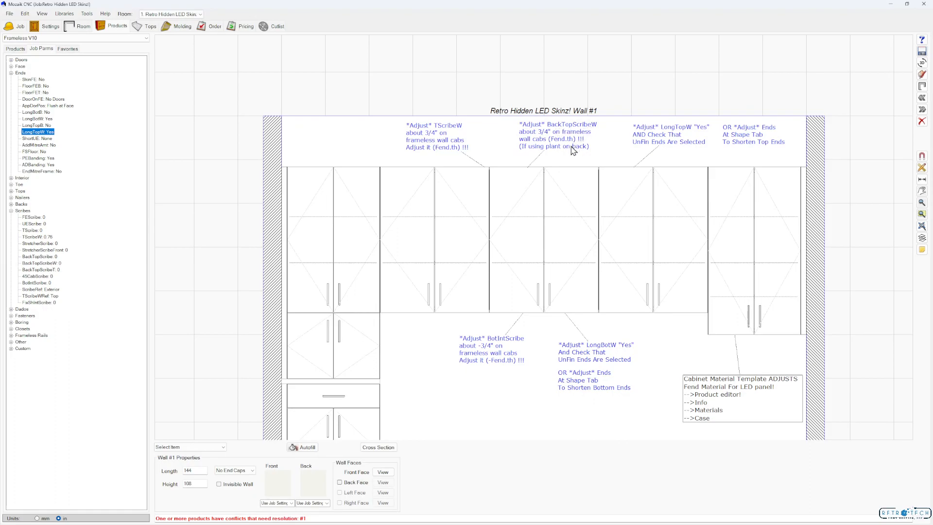
{"action": "left_click", "coordinate": [543, 238]}
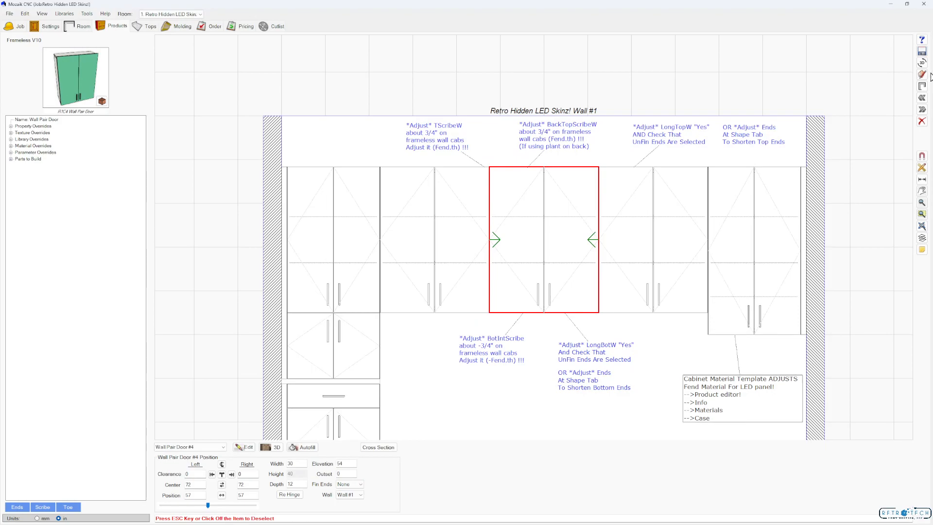
Step: Apply Top and Bottom Edge Adjustments to Wall Pair Door #4's unfinished end via the Shape tab's Adjust Side
{"action": "left_click", "coordinate": [271, 447]}
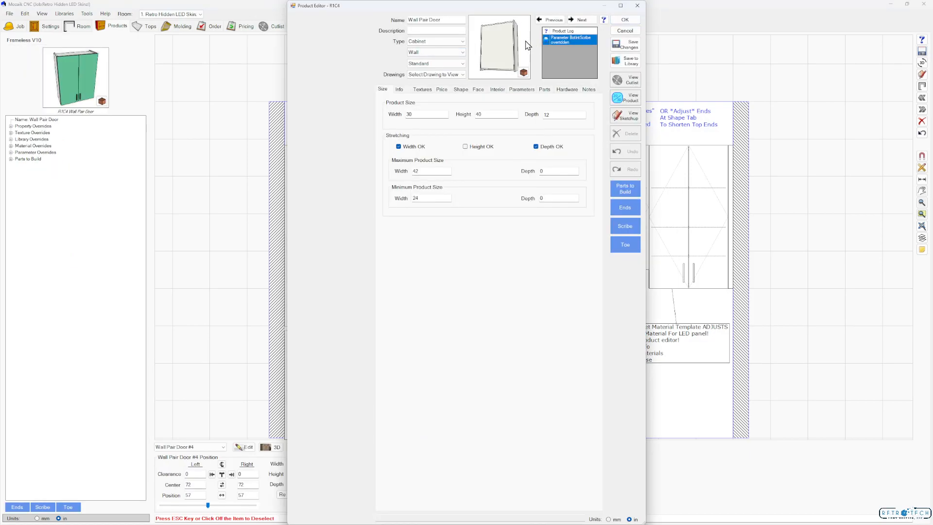
{"action": "left_click", "coordinate": [461, 90]}
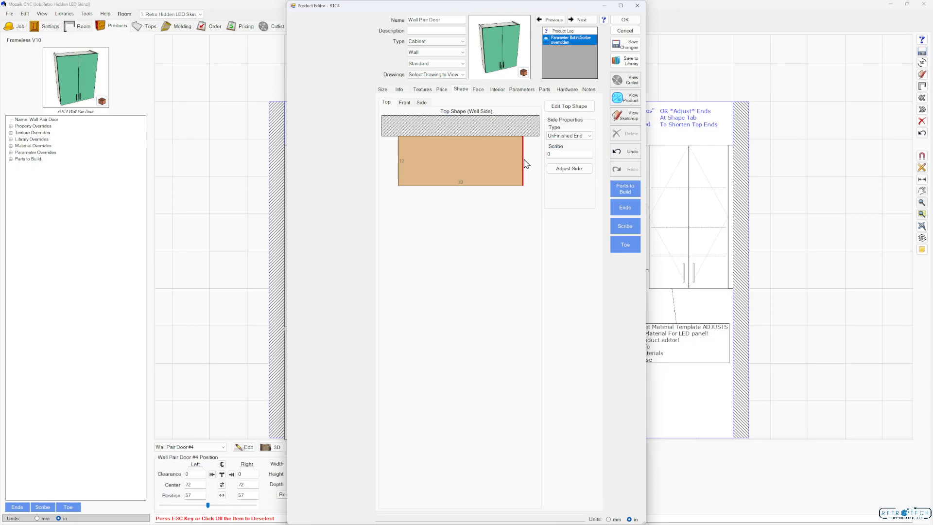
{"action": "left_click", "coordinate": [569, 168]}
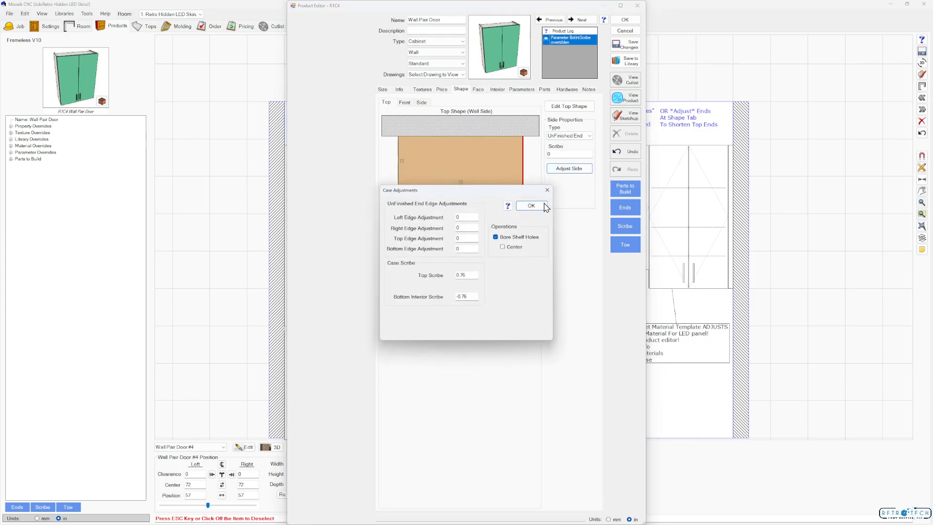
{"action": "mouse_move", "coordinate": [467, 238]}
{"action": "type", "text": ".75"}
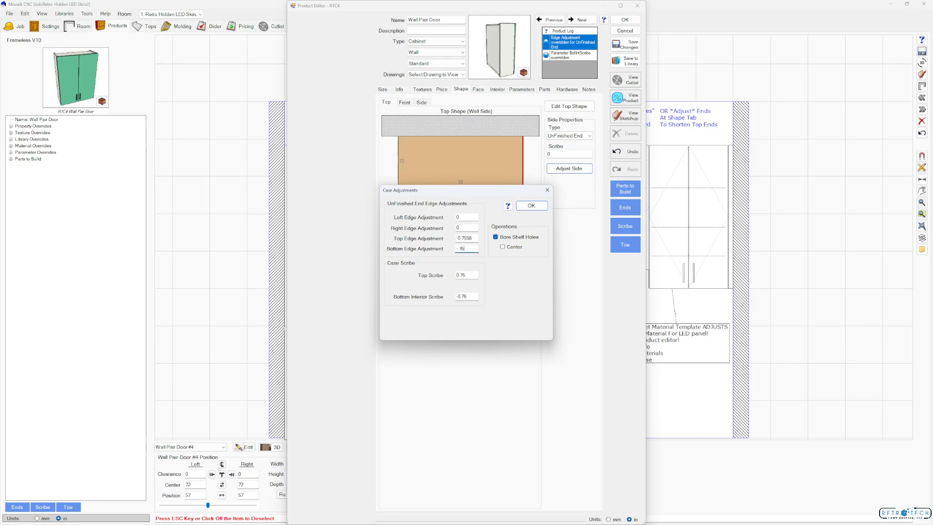
{"action": "left_click", "coordinate": [531, 205]}
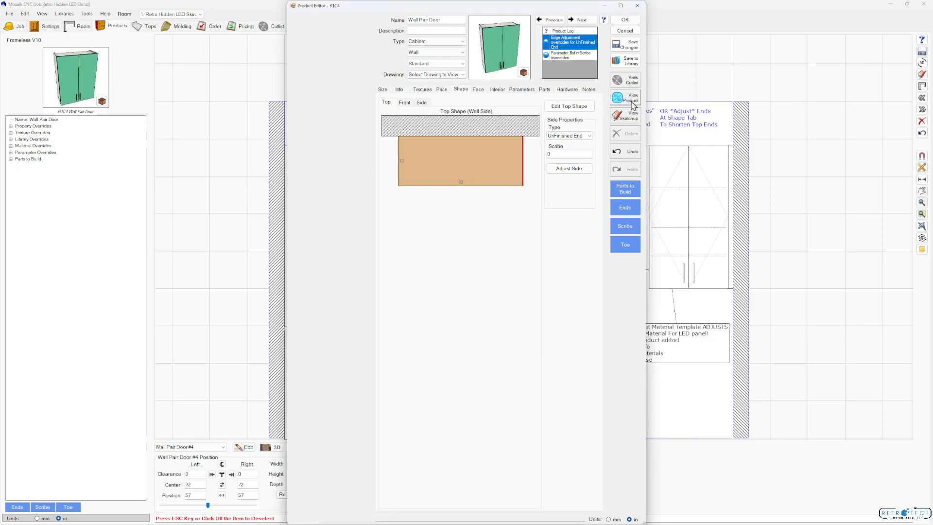
{"action": "left_click", "coordinate": [625, 97]}
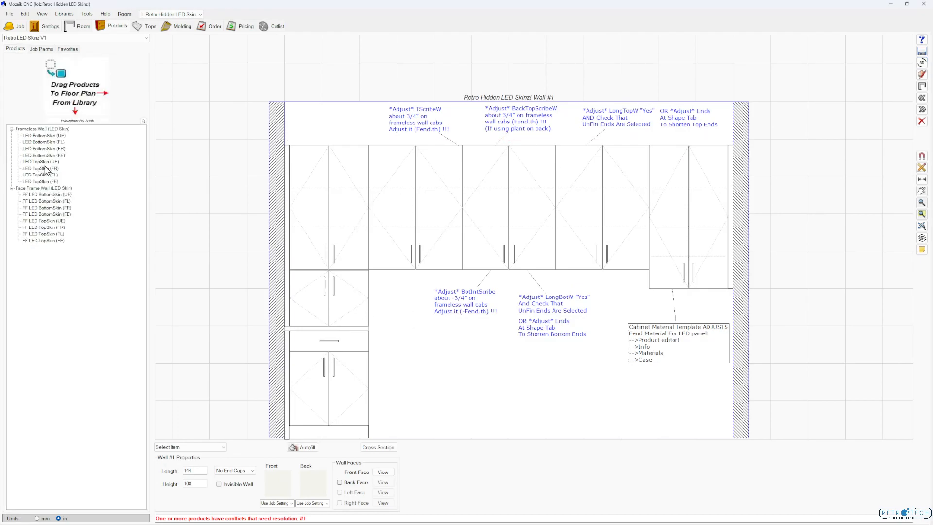
{"action": "left_click", "coordinate": [40, 162]}
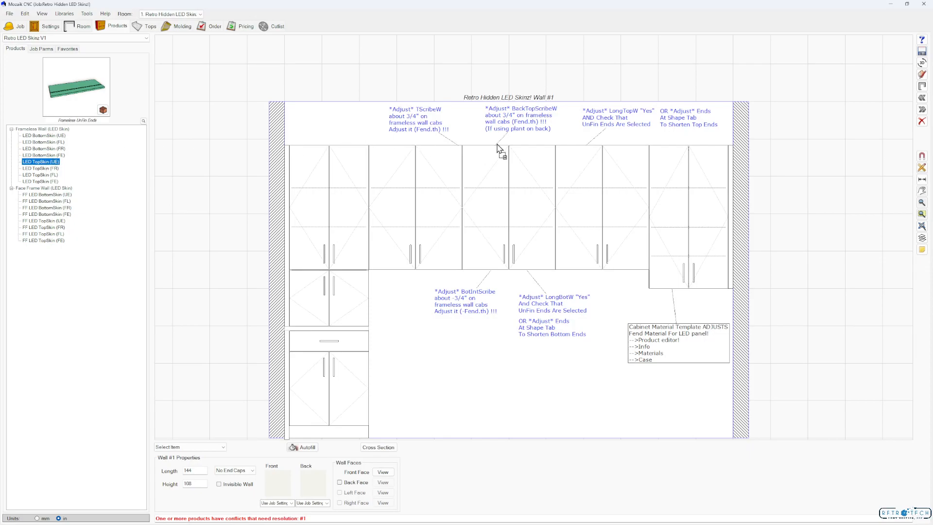
{"action": "left_click", "coordinate": [500, 147]}
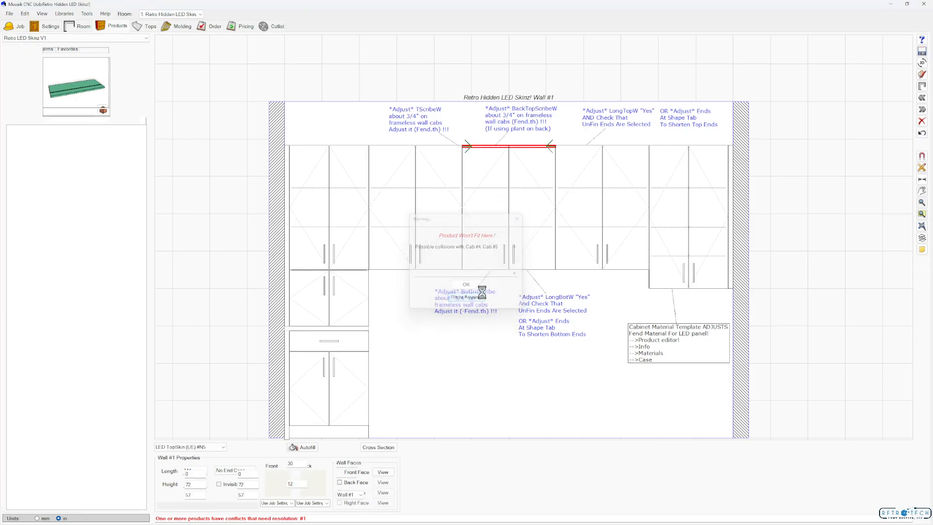
{"action": "left_click", "coordinate": [466, 283]}
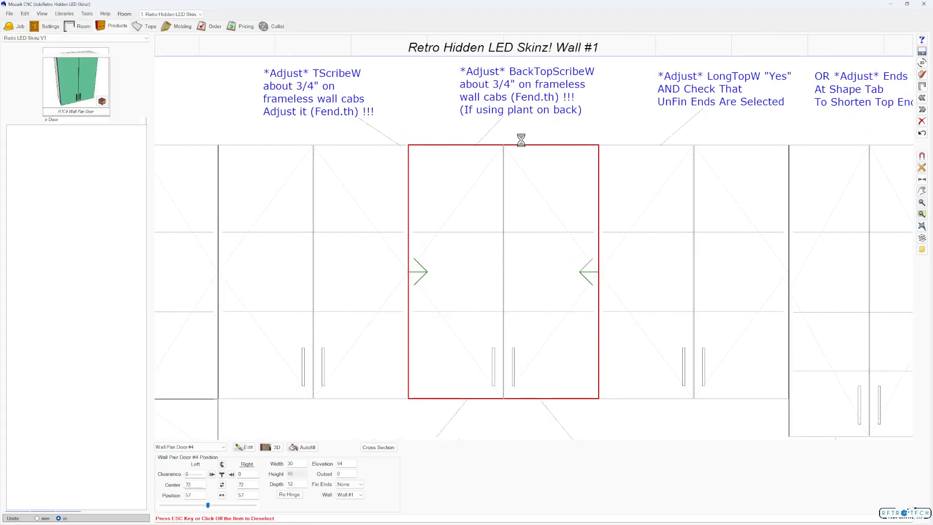
{"action": "left_click", "coordinate": [502, 147]}
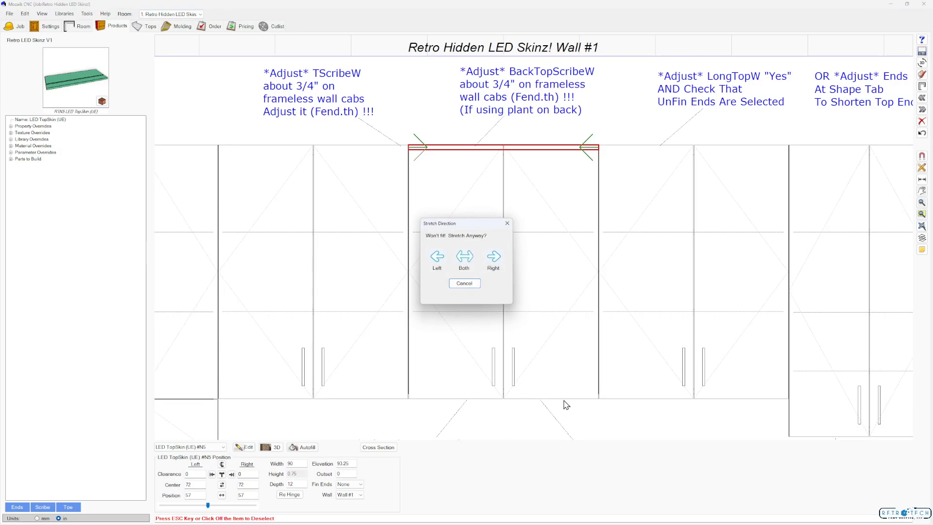
{"action": "left_click", "coordinate": [464, 257]}
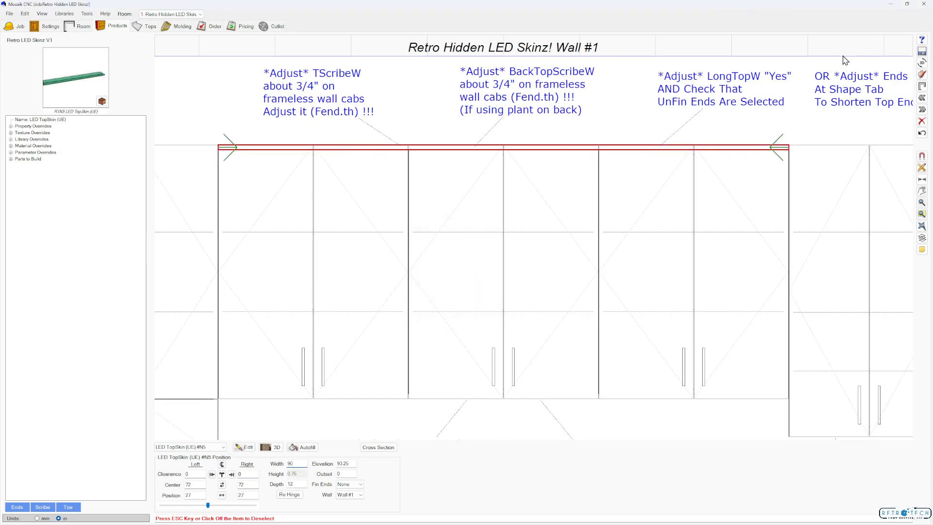
{"action": "left_click", "coordinate": [271, 447]}
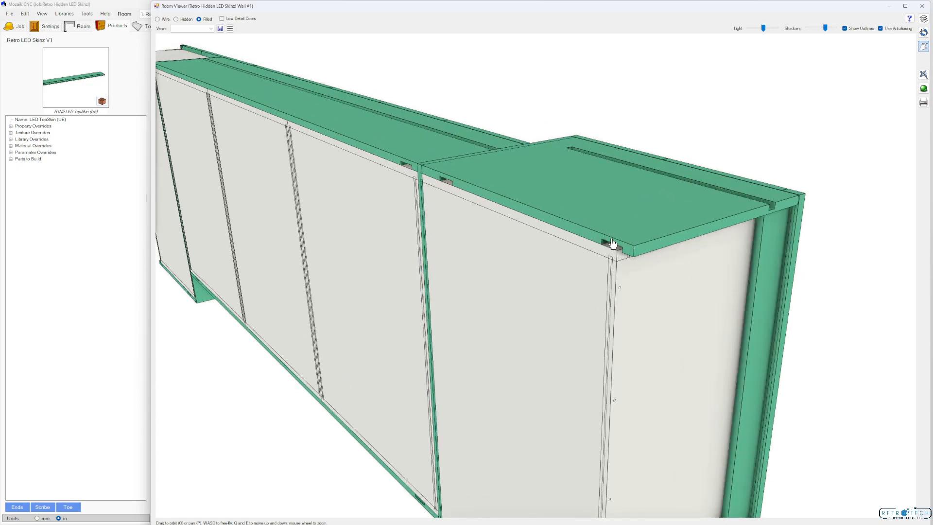
{"action": "mouse_move", "coordinate": [627, 250]}
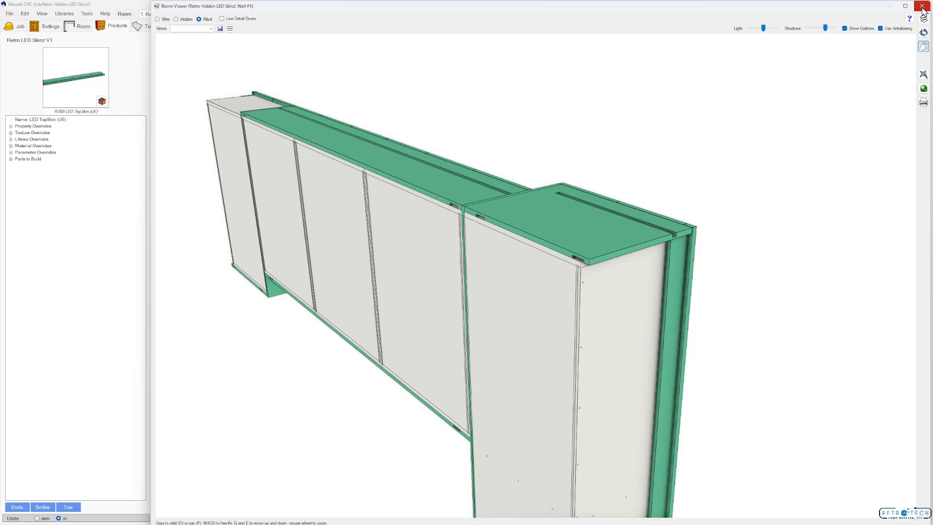
{"action": "left_click", "coordinate": [926, 6]}
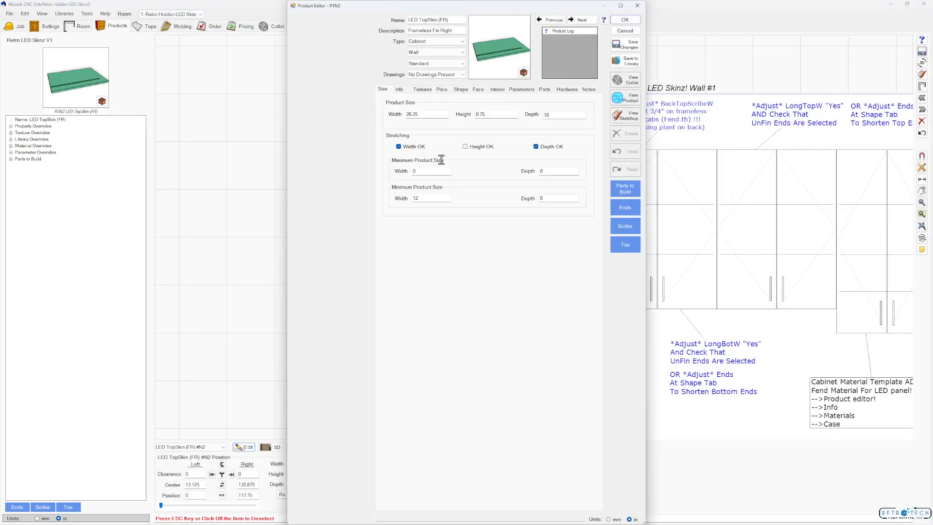
Step: Add LED parameter overrides to LED TopSkin (FR) with LEDWireYESL set to No, keeping only the right groove
{"action": "left_click", "coordinate": [521, 89]}
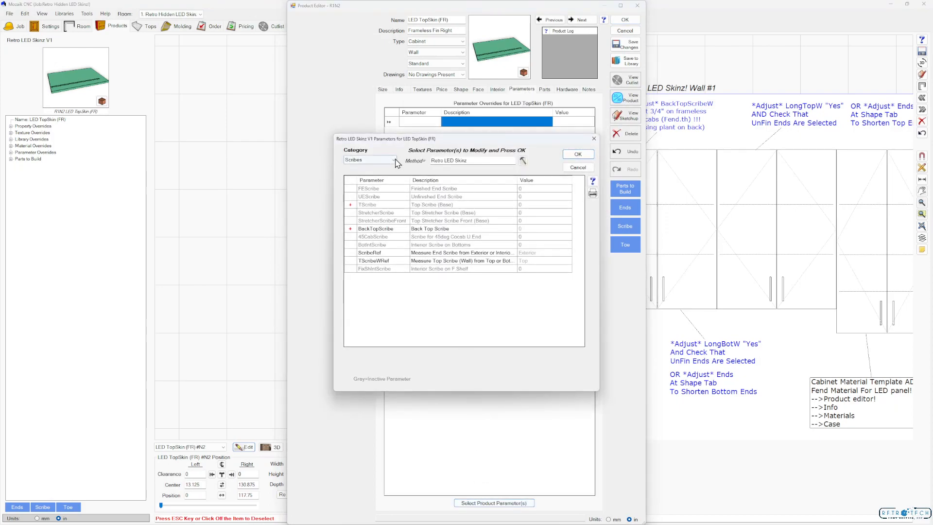
{"action": "left_click", "coordinate": [392, 159]}
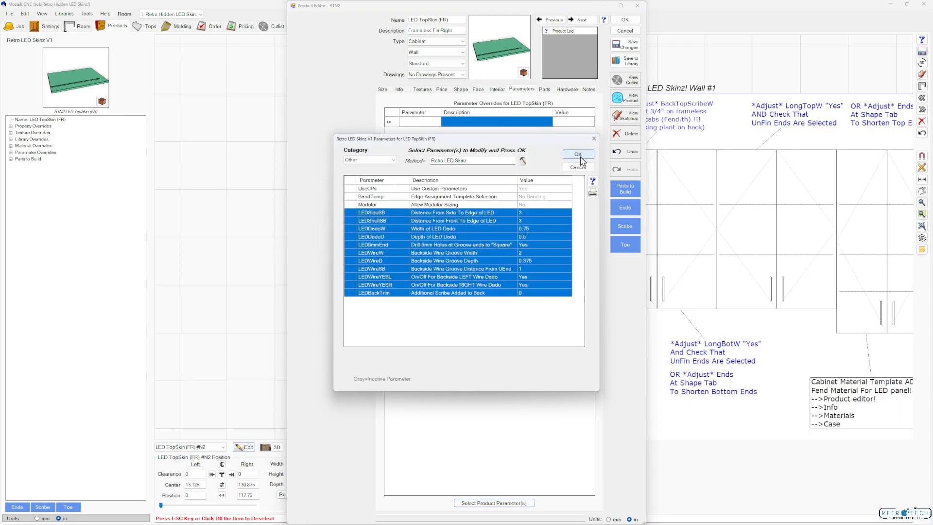
{"action": "left_click", "coordinate": [576, 154]}
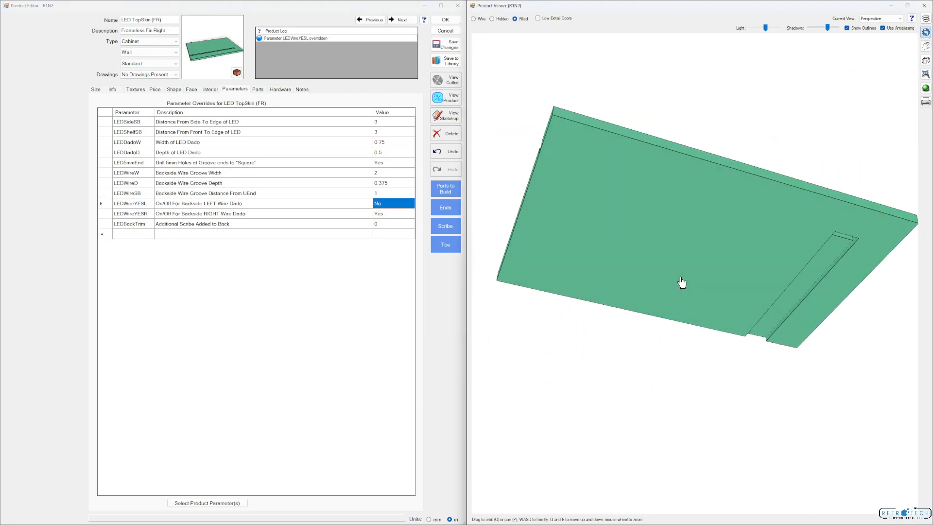
{"action": "left_click", "coordinate": [445, 244]}
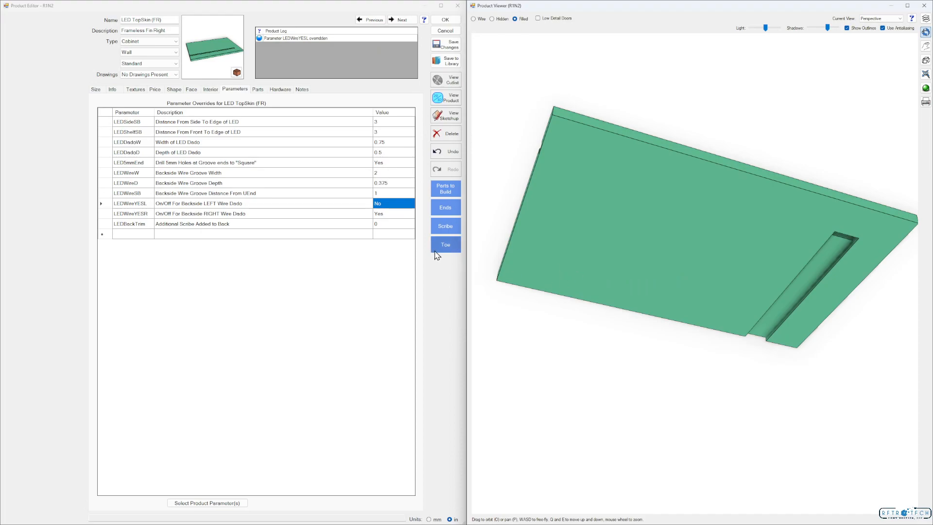
{"action": "mouse_move", "coordinate": [554, 232]}
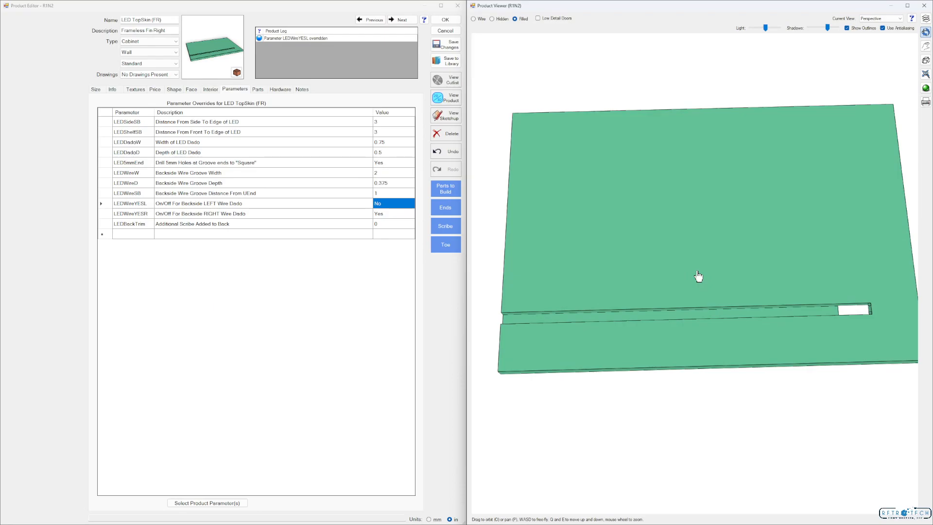
{"action": "left_click", "coordinate": [445, 20]}
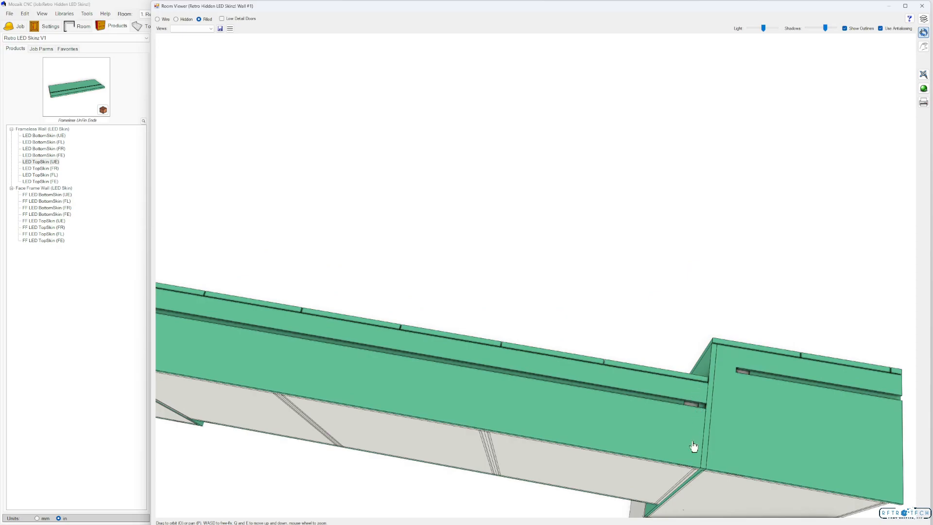
{"action": "mouse_move", "coordinate": [706, 410]}
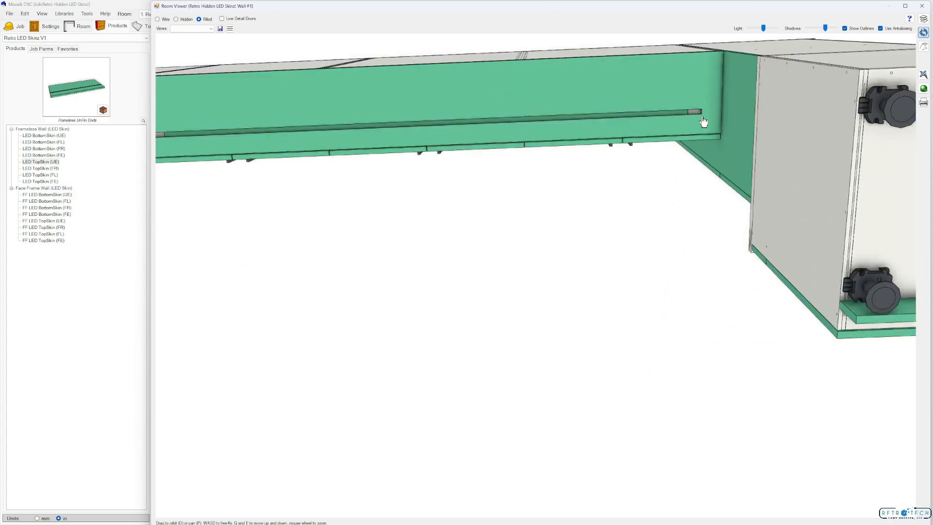
{"action": "mouse_move", "coordinate": [724, 115]}
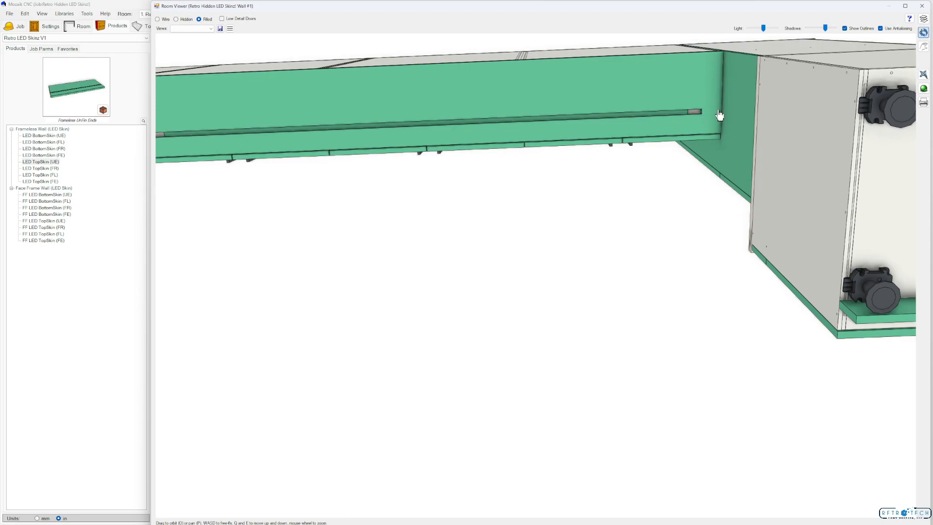
{"action": "mouse_move", "coordinate": [701, 116]}
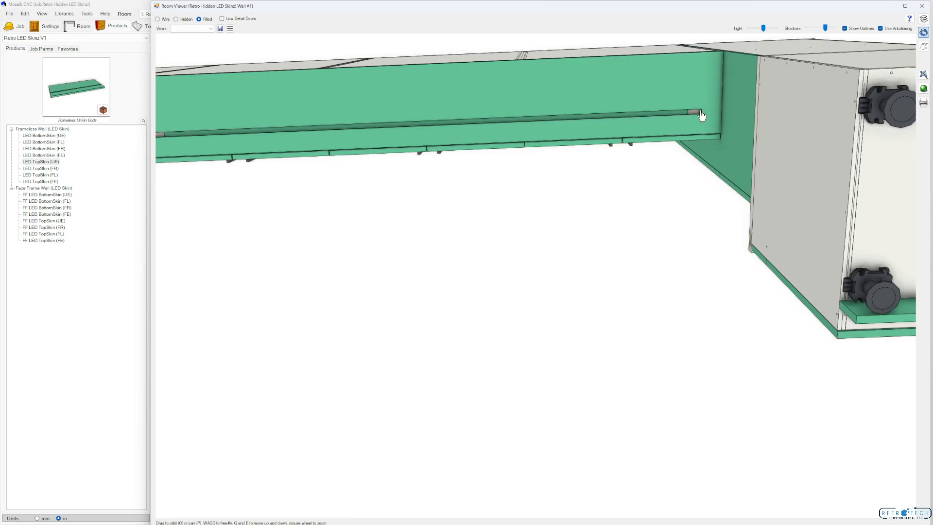
{"action": "mouse_move", "coordinate": [695, 129]}
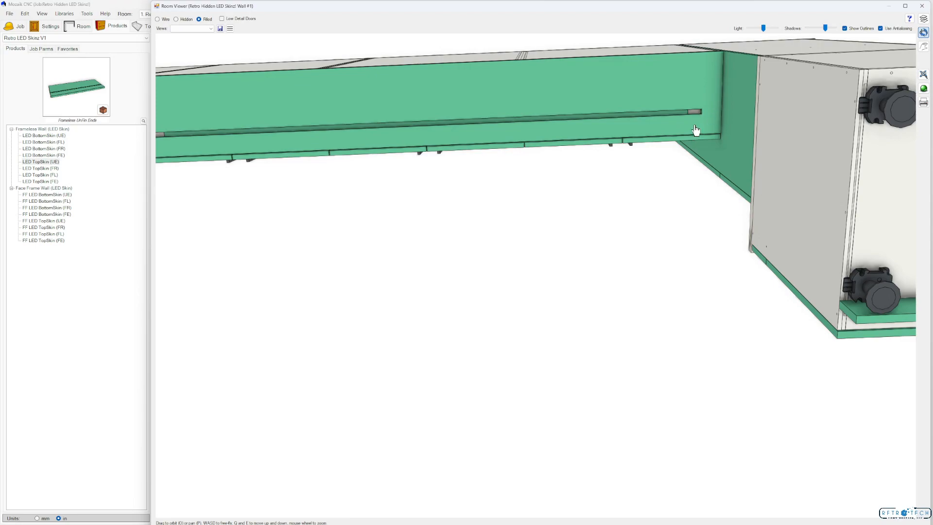
{"action": "mouse_move", "coordinate": [695, 119]}
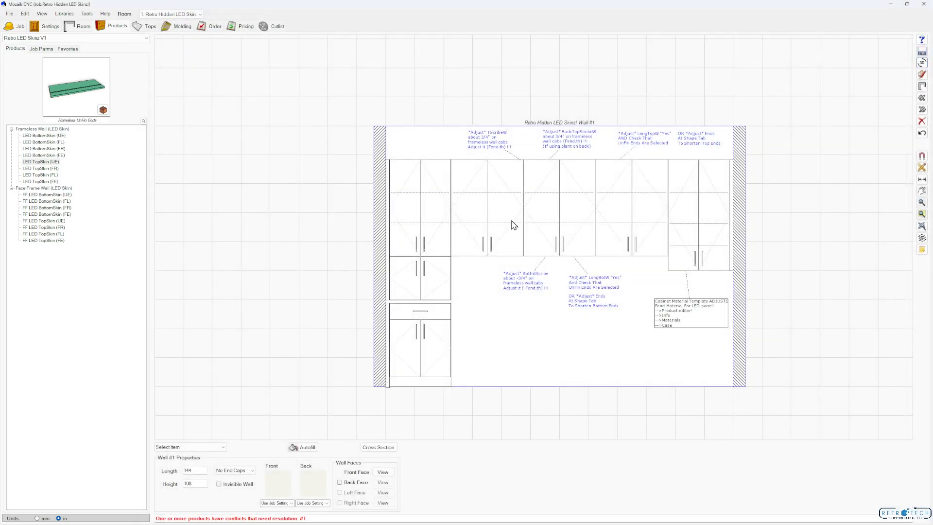
{"action": "mouse_move", "coordinate": [506, 262]}
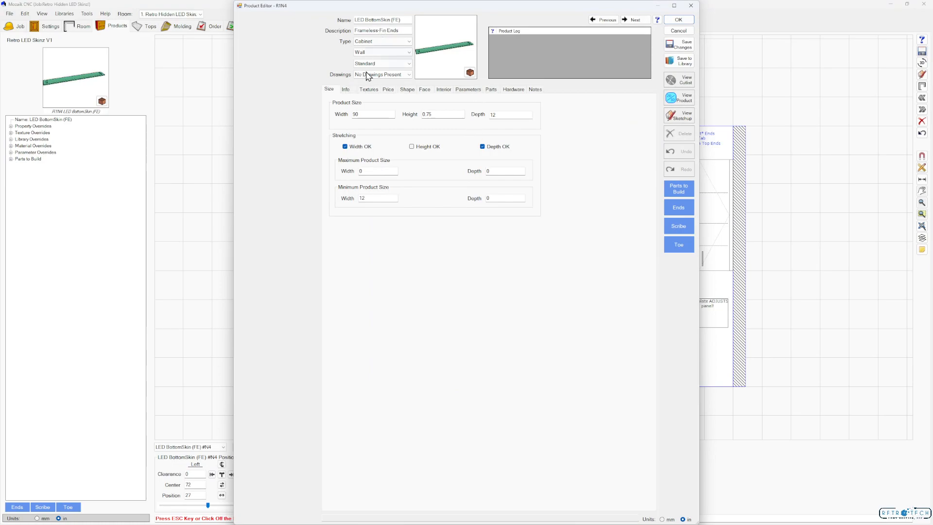
{"action": "left_click", "coordinate": [345, 90]}
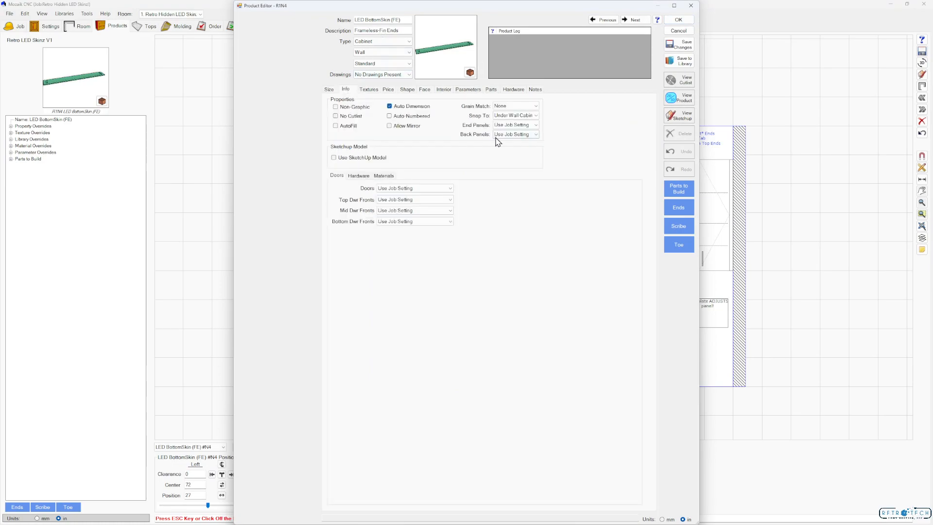
{"action": "mouse_move", "coordinate": [532, 115]}
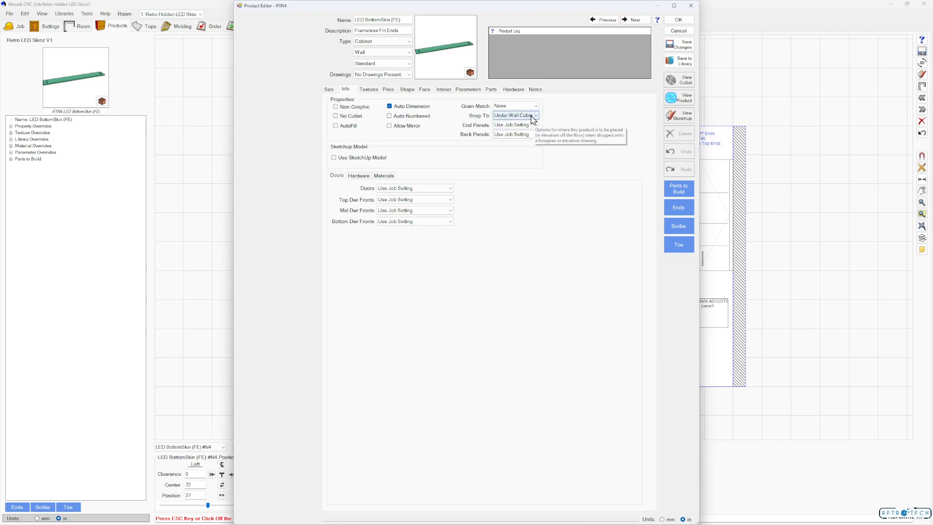
{"action": "mouse_move", "coordinate": [351, 161]}
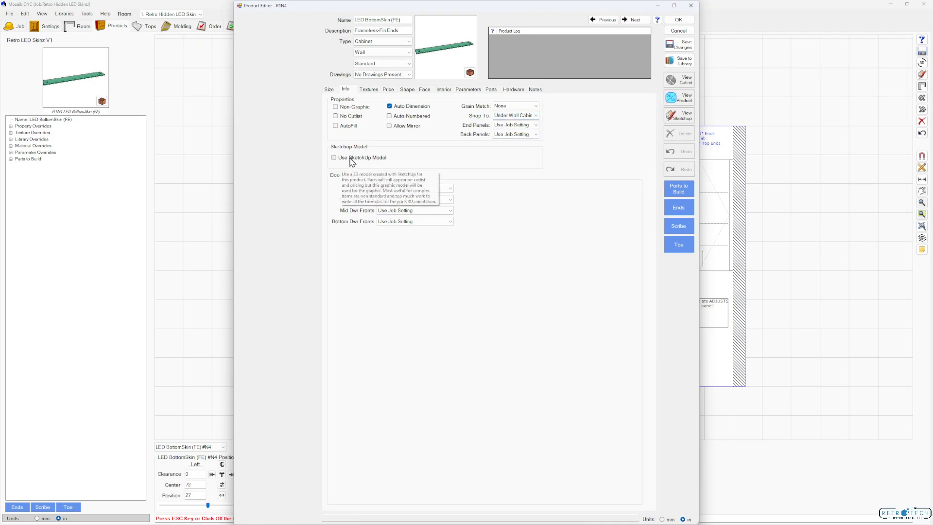
{"action": "mouse_move", "coordinate": [384, 163]}
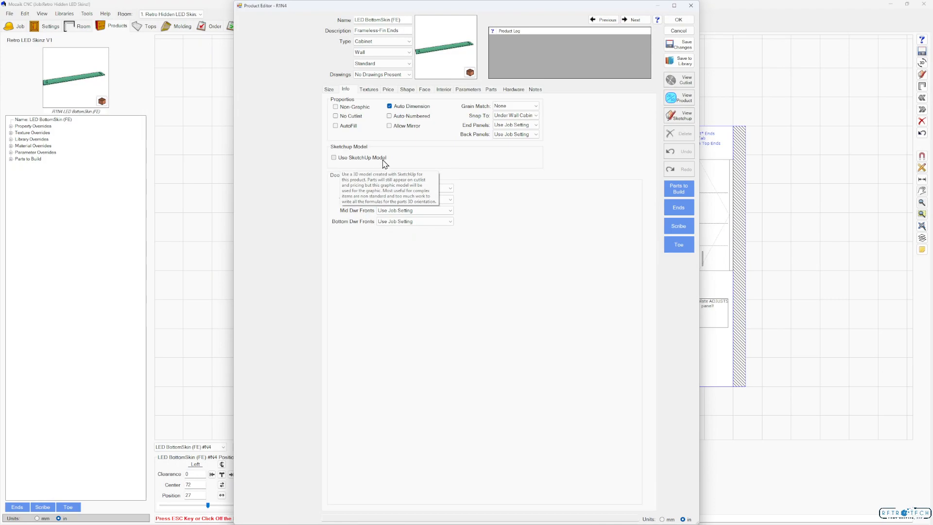
{"action": "left_click", "coordinate": [490, 89]}
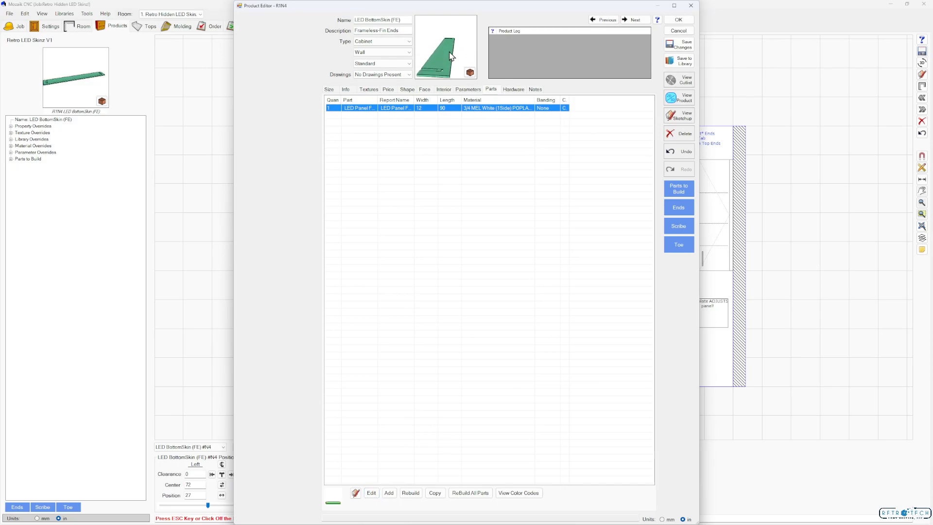
{"action": "left_click", "coordinate": [678, 98]}
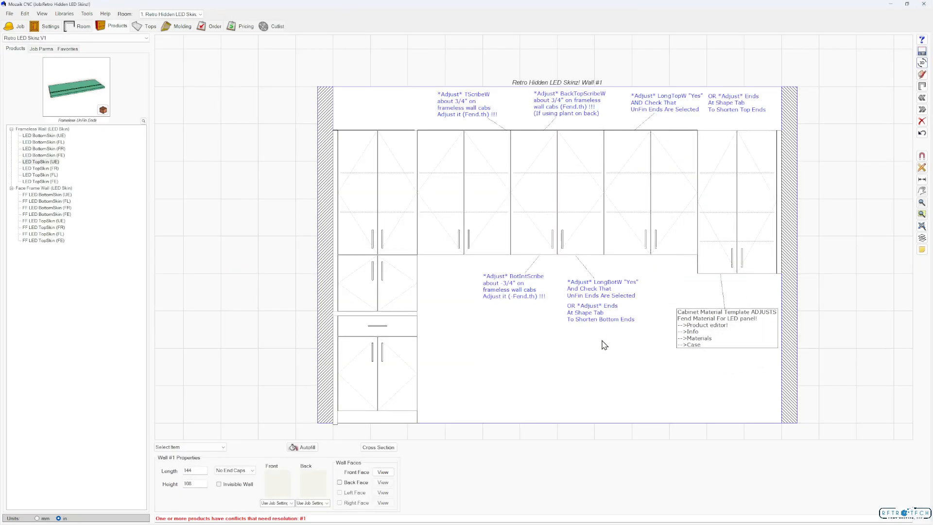
Step: Delete Wall Pair Door #4, check the job's Libraries list, and return to the room with Frameless V12 products
{"action": "left_click", "coordinate": [557, 190]}
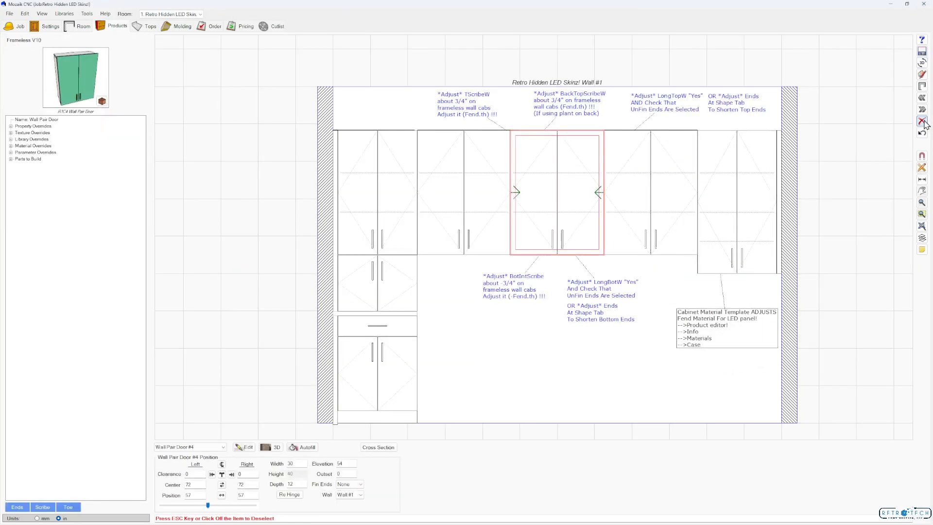
{"action": "left_click", "coordinate": [276, 447]}
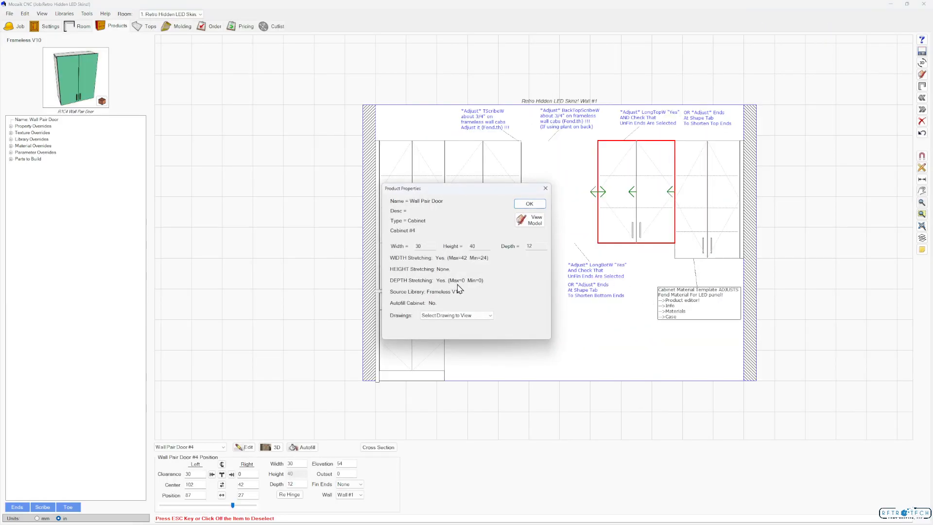
{"action": "left_click", "coordinate": [529, 203]}
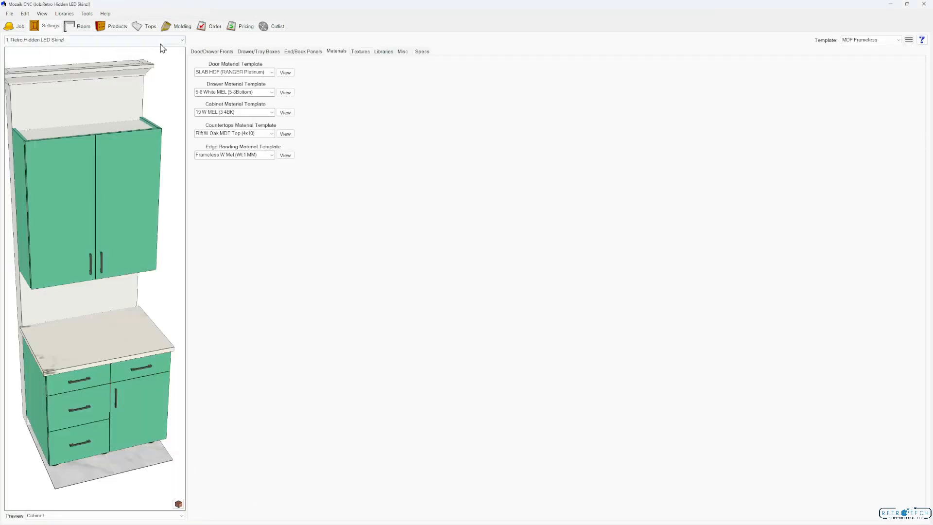
{"action": "left_click", "coordinate": [383, 52]}
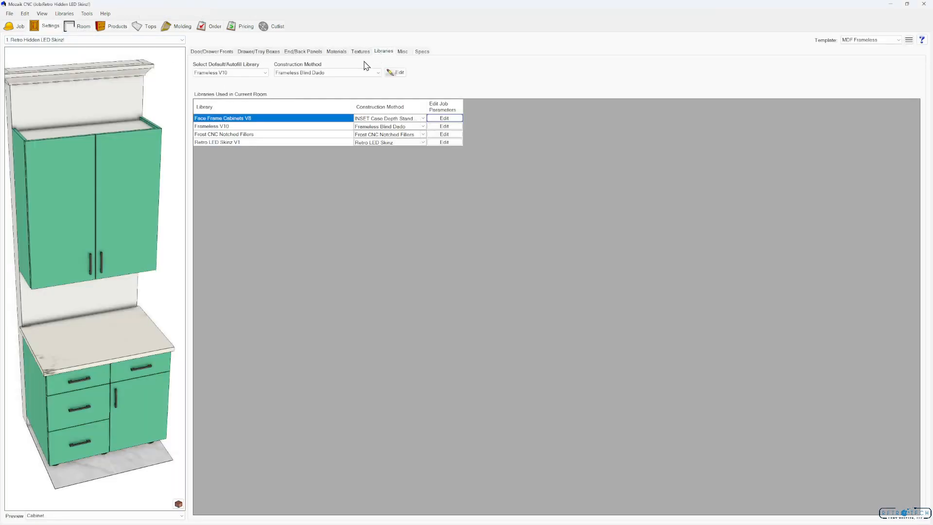
{"action": "mouse_move", "coordinate": [433, 85]}
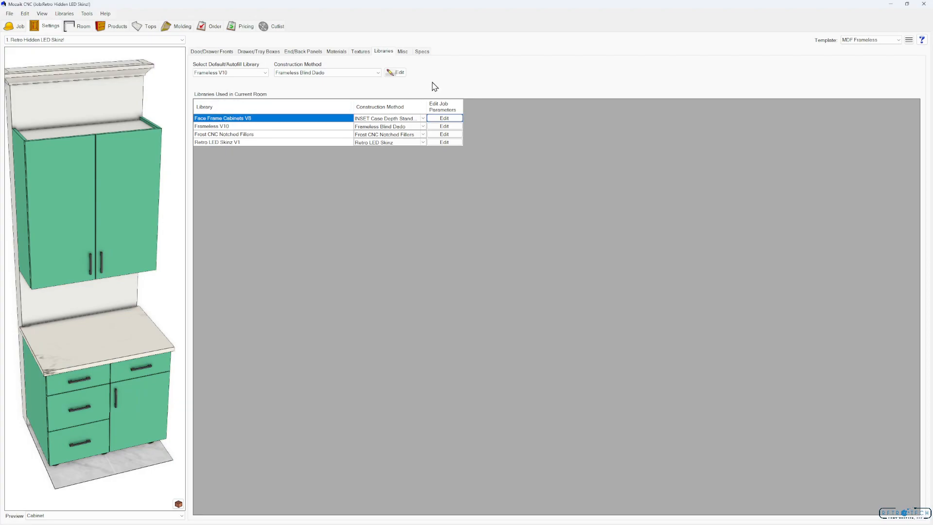
{"action": "left_click", "coordinate": [181, 40]}
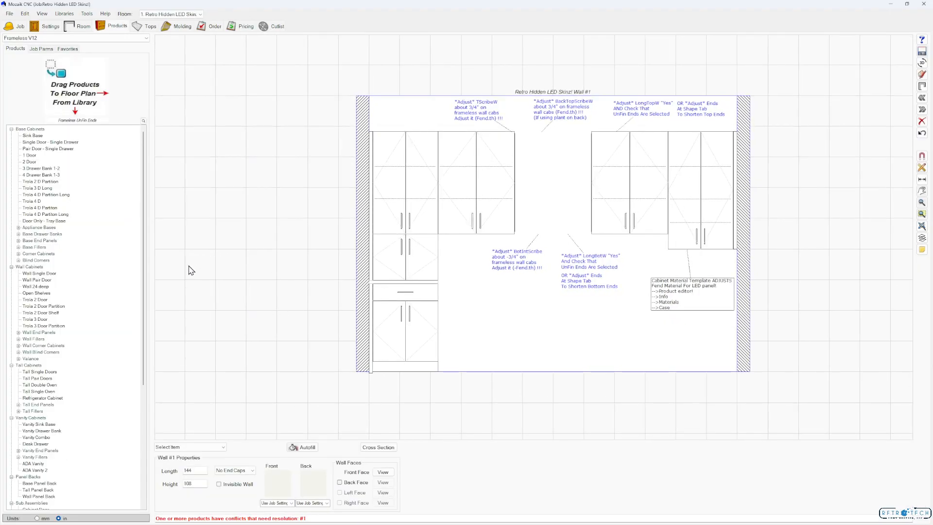
{"action": "left_click", "coordinate": [36, 280]}
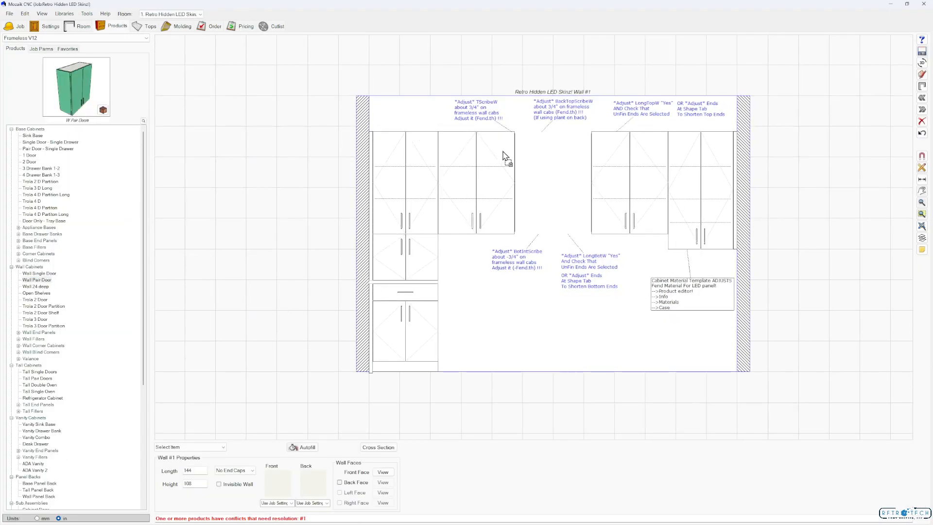
{"action": "left_click", "coordinate": [552, 182]}
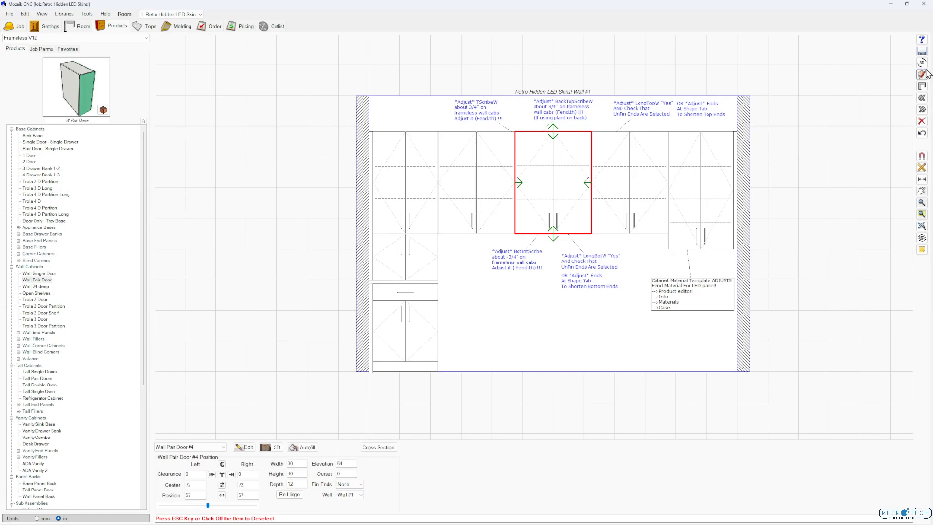
{"action": "left_click", "coordinate": [275, 447]}
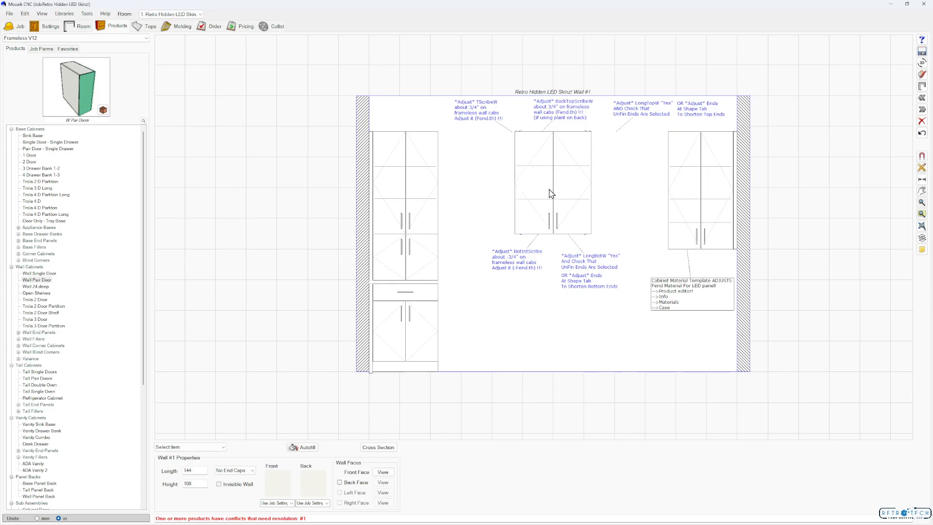
Step: Add a BotIntScribe override from the Scribes category to the middle Wall Pair Door, set its value, and save
{"action": "right_click", "coordinate": [552, 183]}
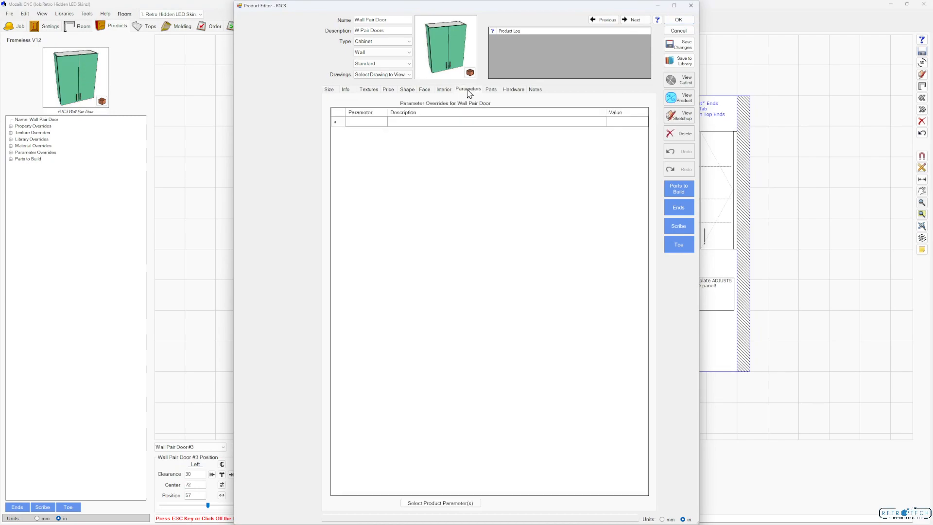
{"action": "left_click", "coordinate": [440, 502]}
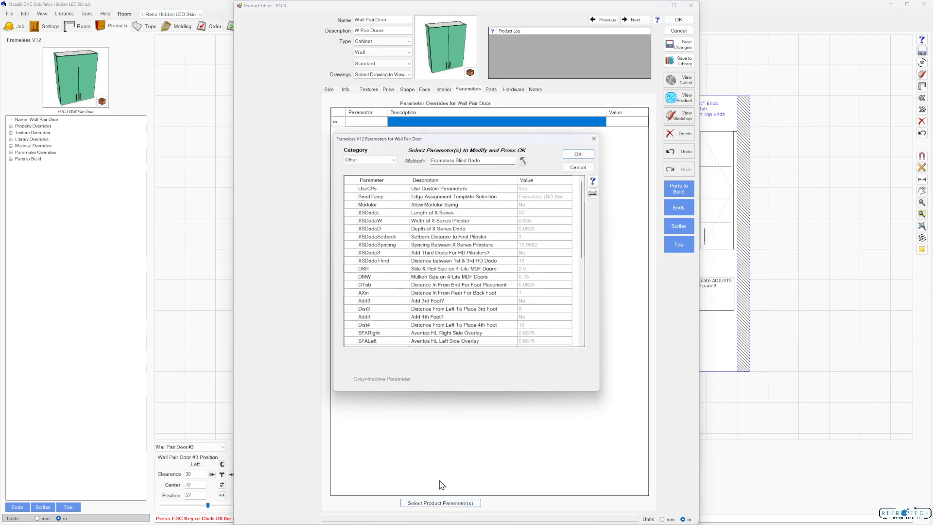
{"action": "left_click", "coordinate": [370, 160]}
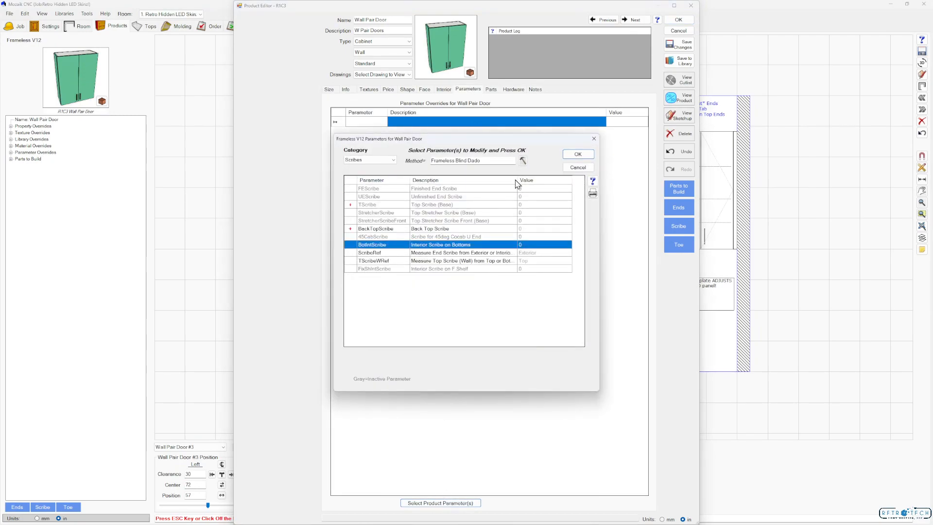
{"action": "left_click", "coordinate": [577, 155]}
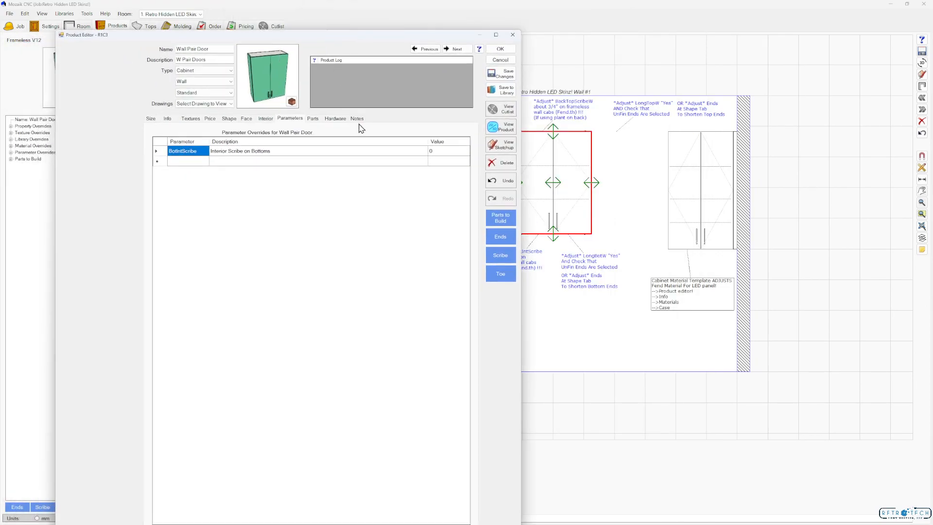
{"action": "left_click", "coordinate": [435, 151]}
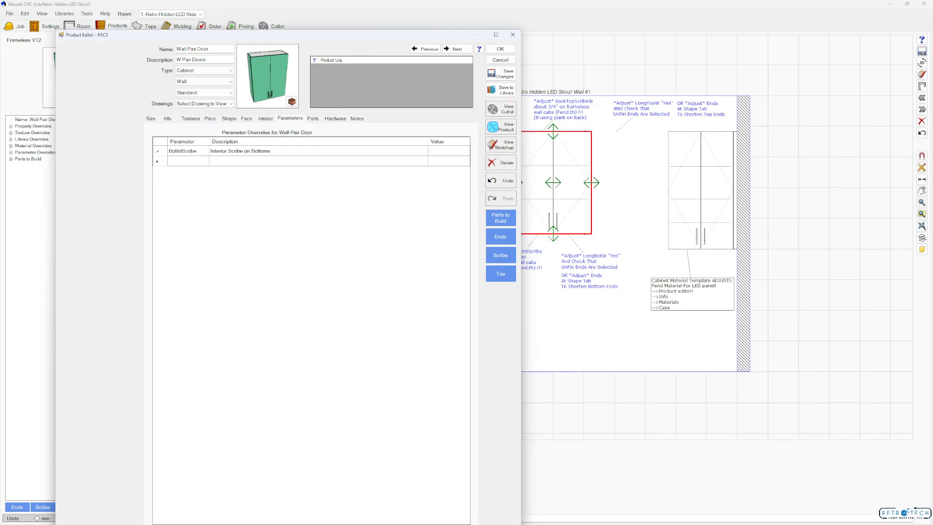
{"action": "left_click", "coordinate": [448, 151]}
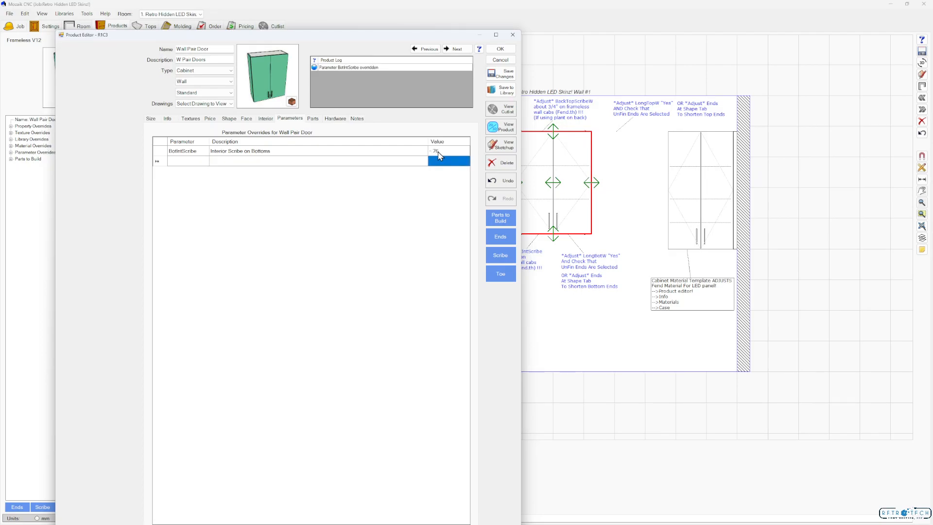
{"action": "left_click", "coordinate": [500, 48]}
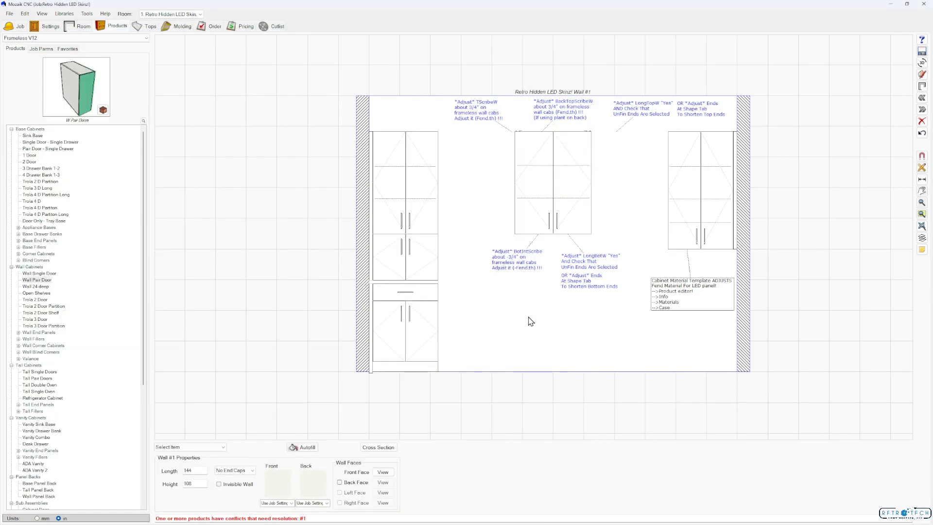
{"action": "mouse_move", "coordinate": [492, 260]}
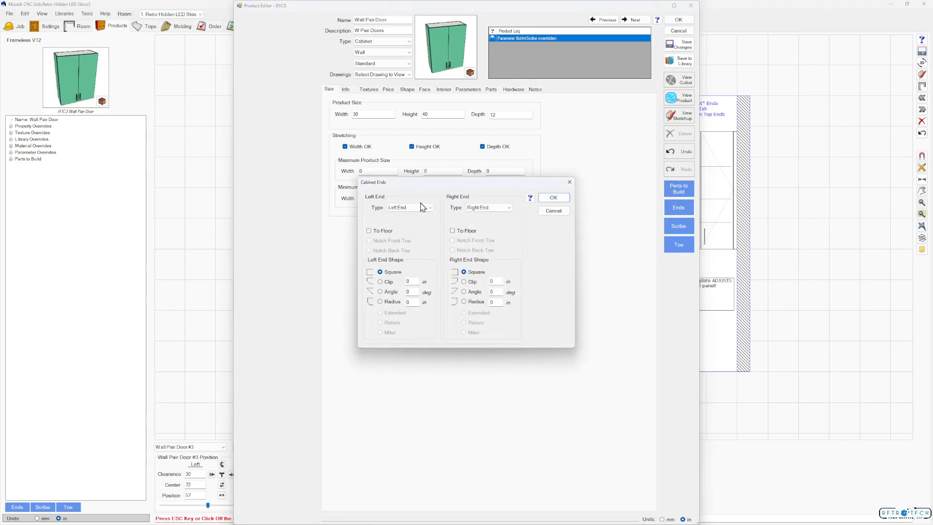
Step: Set Wall Pair Door #3's Left and Right End Type to UnFinished End and confirm
{"action": "left_click", "coordinate": [410, 207]}
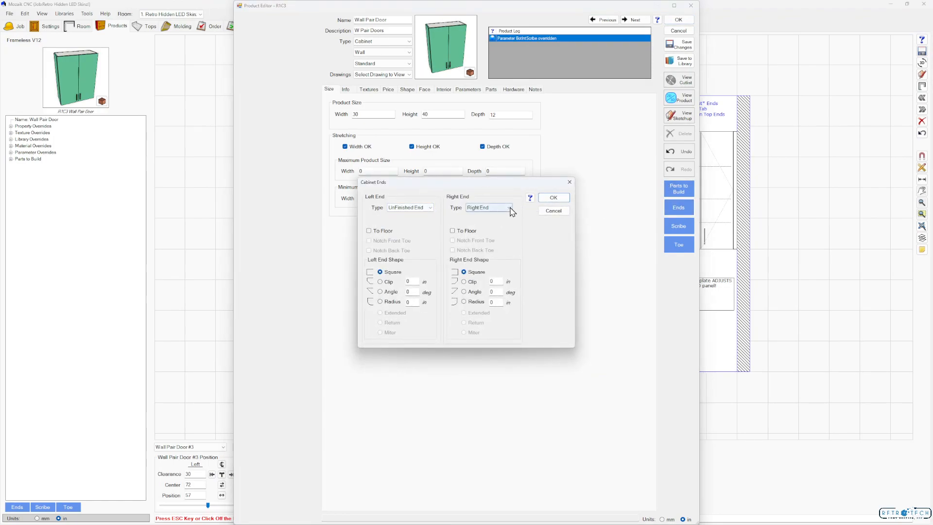
{"action": "left_click", "coordinate": [509, 207]}
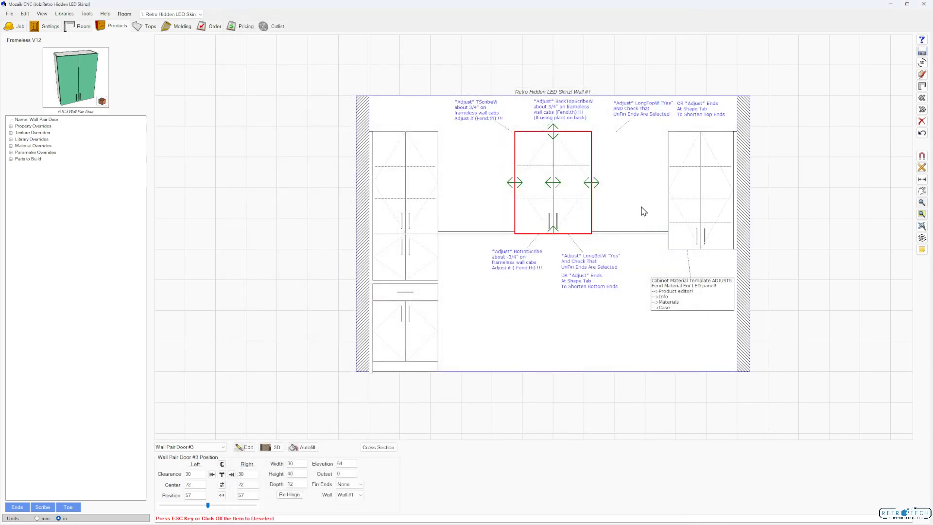
{"action": "left_click", "coordinate": [275, 447]}
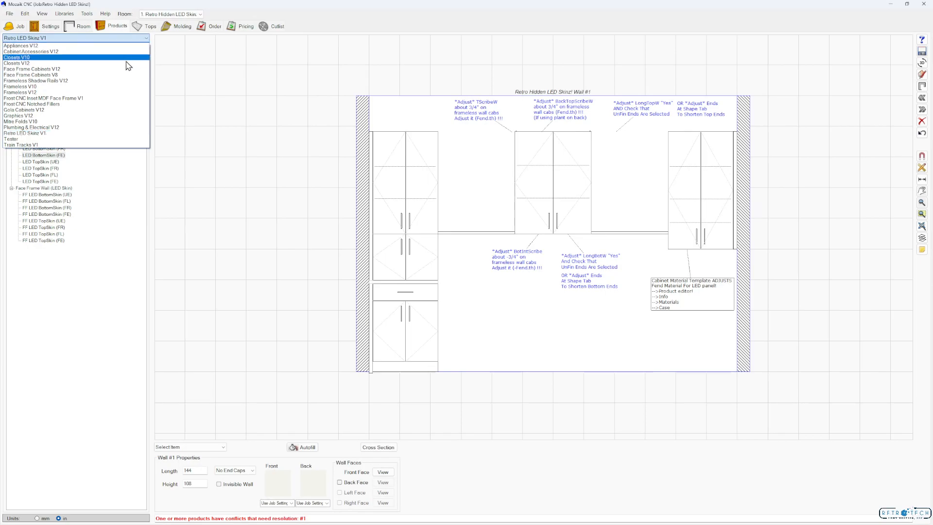
{"action": "left_click", "coordinate": [22, 92]}
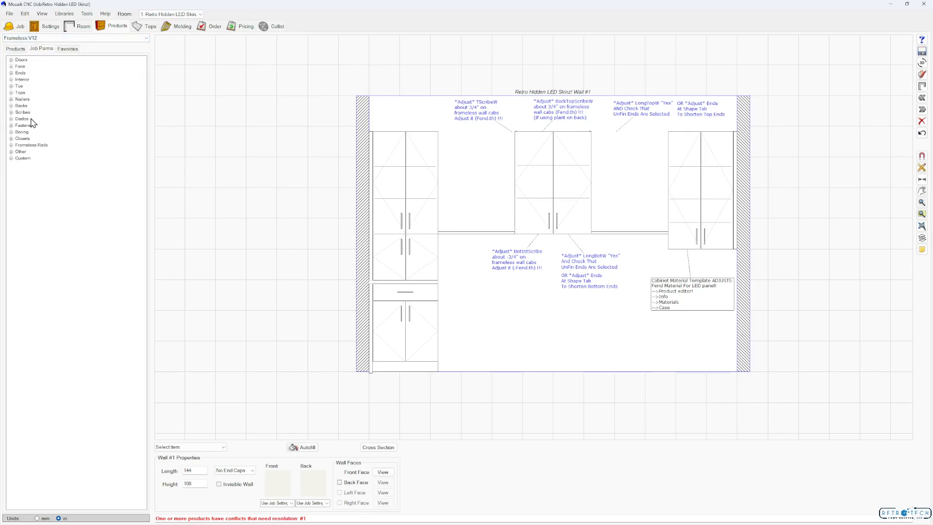
{"action": "left_click", "coordinate": [23, 112]}
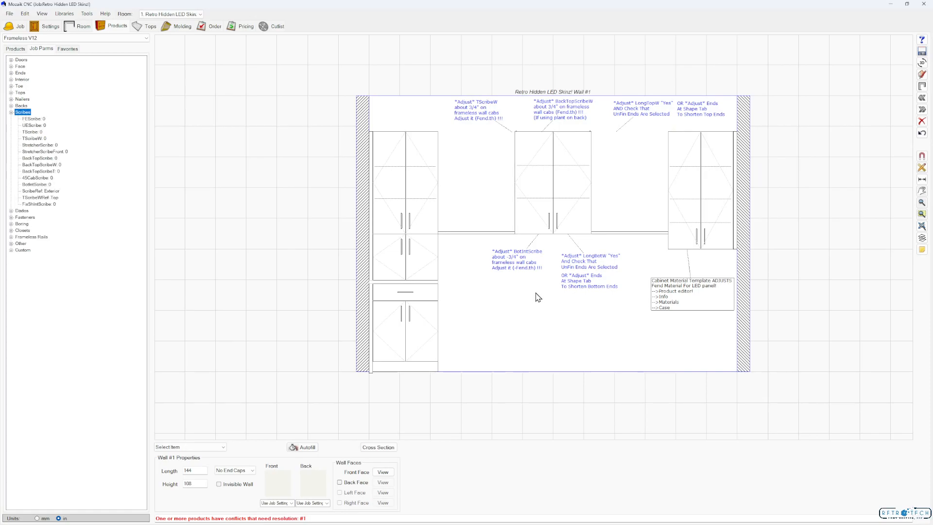
{"action": "mouse_move", "coordinate": [605, 263]}
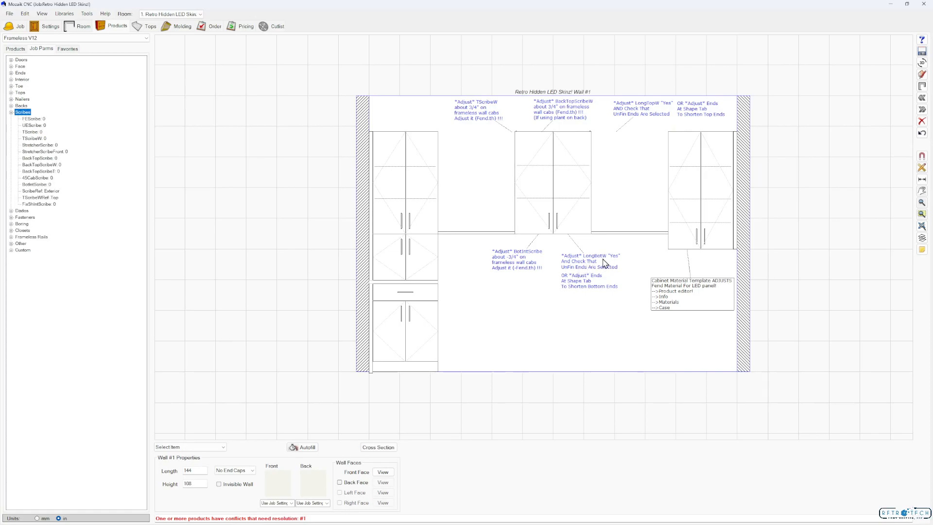
{"action": "left_click", "coordinate": [20, 73]}
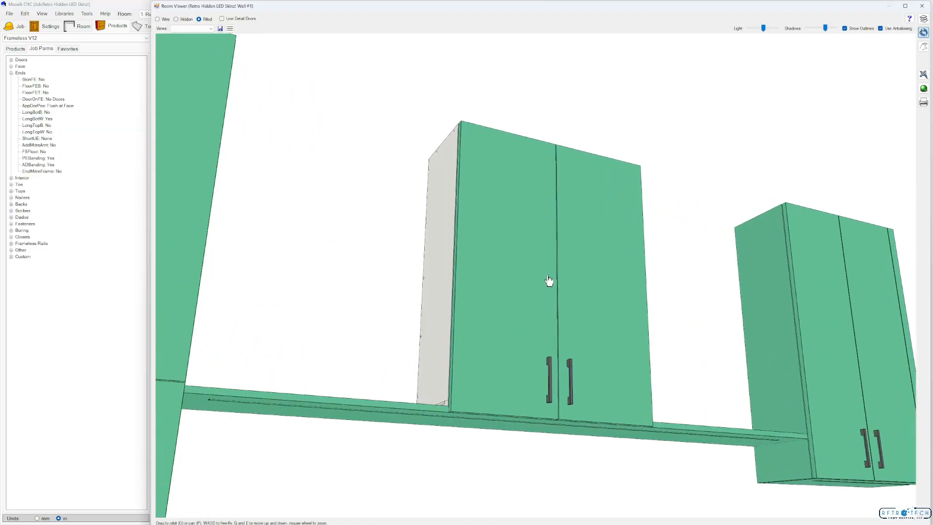
{"action": "left_click", "coordinate": [923, 18]}
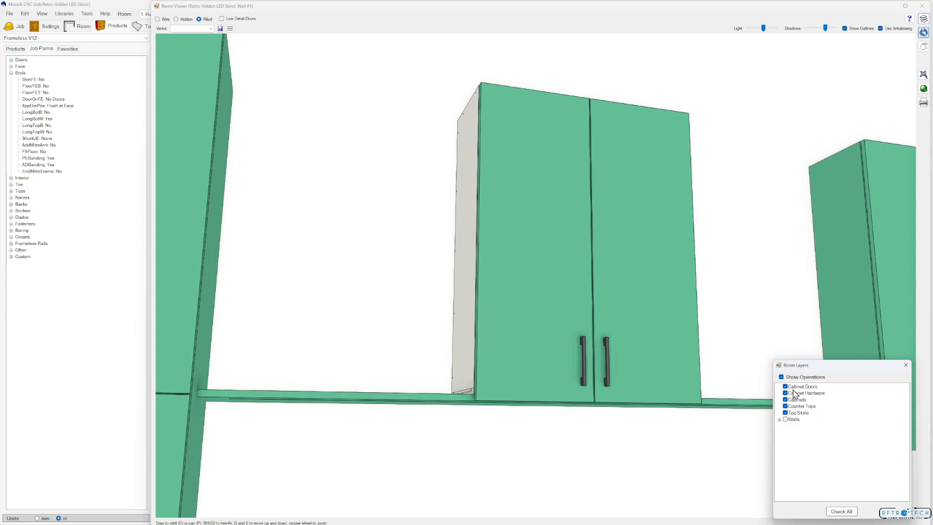
{"action": "left_click", "coordinate": [786, 385]}
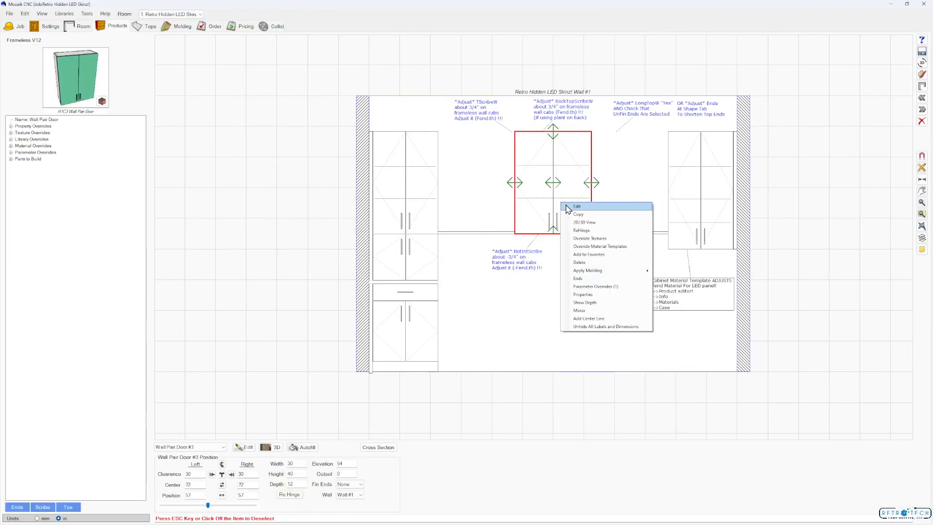
Step: Duplicate Wall Pair Door #3 along Wall #1's upper run, placing Wall Pair Door #5 at center 102
{"action": "left_click", "coordinate": [576, 206]}
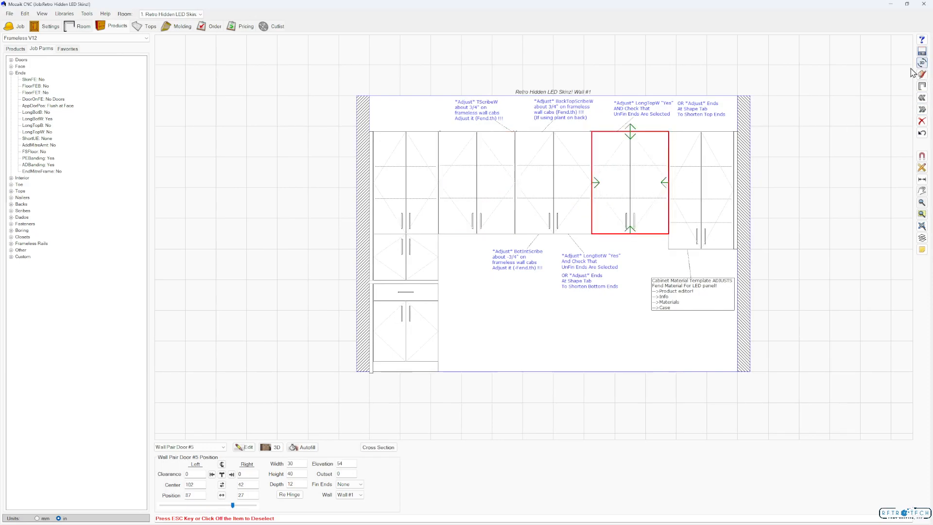
{"action": "mouse_move", "coordinate": [728, 187]}
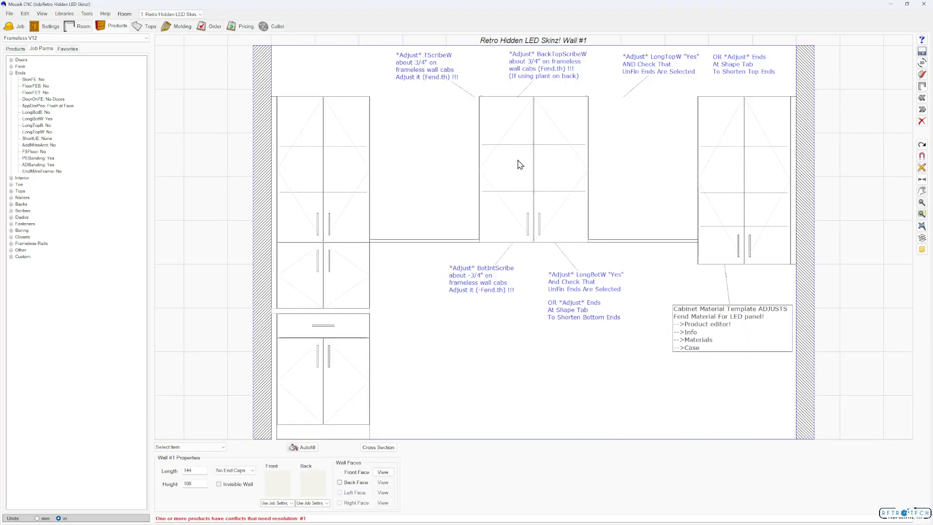
{"action": "mouse_move", "coordinate": [565, 67]}
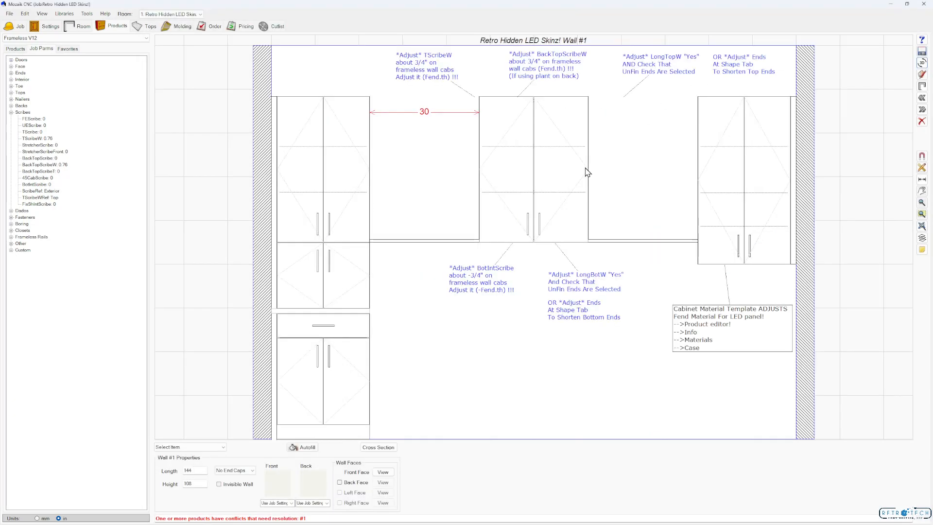
Step: Copy the middle Wall Pair Door cabinet into the left gap on Wall #1
{"action": "left_click", "coordinate": [532, 169]}
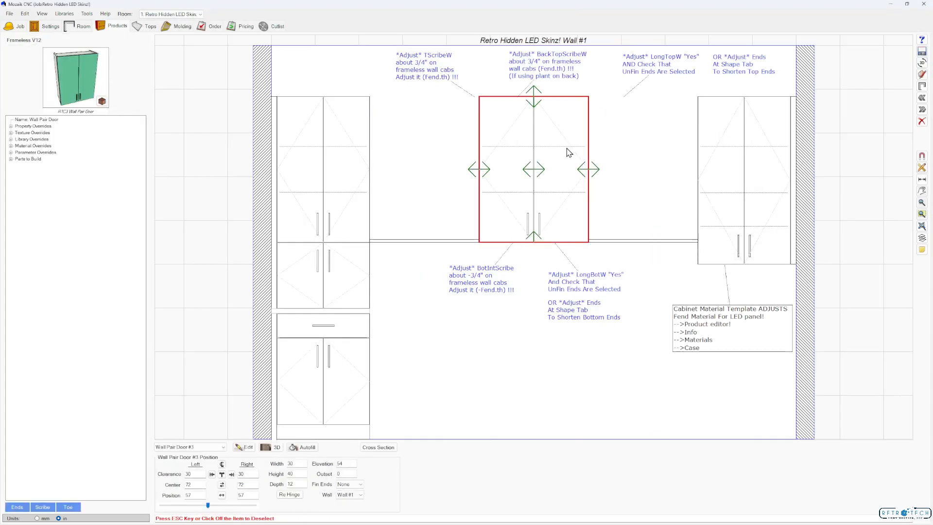
{"action": "mouse_move", "coordinate": [560, 75]}
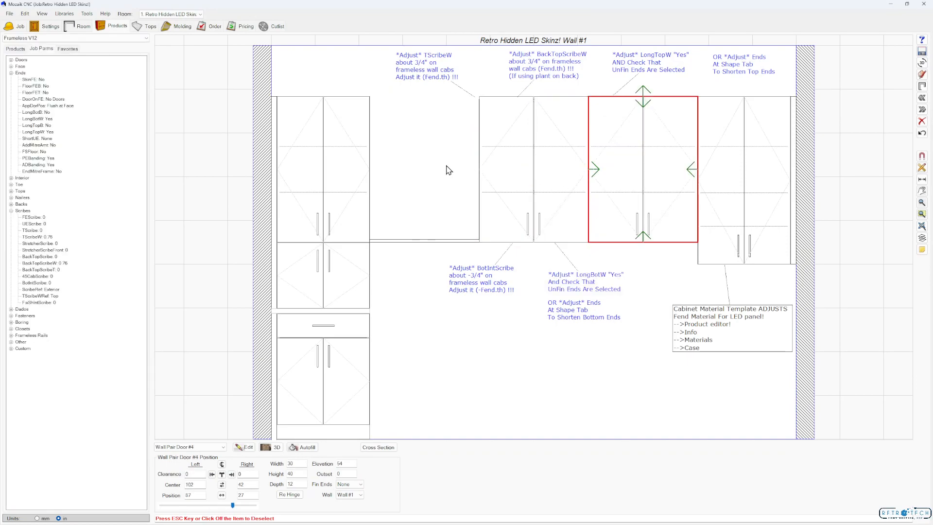
{"action": "left_click", "coordinate": [424, 170]}
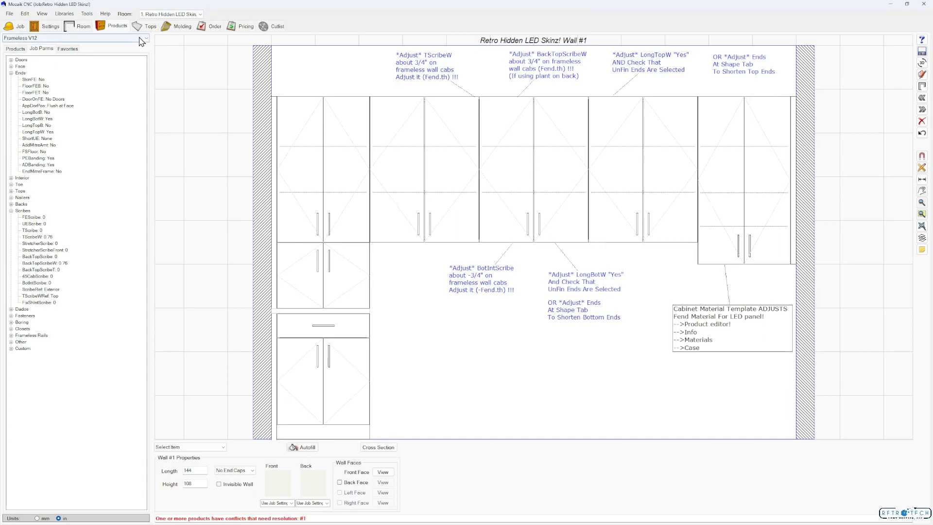
Step: From the Retro LED Skinz V1 library, place a 30-wide LED TopSkin (UE) atop the middle cabinet via Place Anyway
{"action": "left_click", "coordinate": [142, 38]}
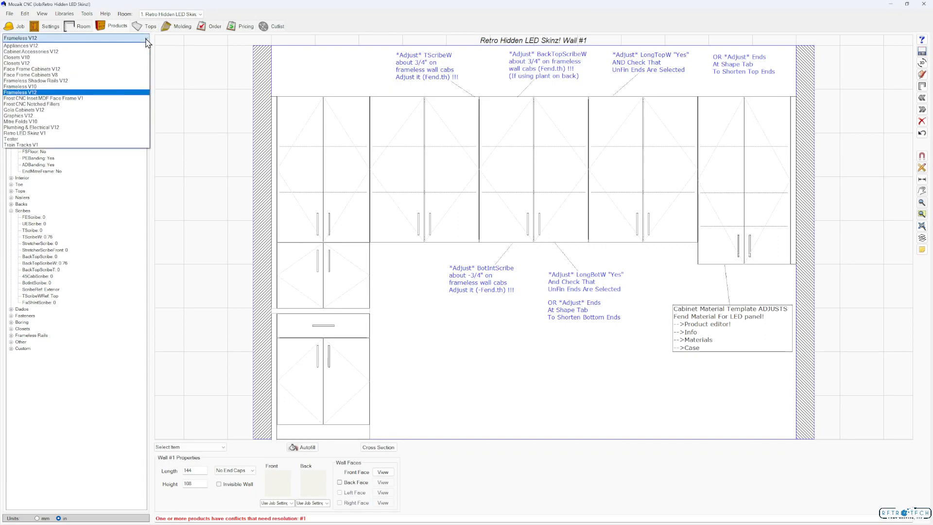
{"action": "left_click", "coordinate": [20, 134]}
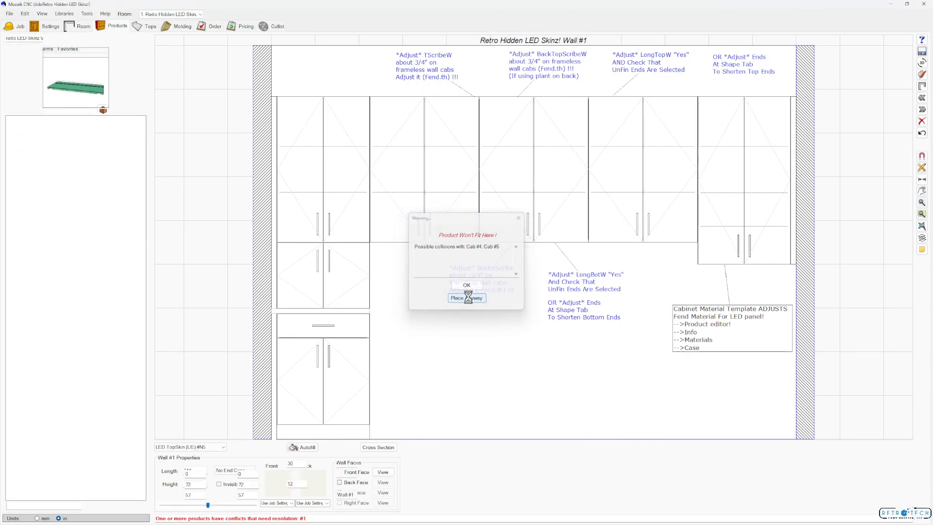
{"action": "left_click", "coordinate": [466, 297]}
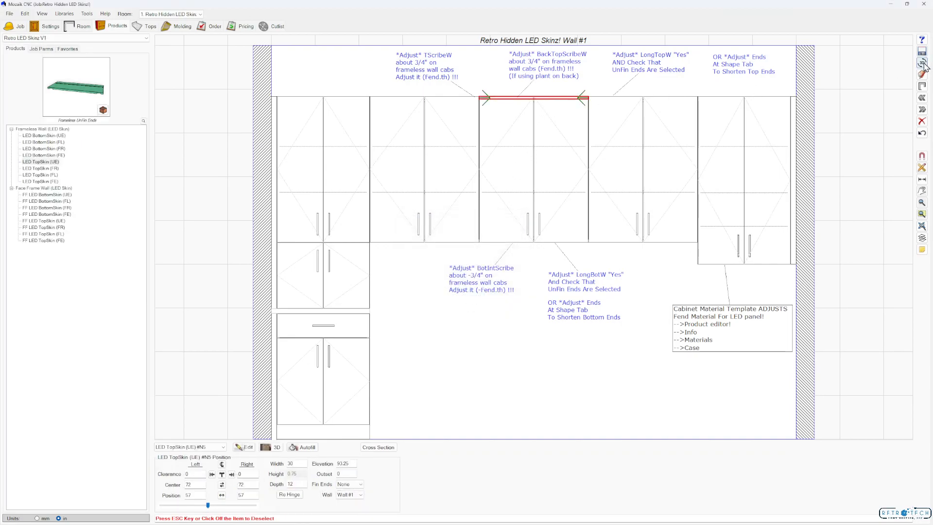